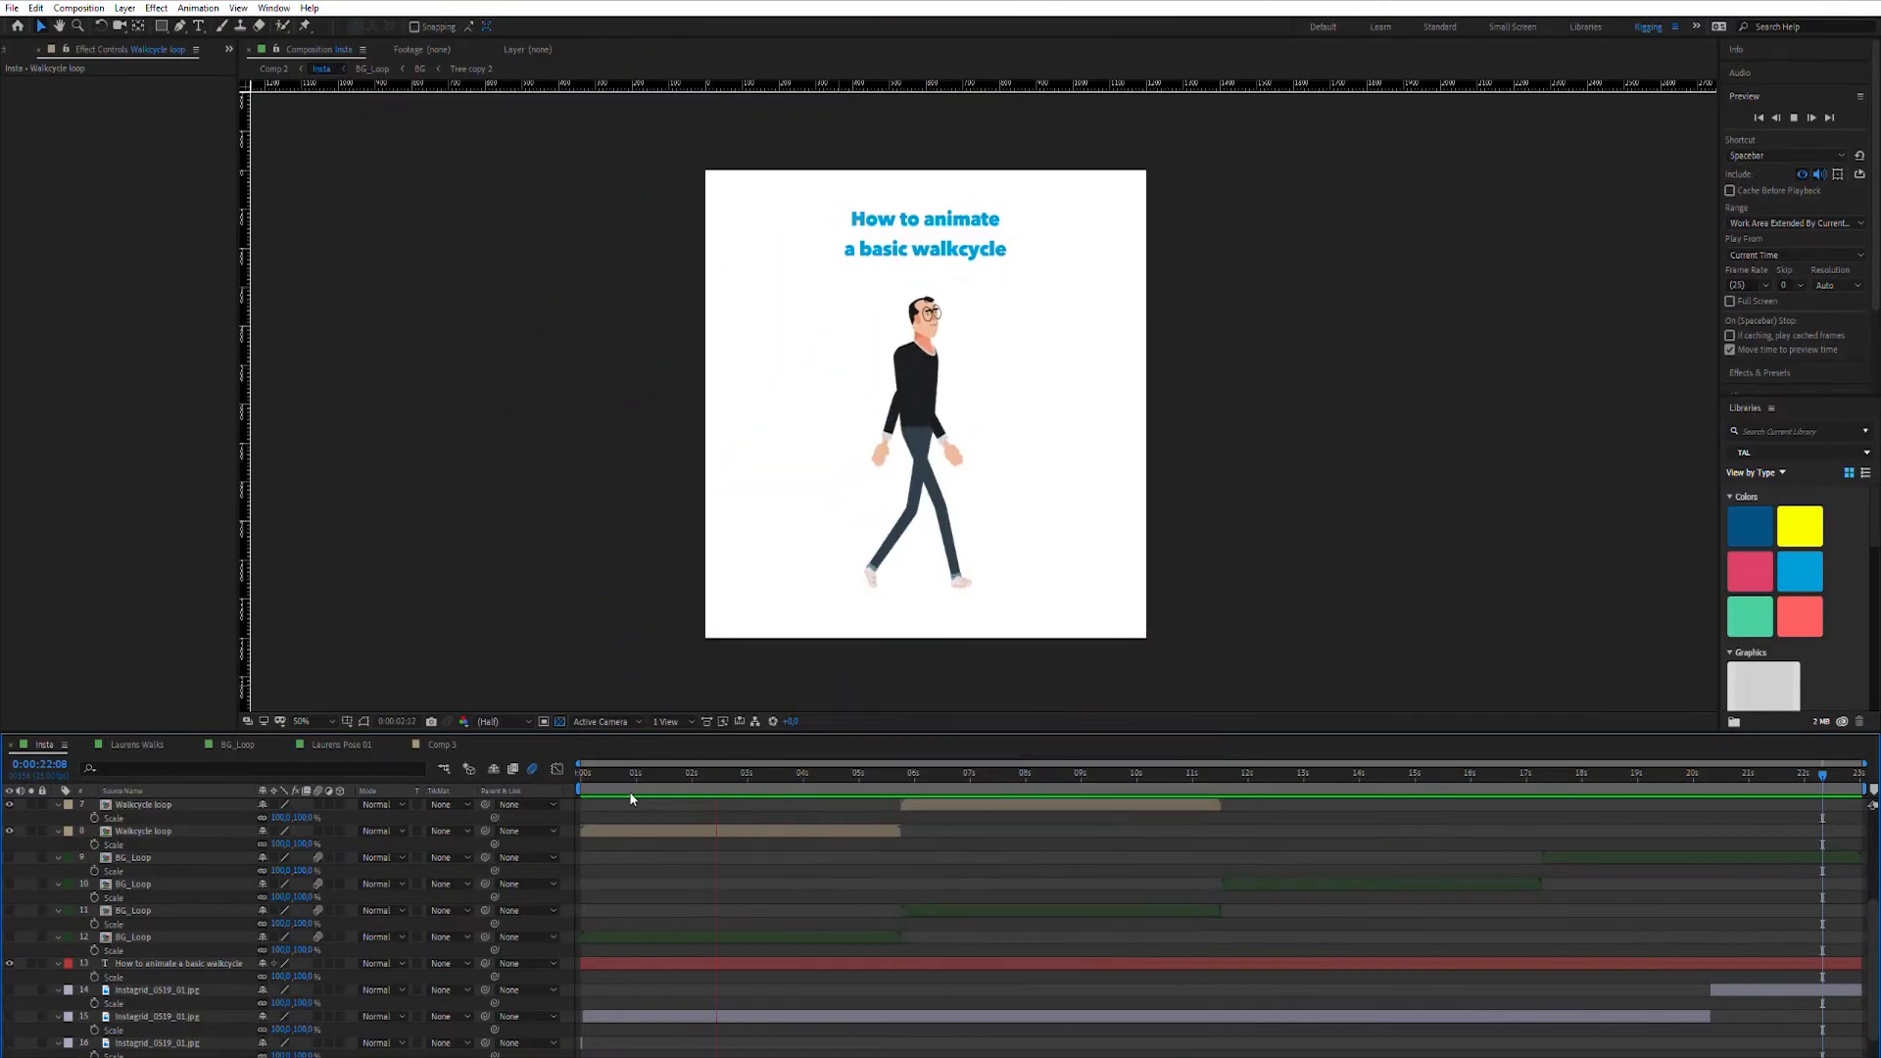
Step: Switch to the Laurens Walks composition tab to show its rig control layers and keyframes
click(828, 771)
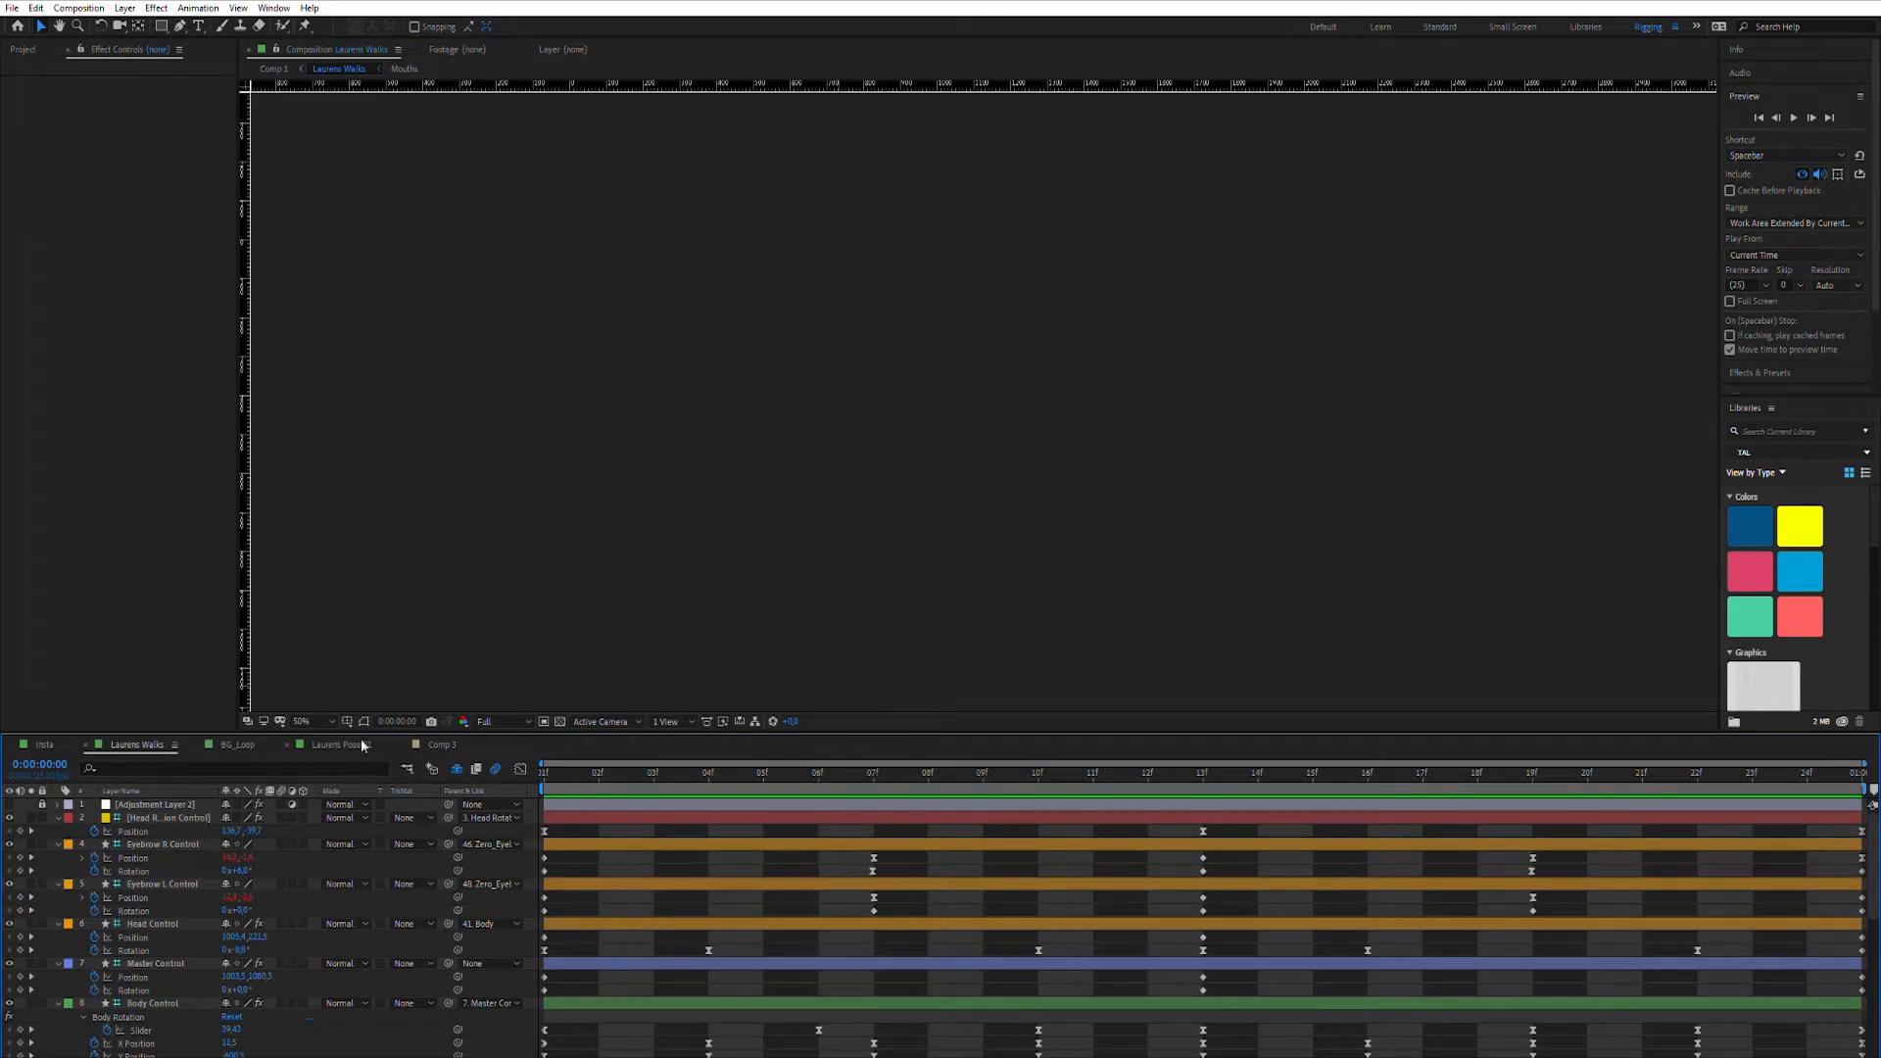
Step: Open Laurens Pose 01, then view the Comp 3 walk-cycle pose reference chart
click(336, 744)
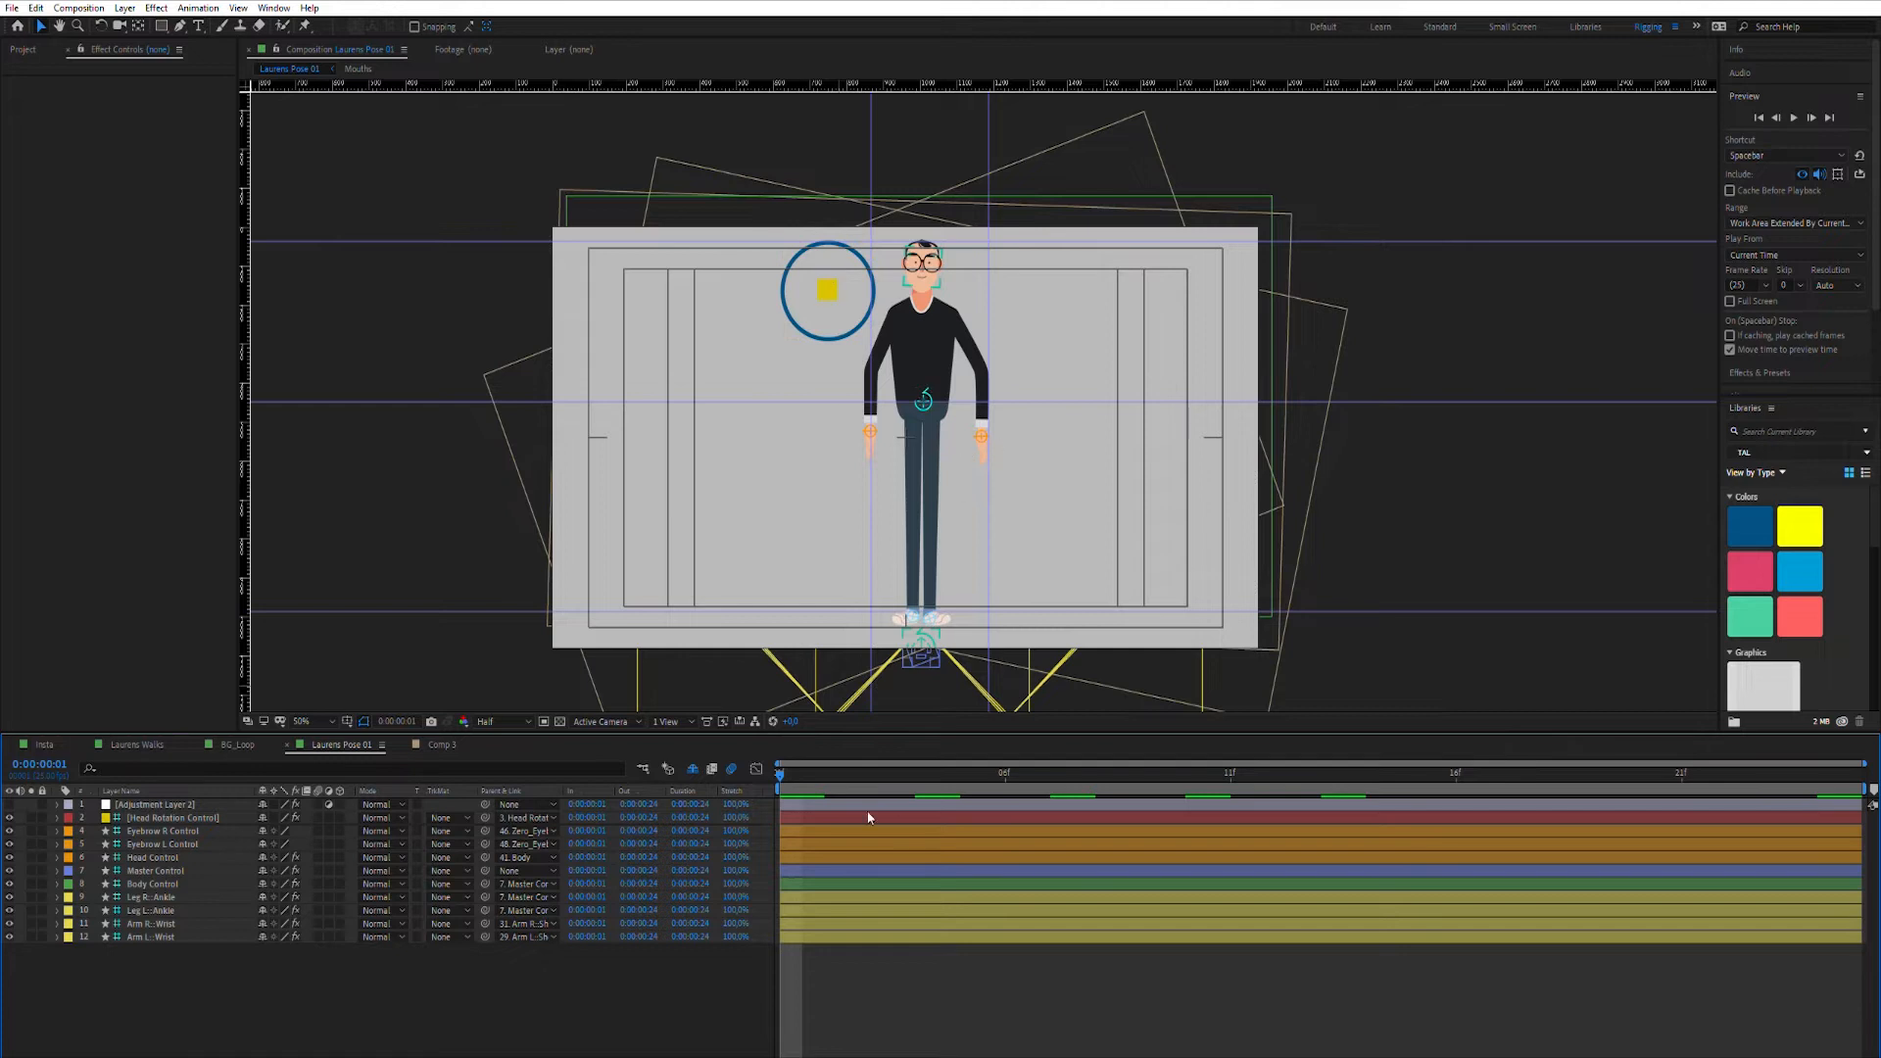
click(394, 779)
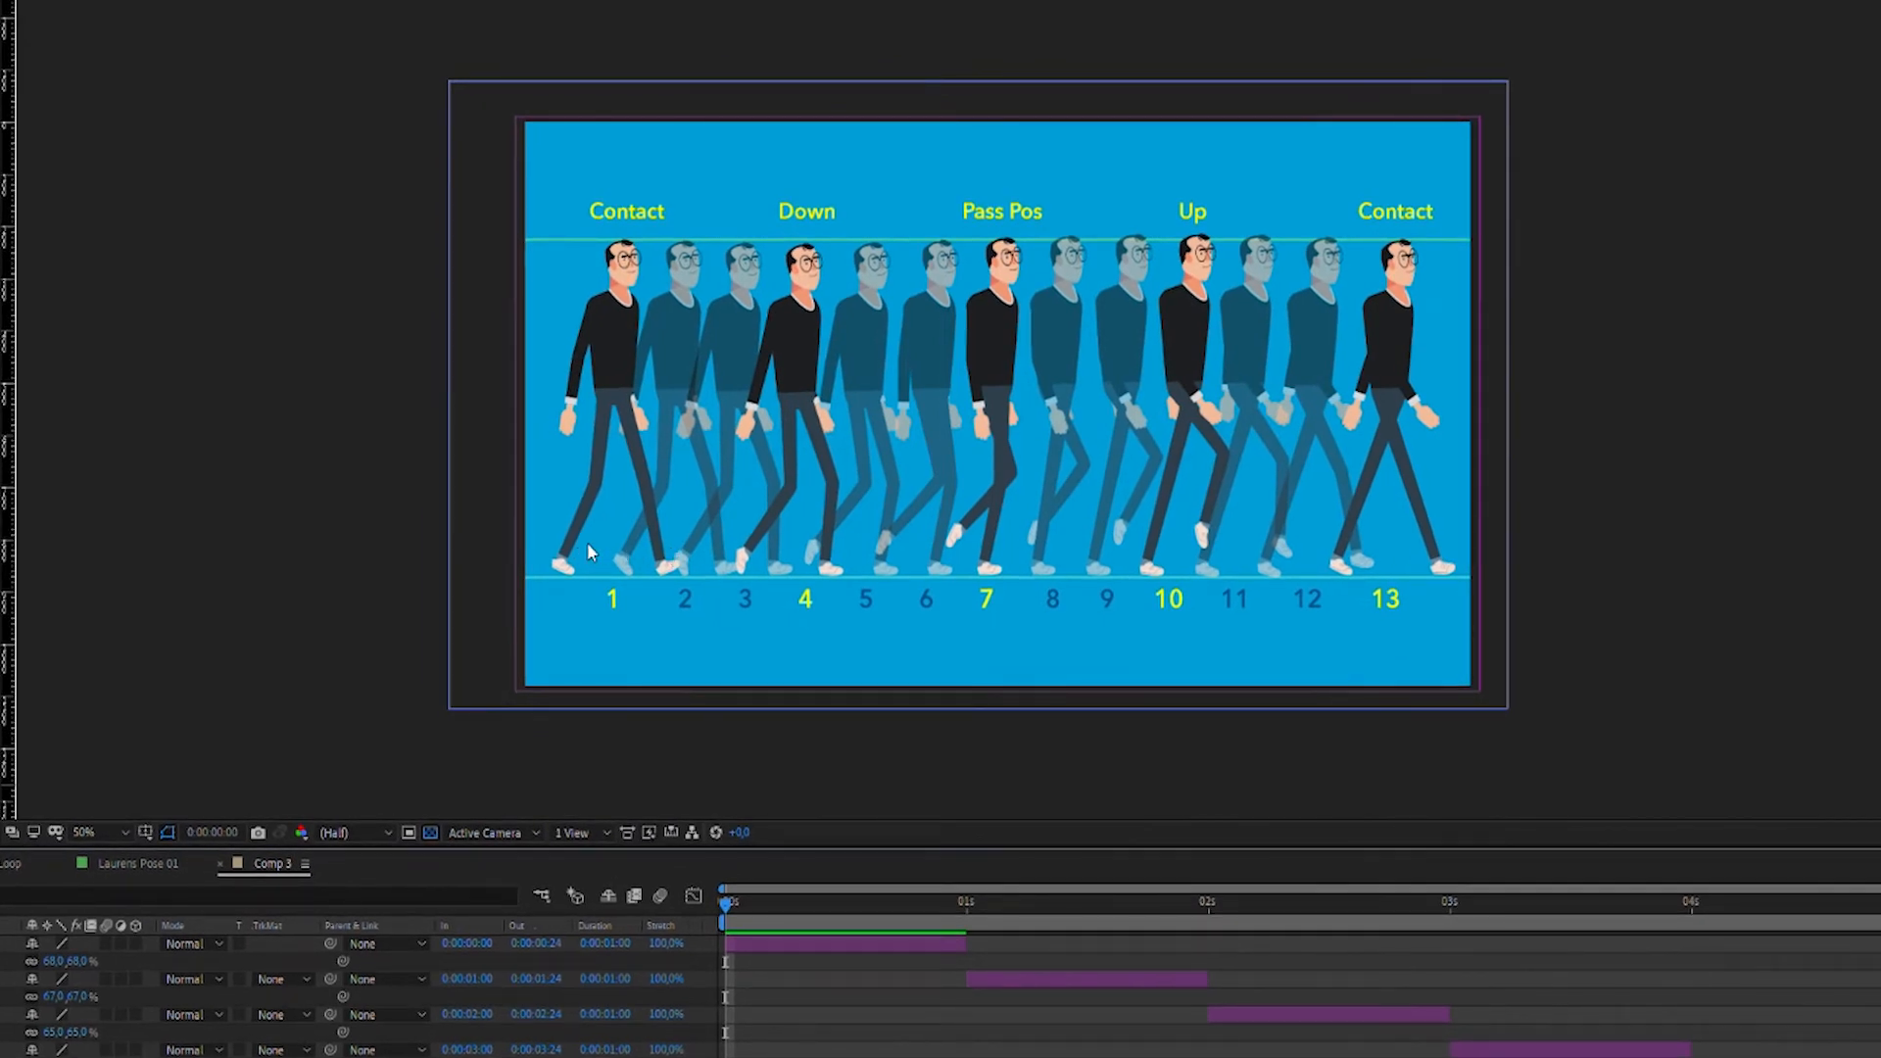
mouse_move(1407, 525)
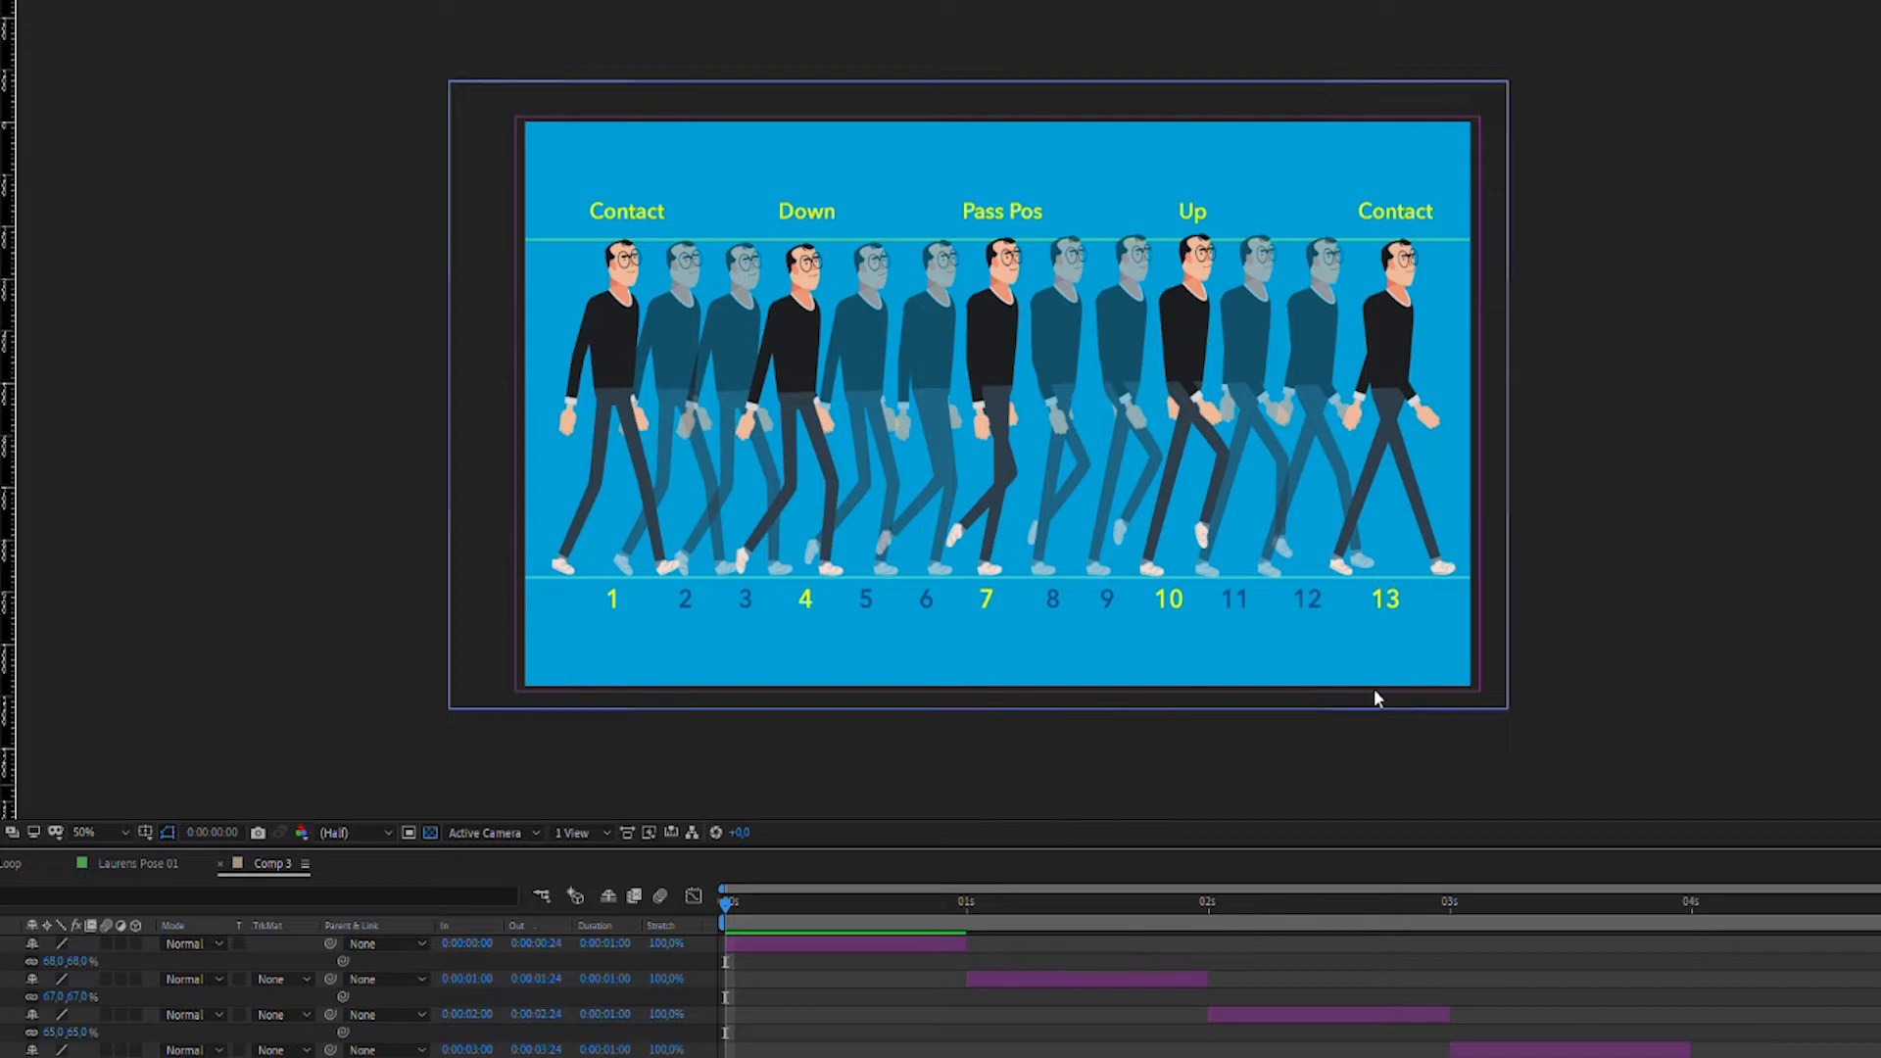
mouse_move(1006, 434)
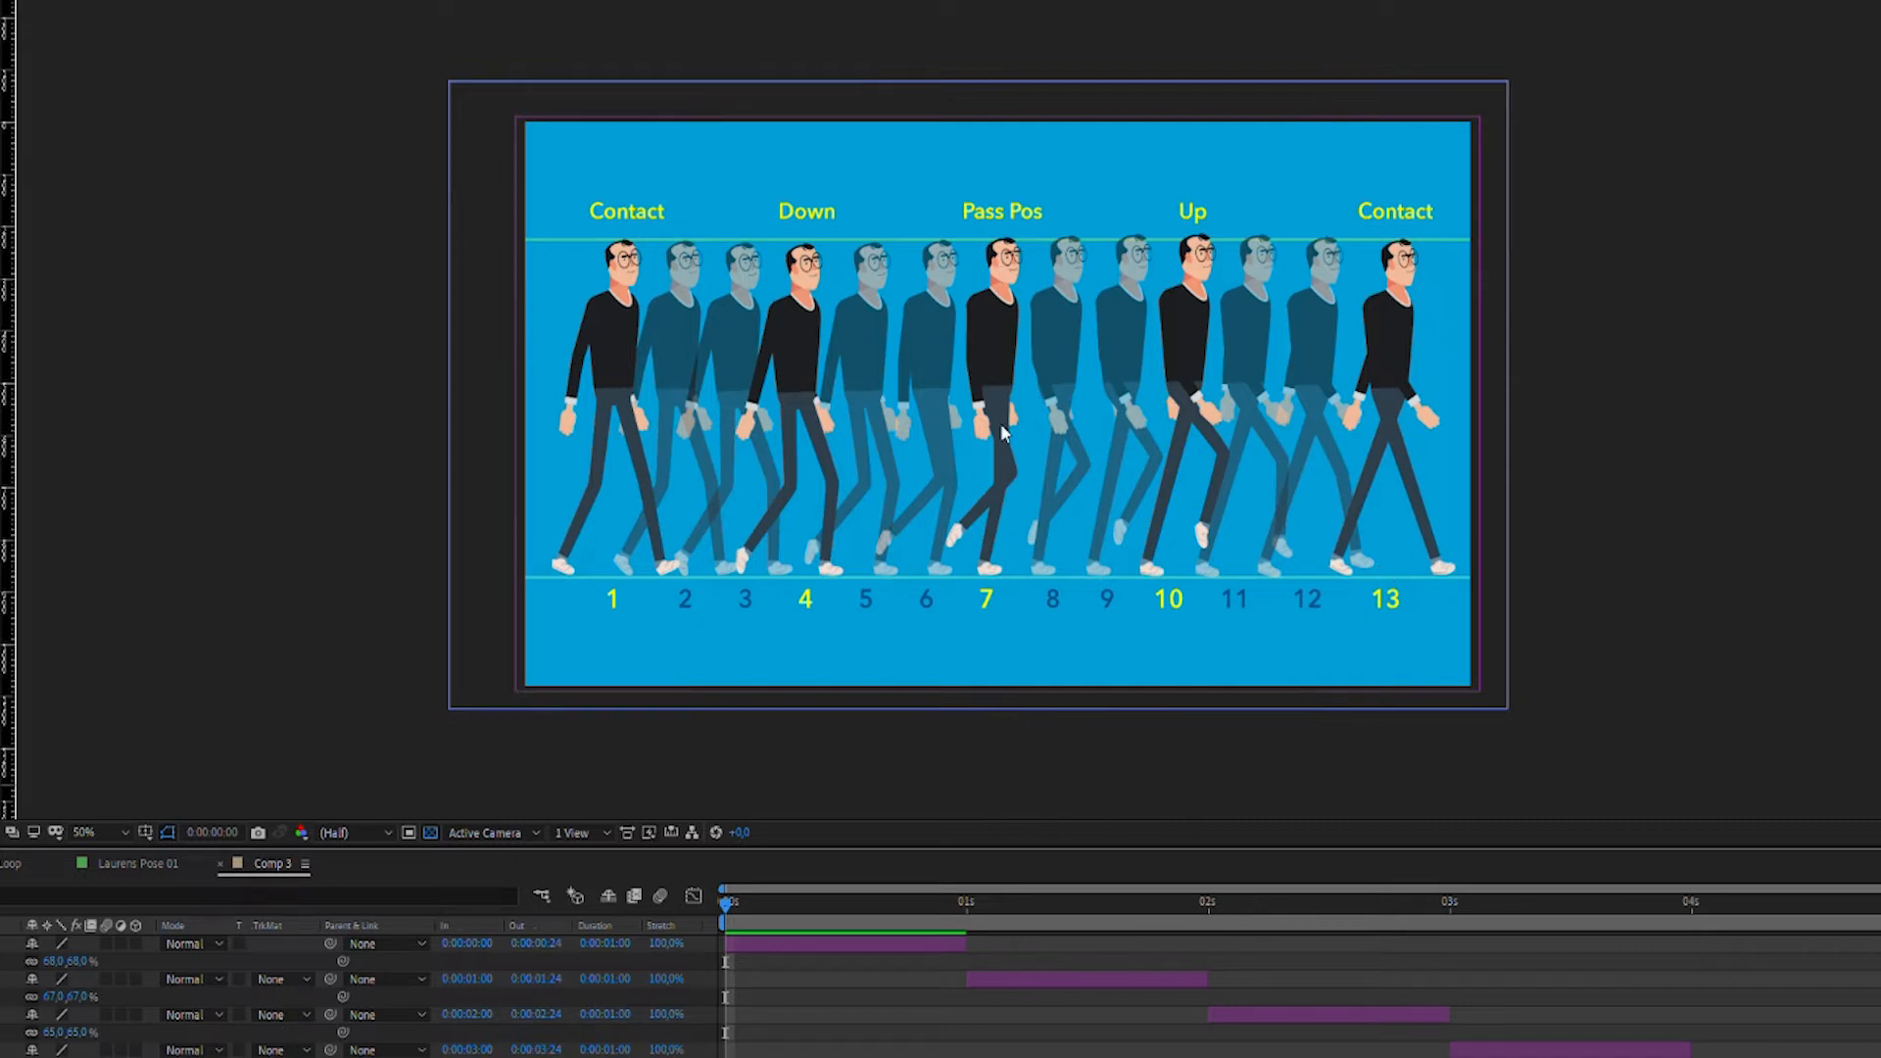
mouse_move(1020, 422)
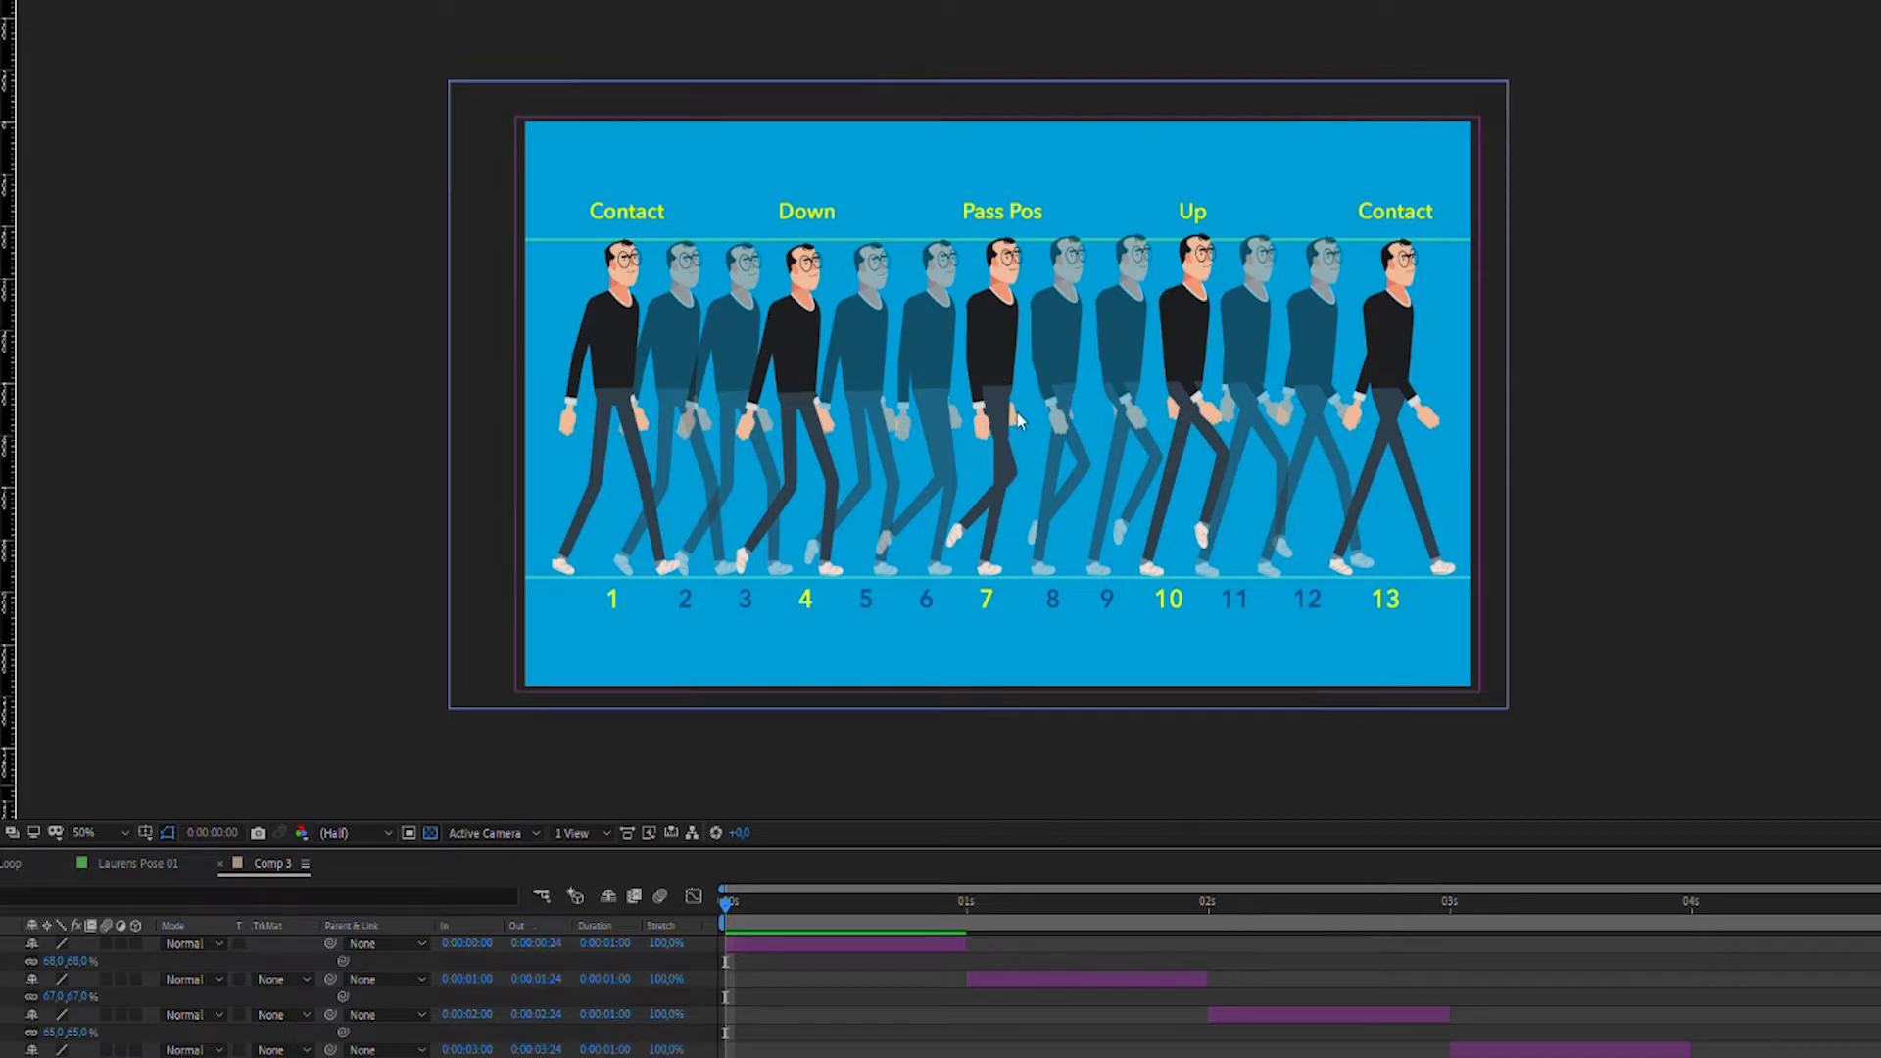
mouse_move(918, 435)
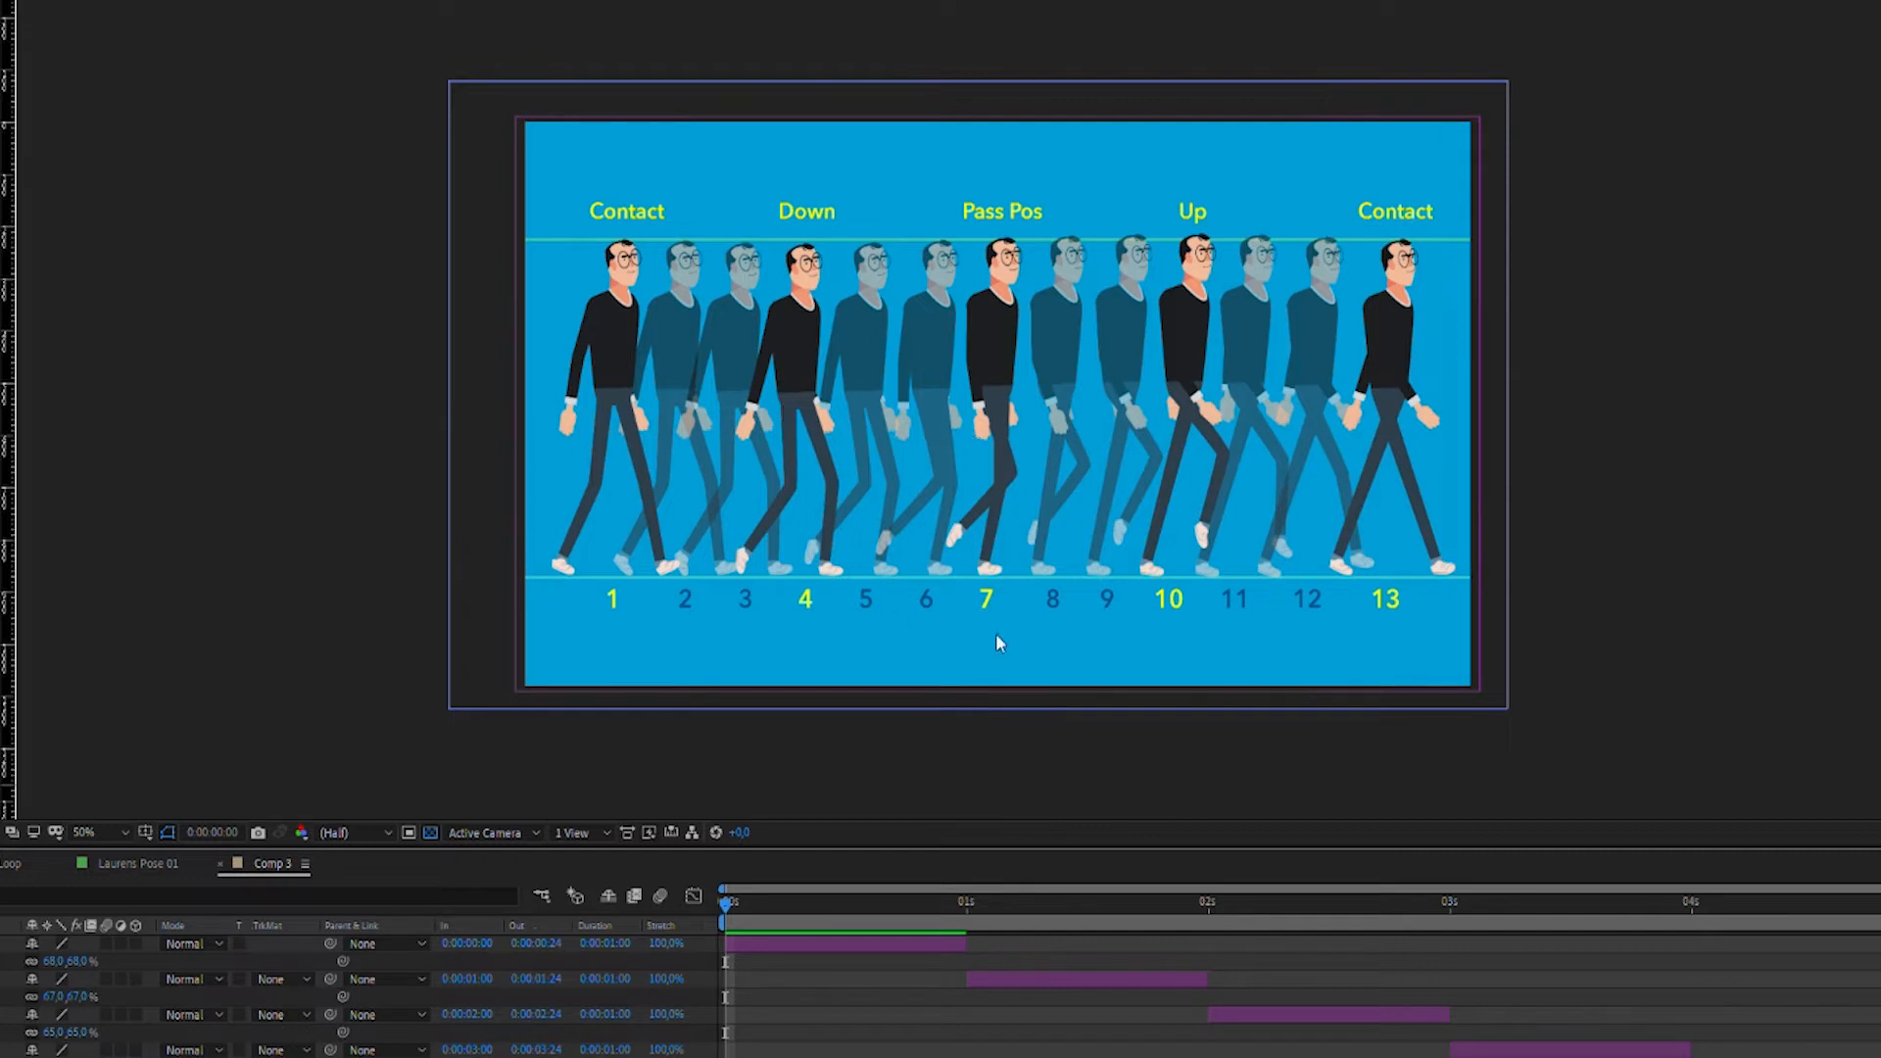
mouse_move(733, 477)
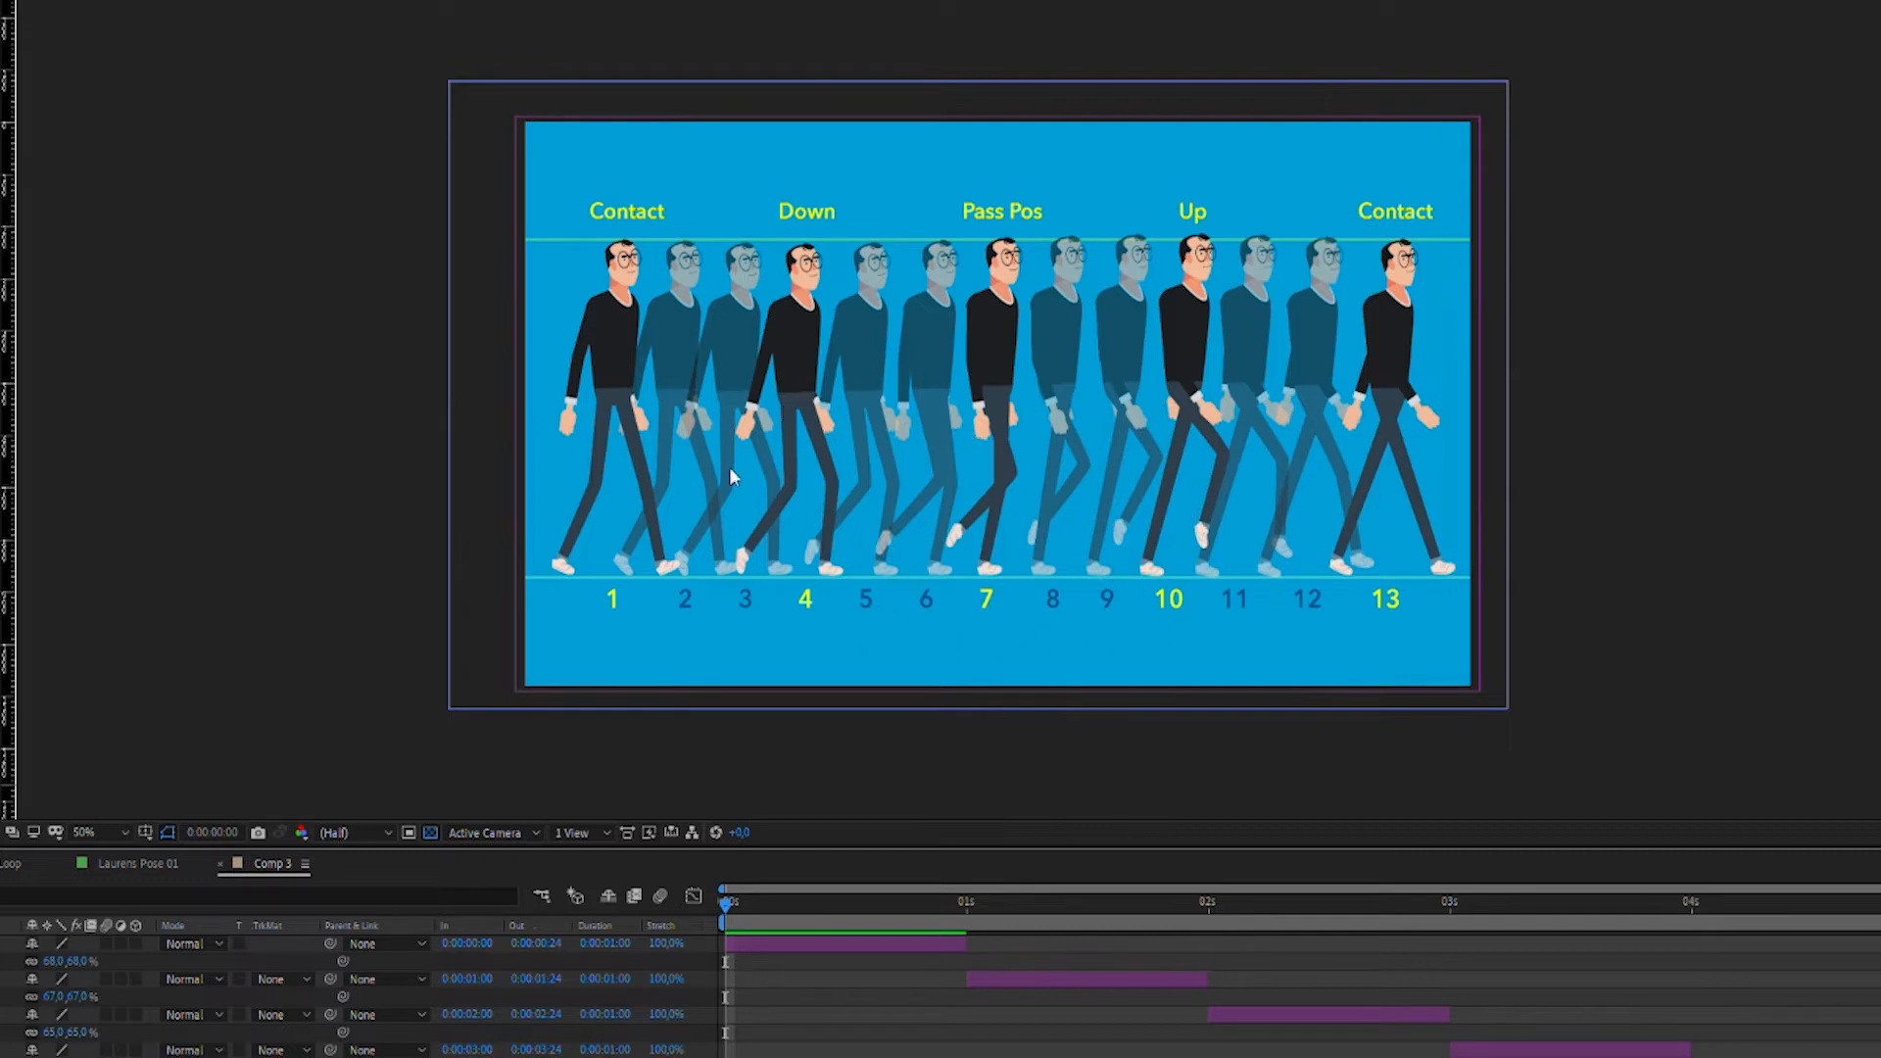
mouse_move(1294, 432)
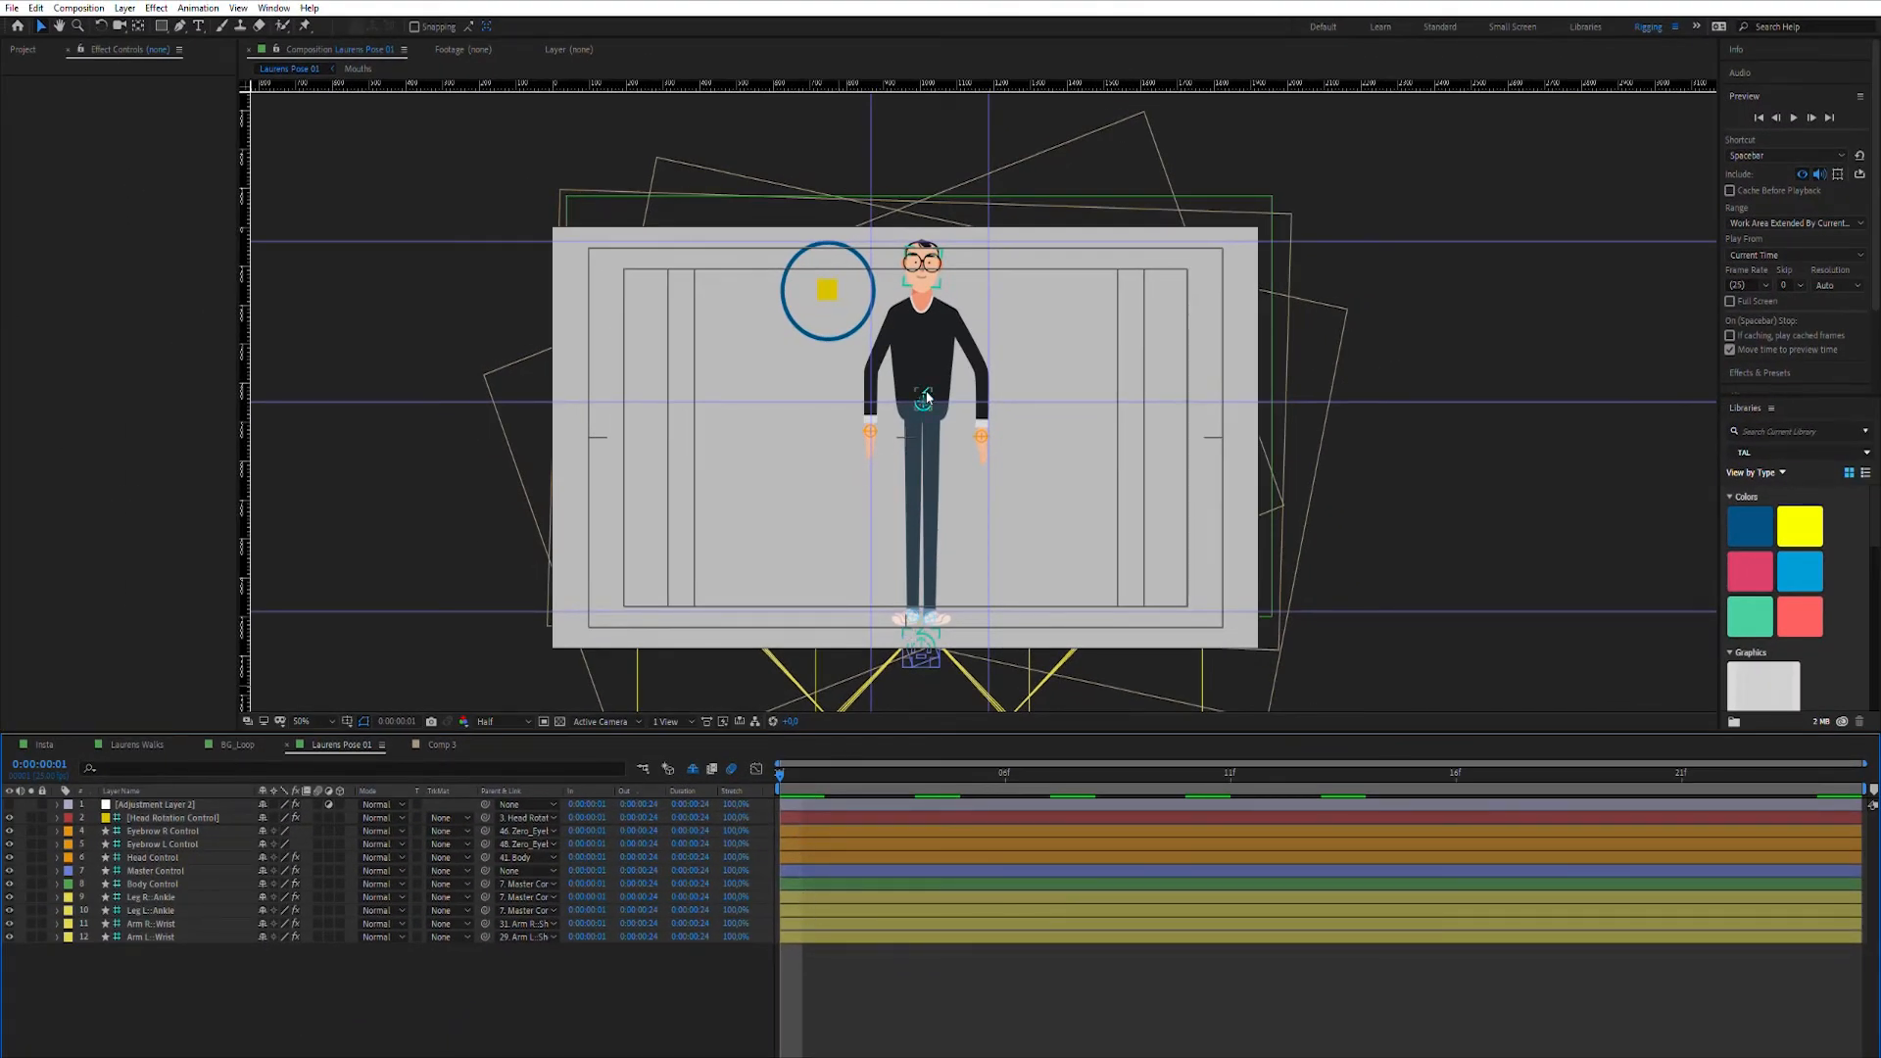
Step: Rotate the character's body by adjusting the Body Control rotation slider
click(924, 400)
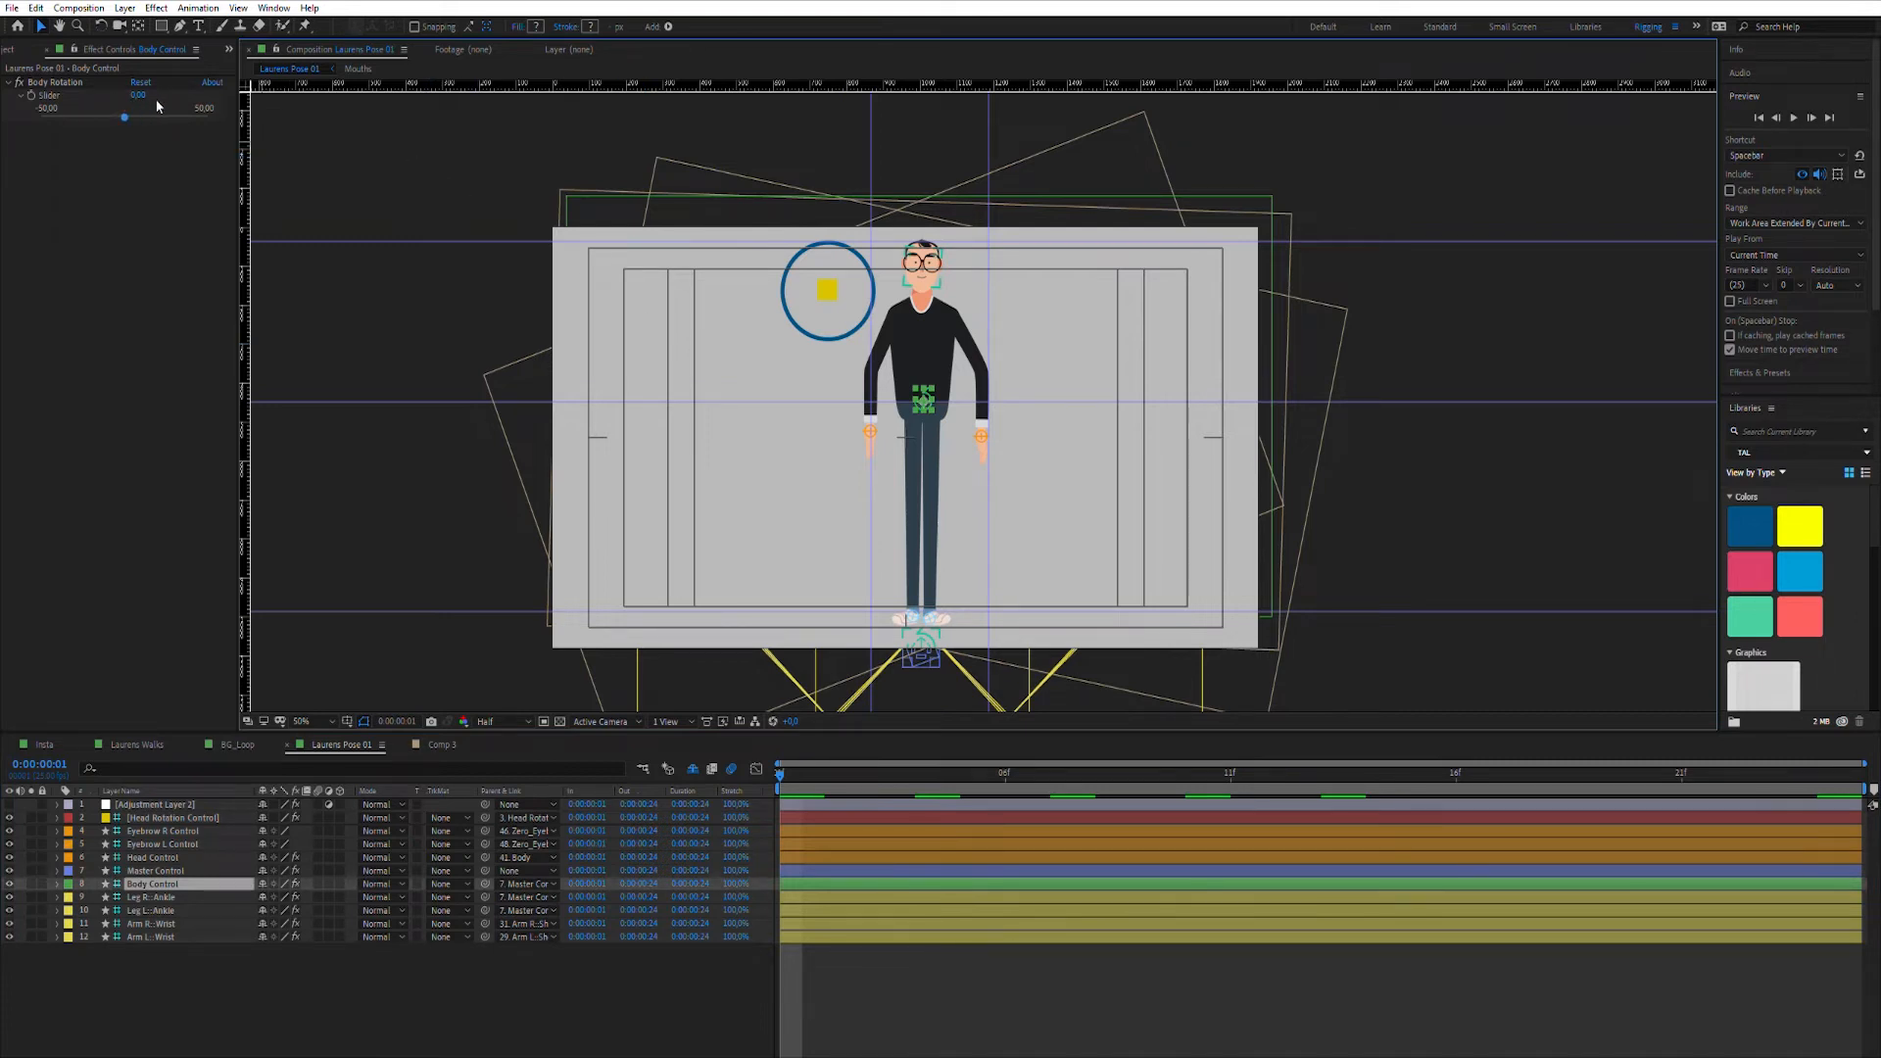
drag(124, 116, 183, 116)
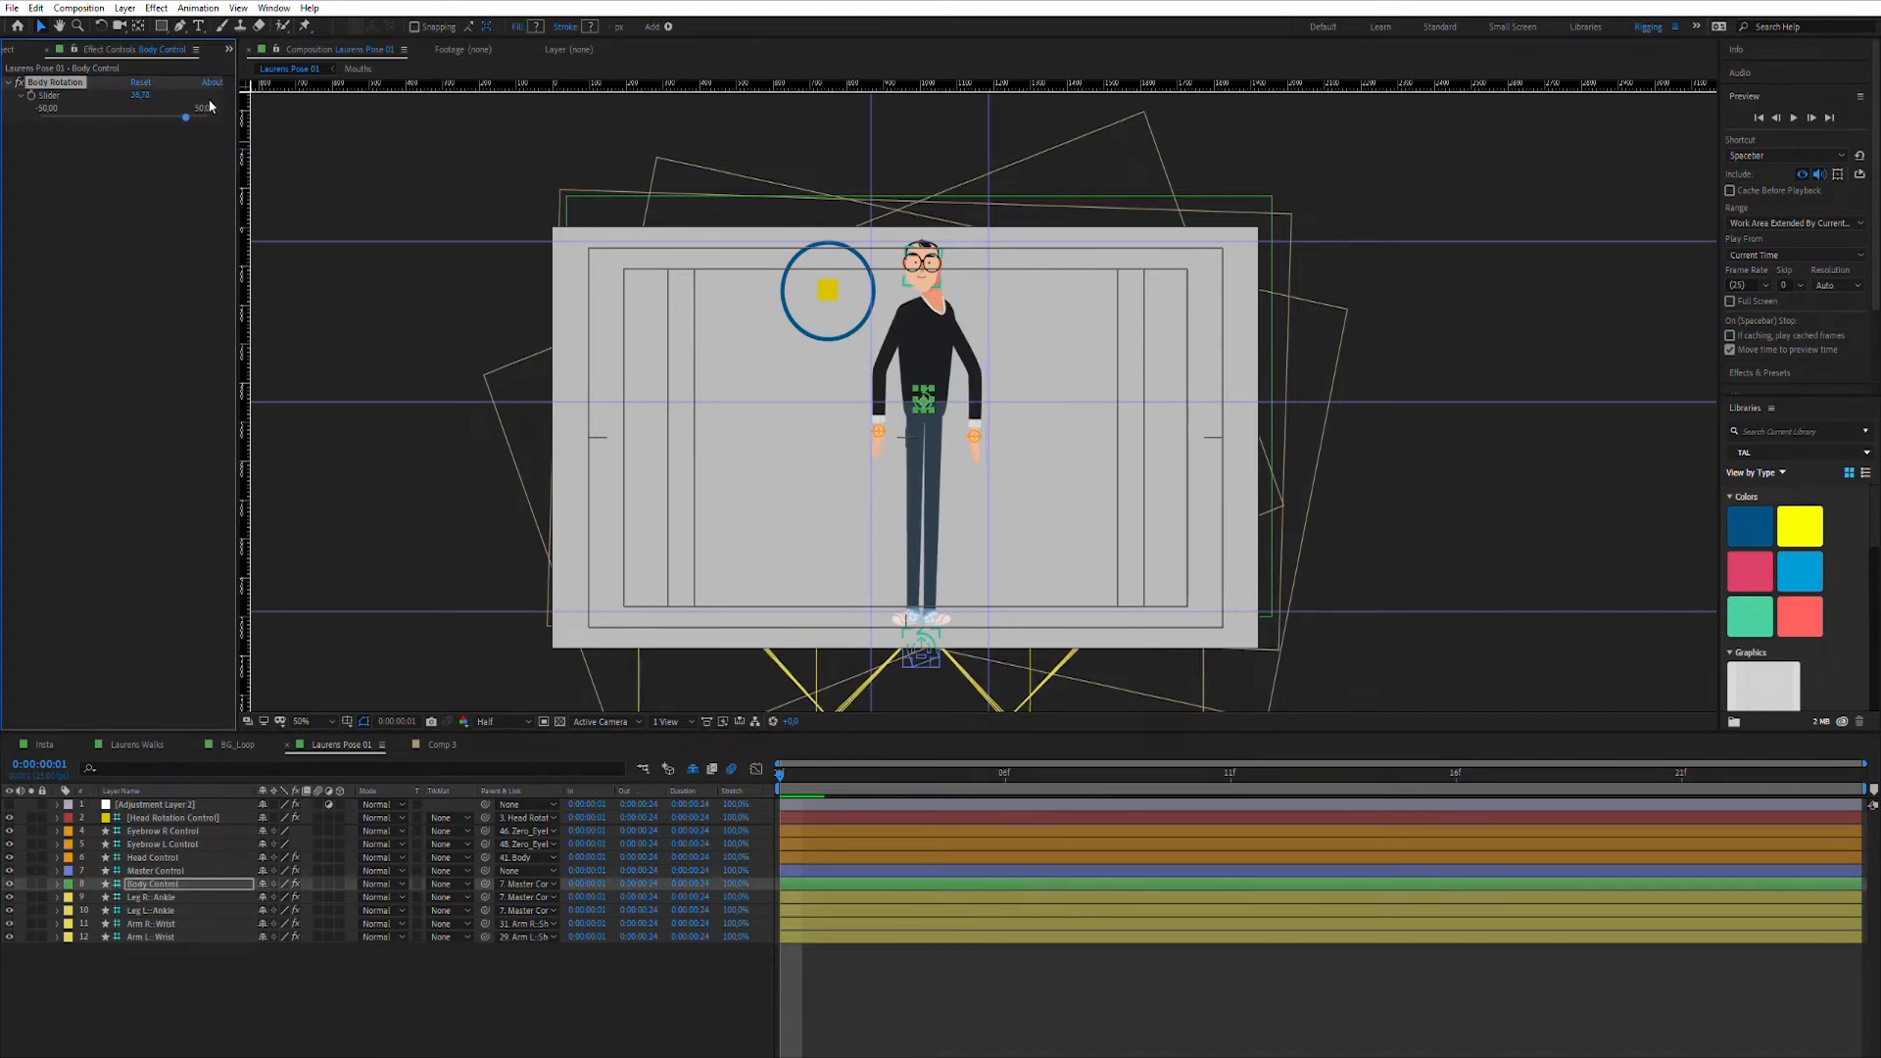
drag(186, 118, 207, 118)
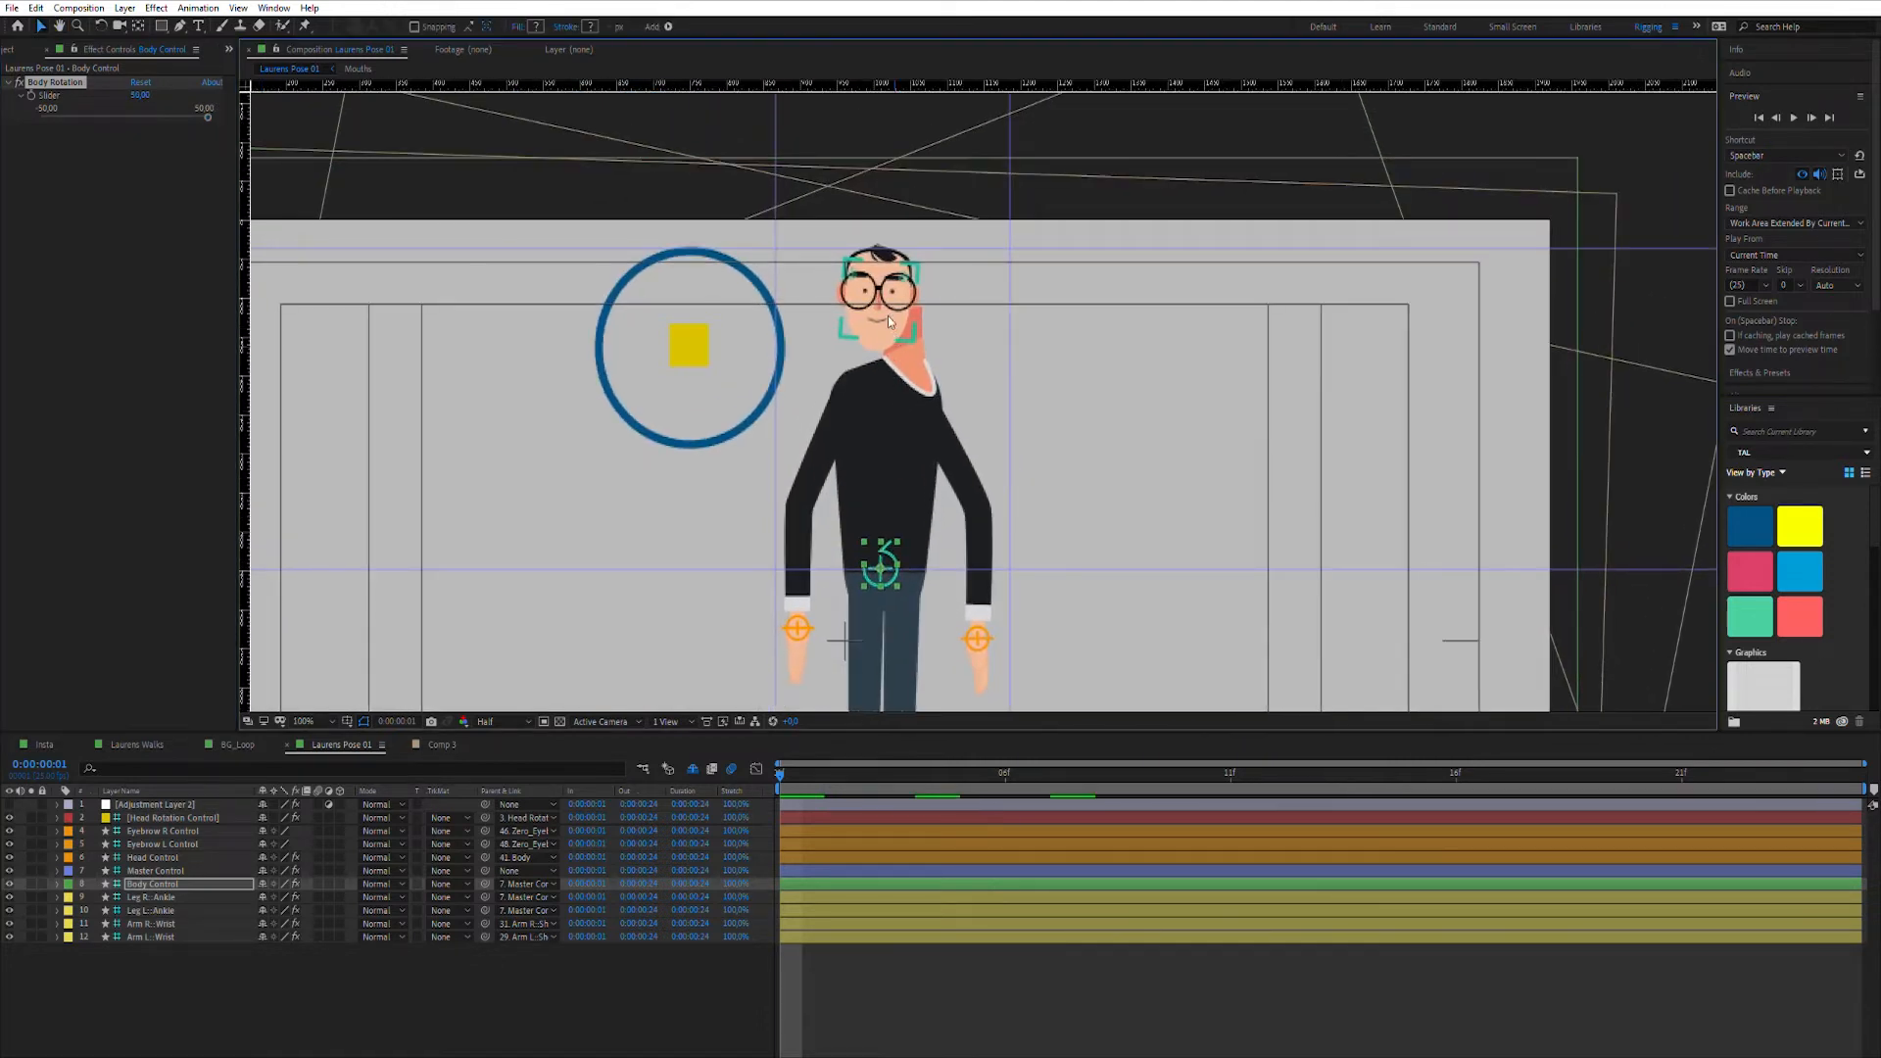
Step: Turn the head right into profile using the Head Rotation Control
click(153, 856)
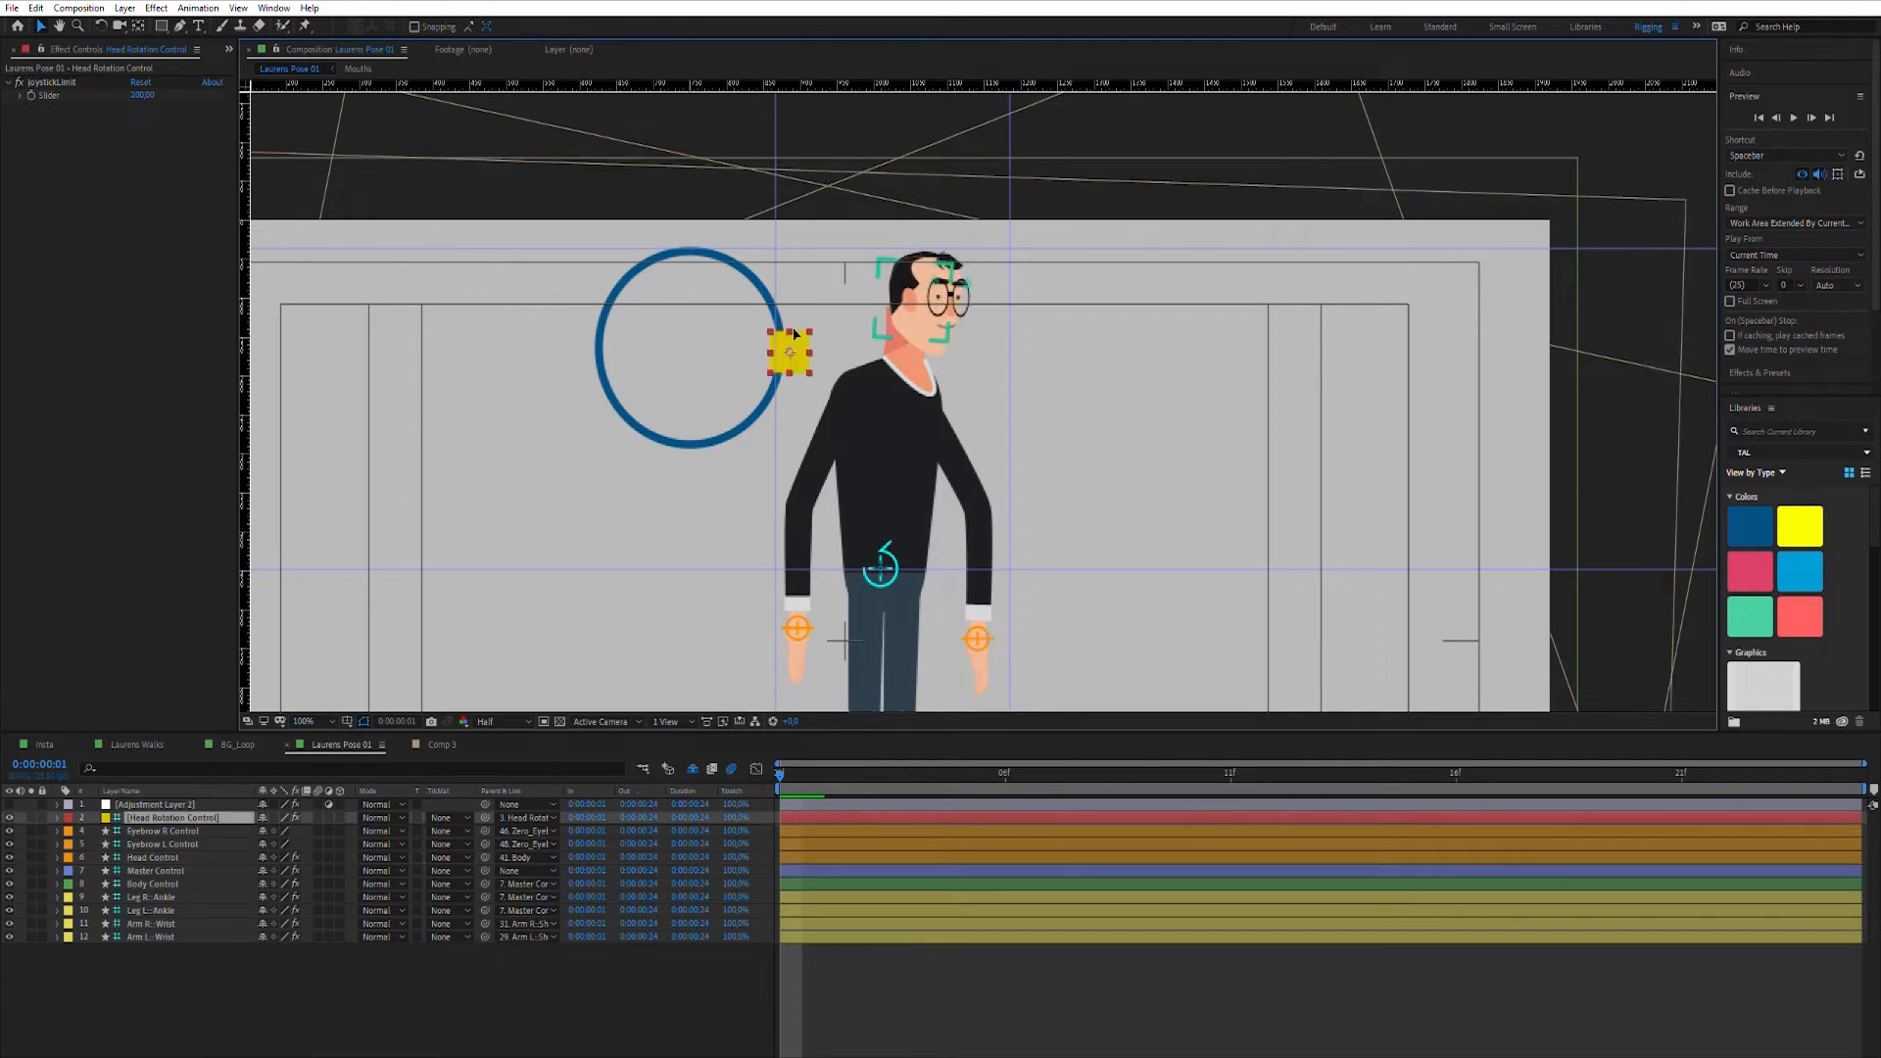
click(303, 721)
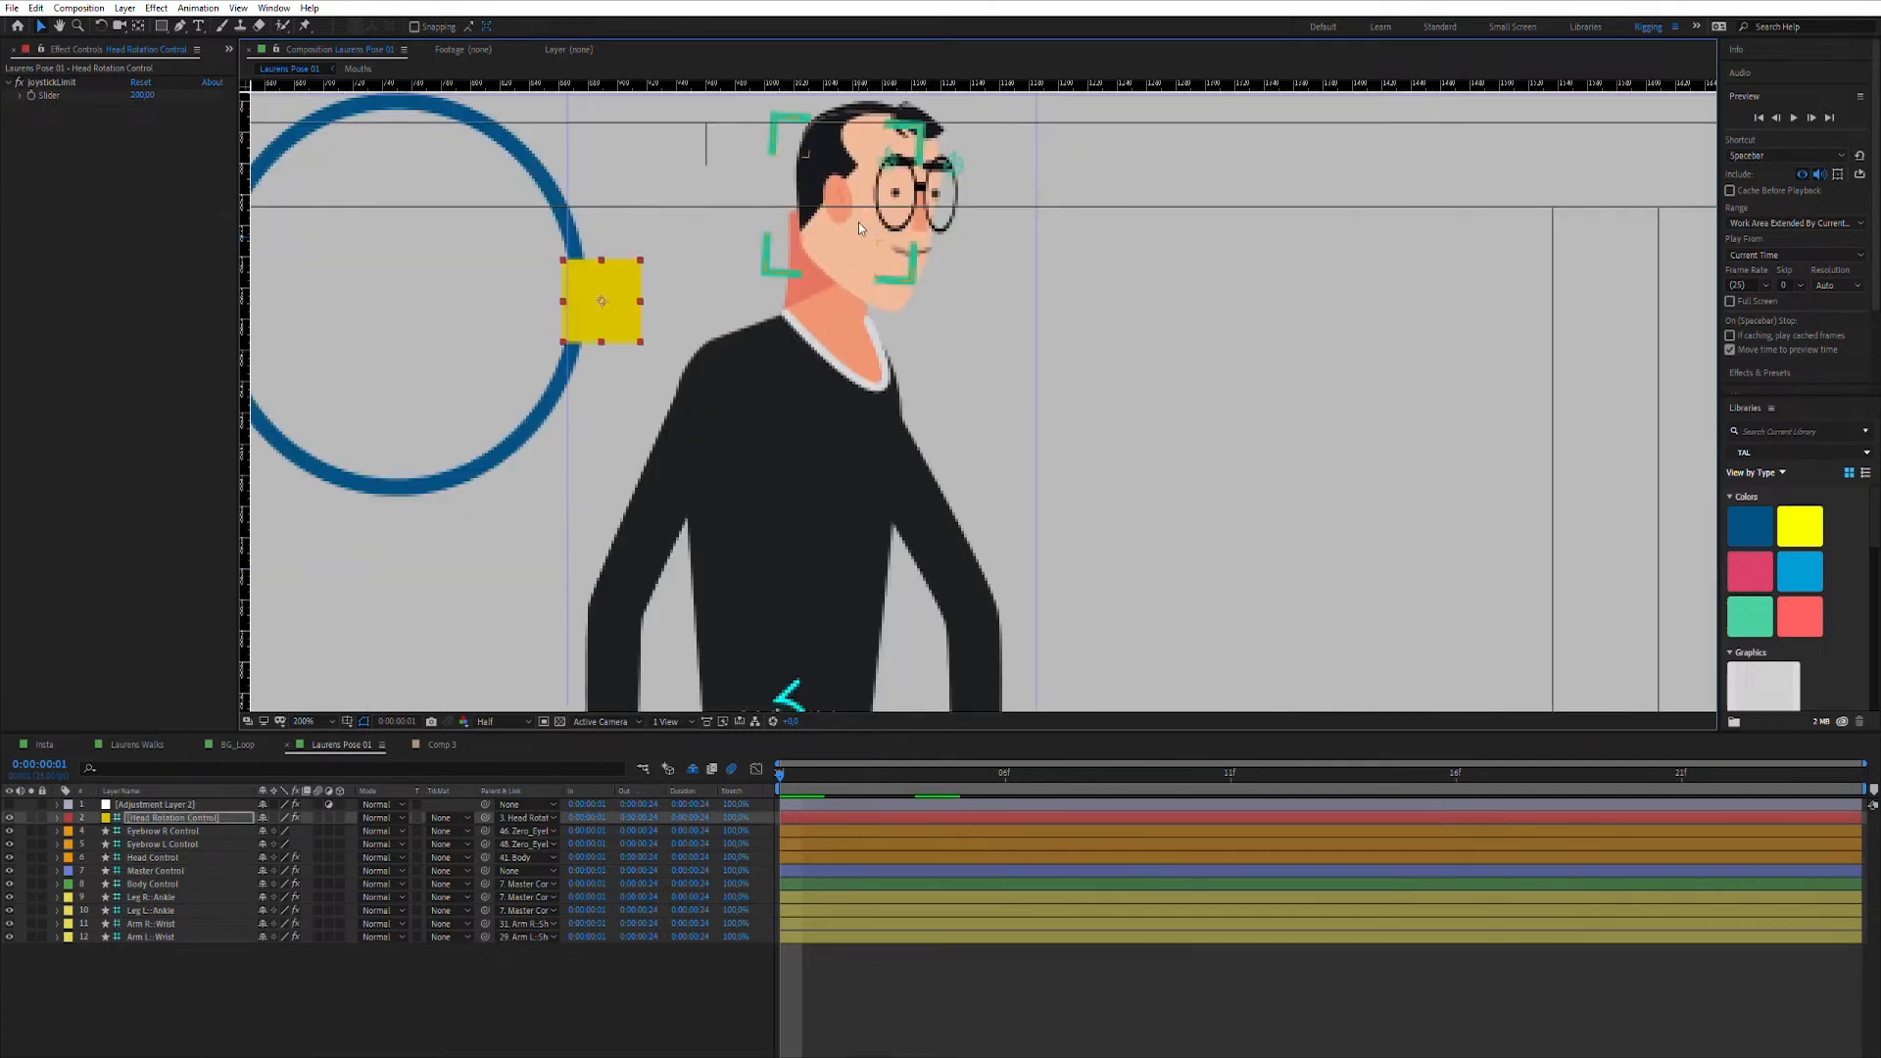
click(153, 856)
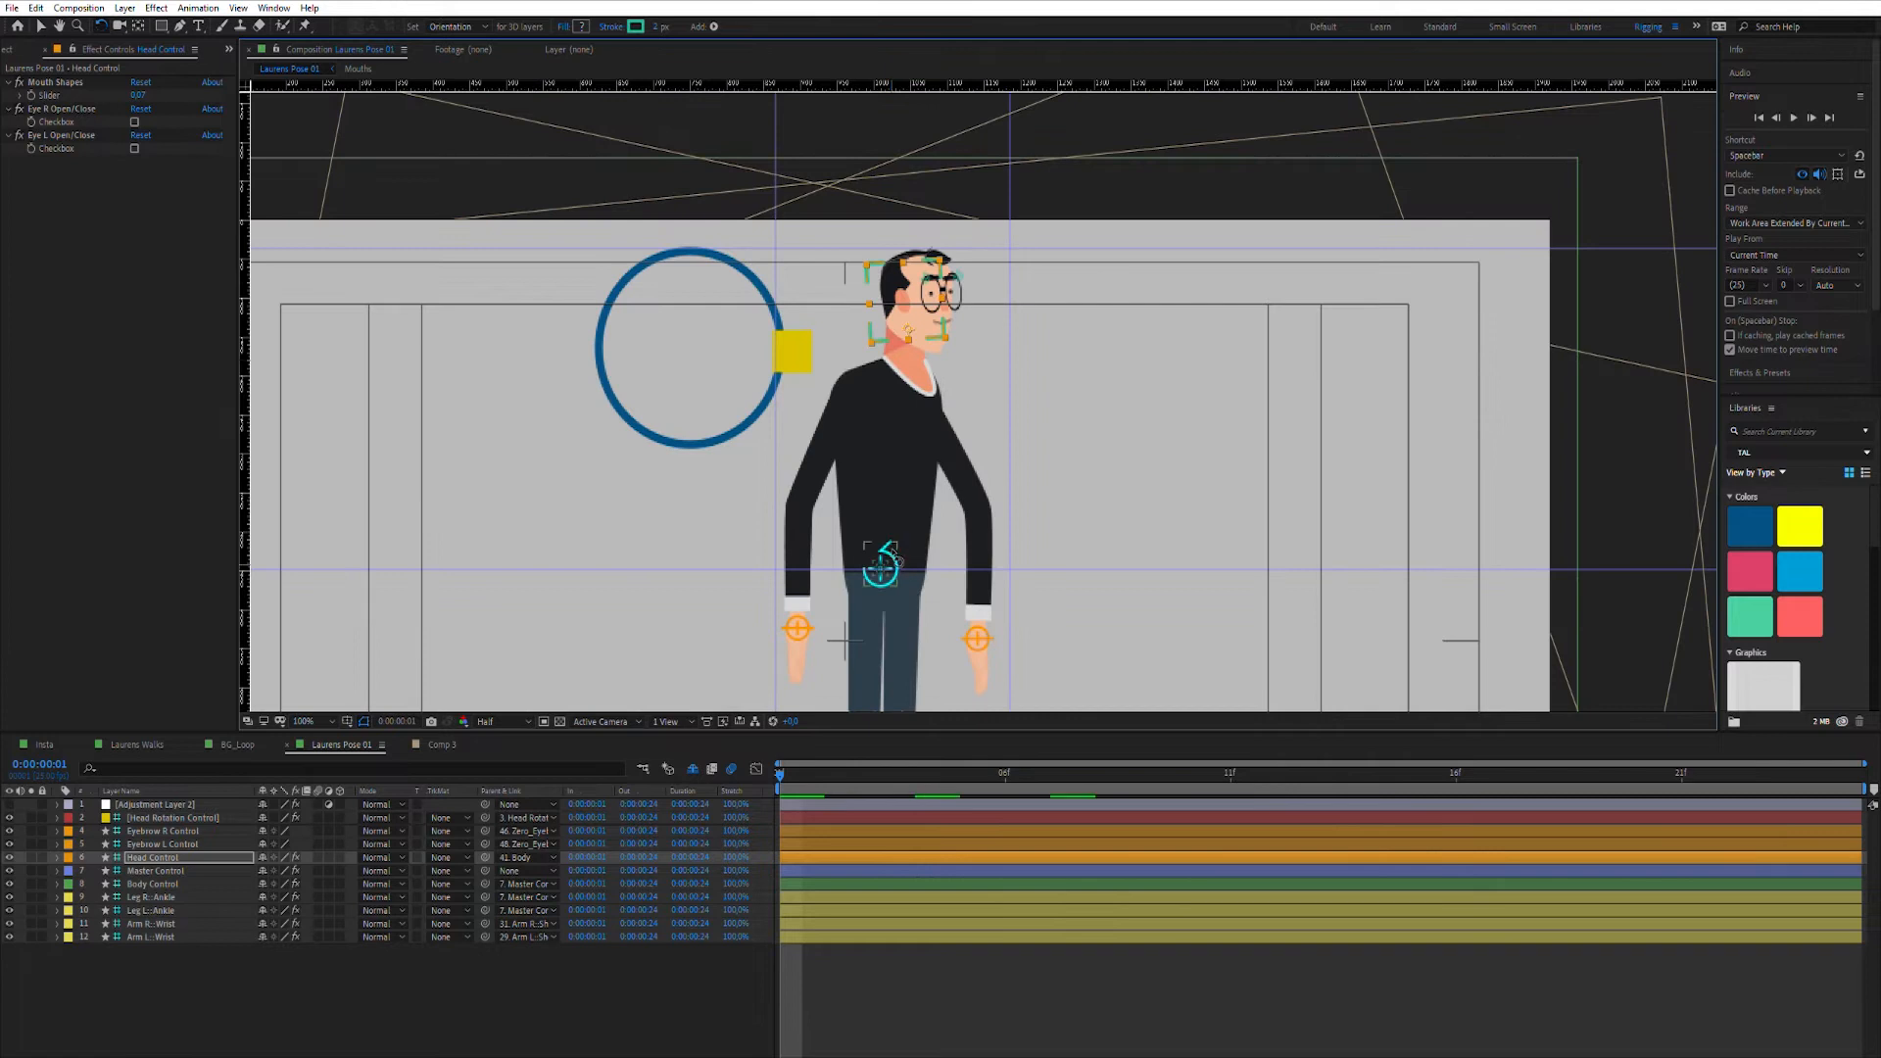
click(153, 884)
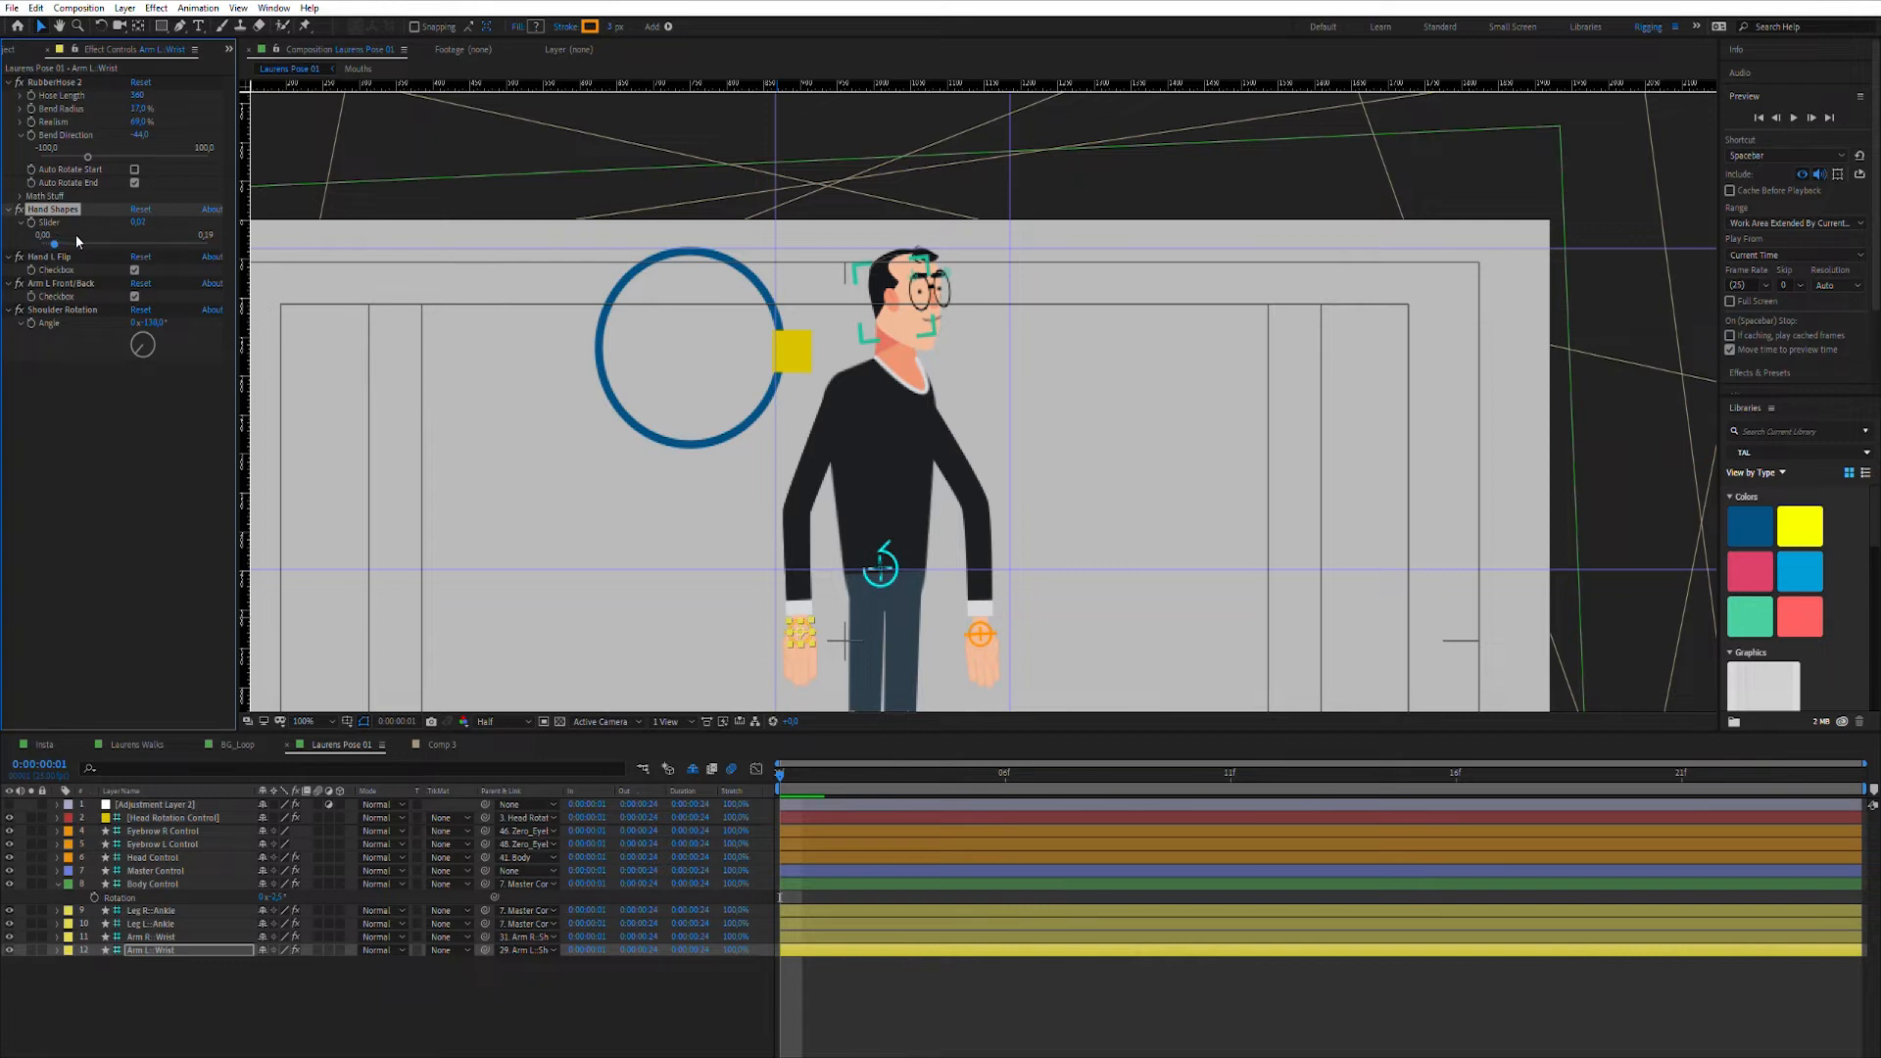
Step: Zoom in on the legs and select the Leg L Ankle controller to step the foot back
drag(54, 244, 96, 244)
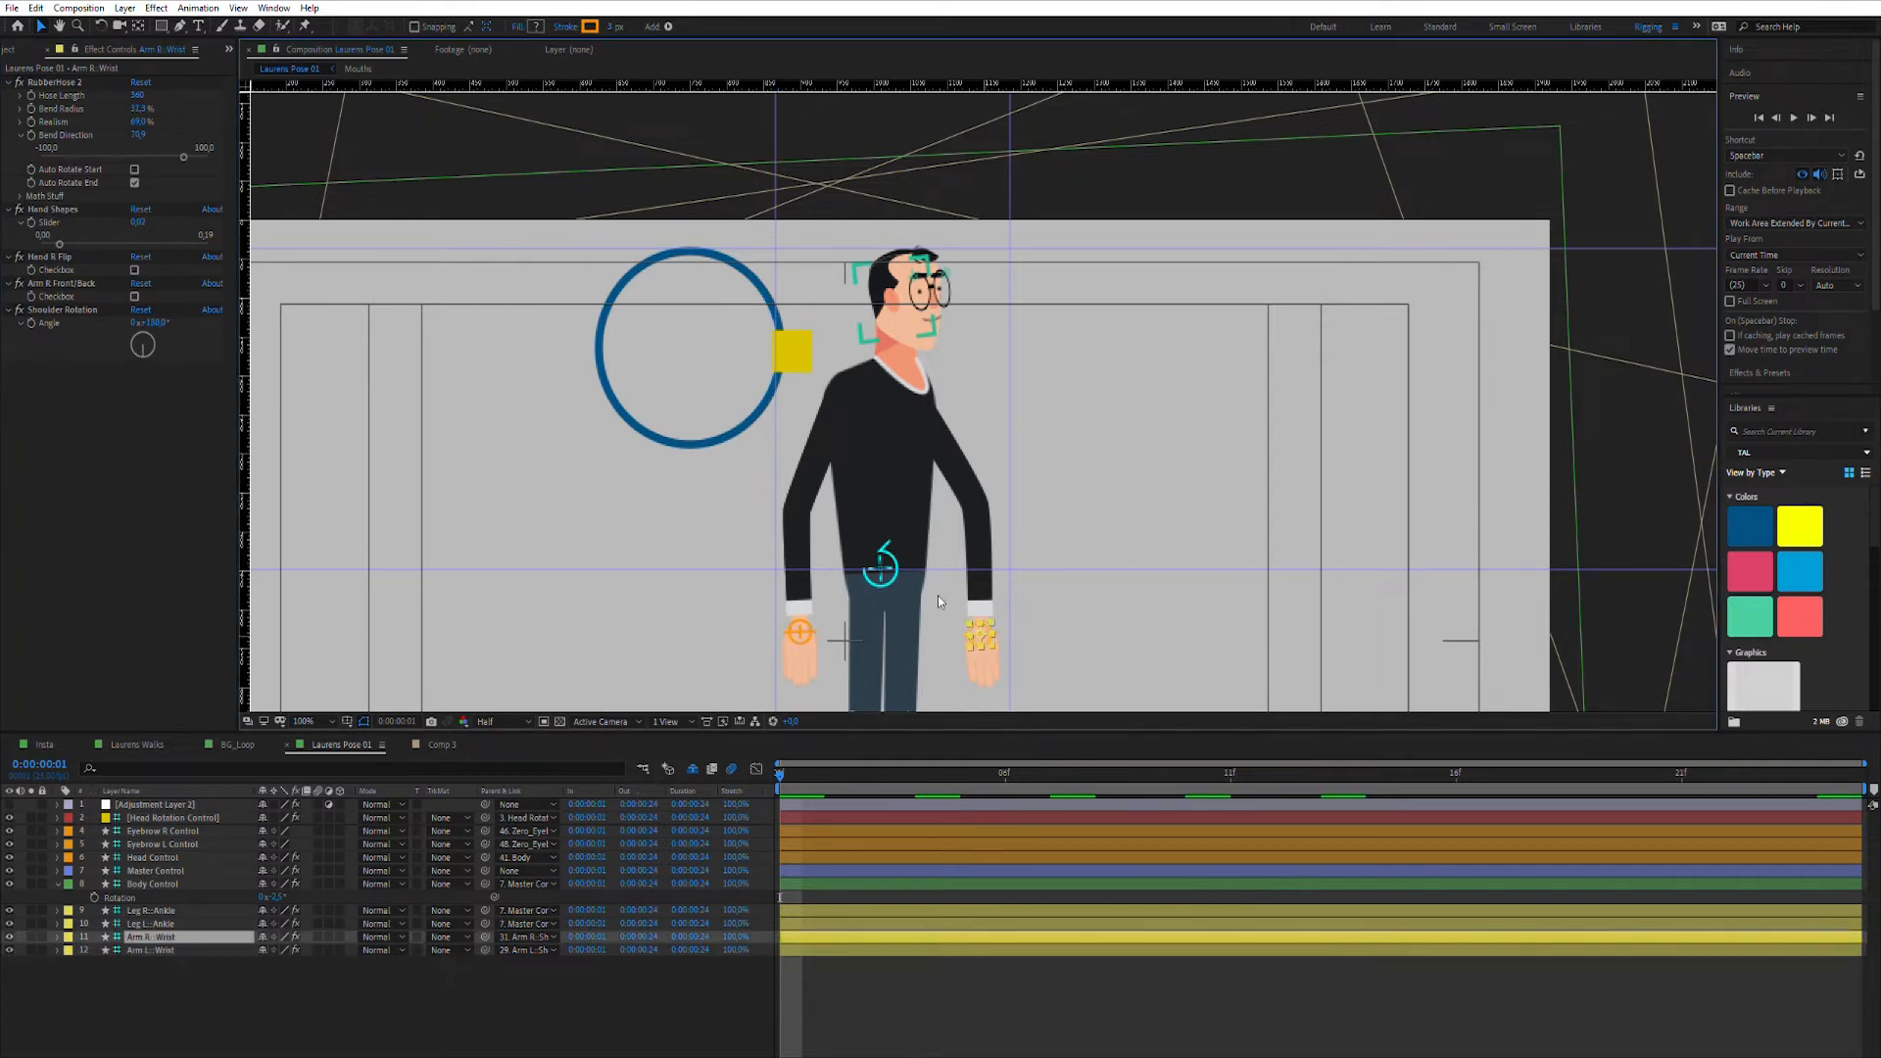
click(134, 135)
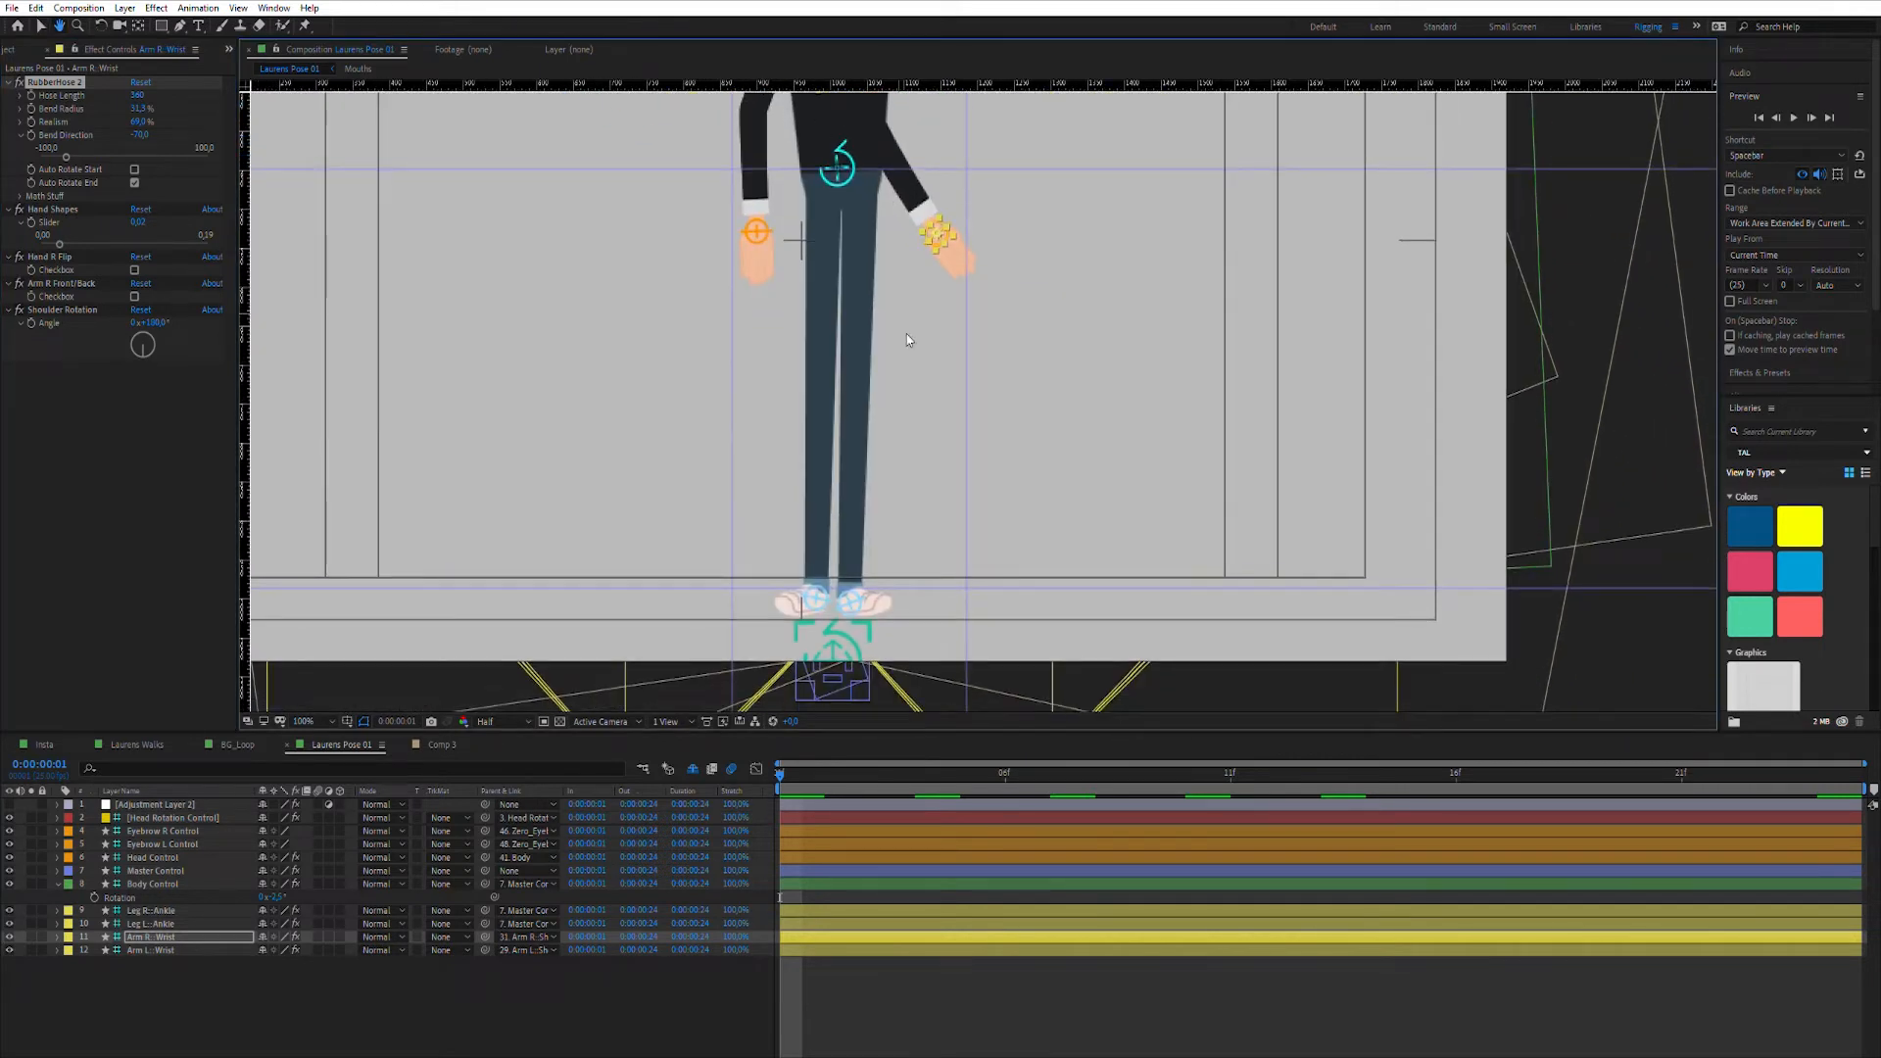
click(150, 923)
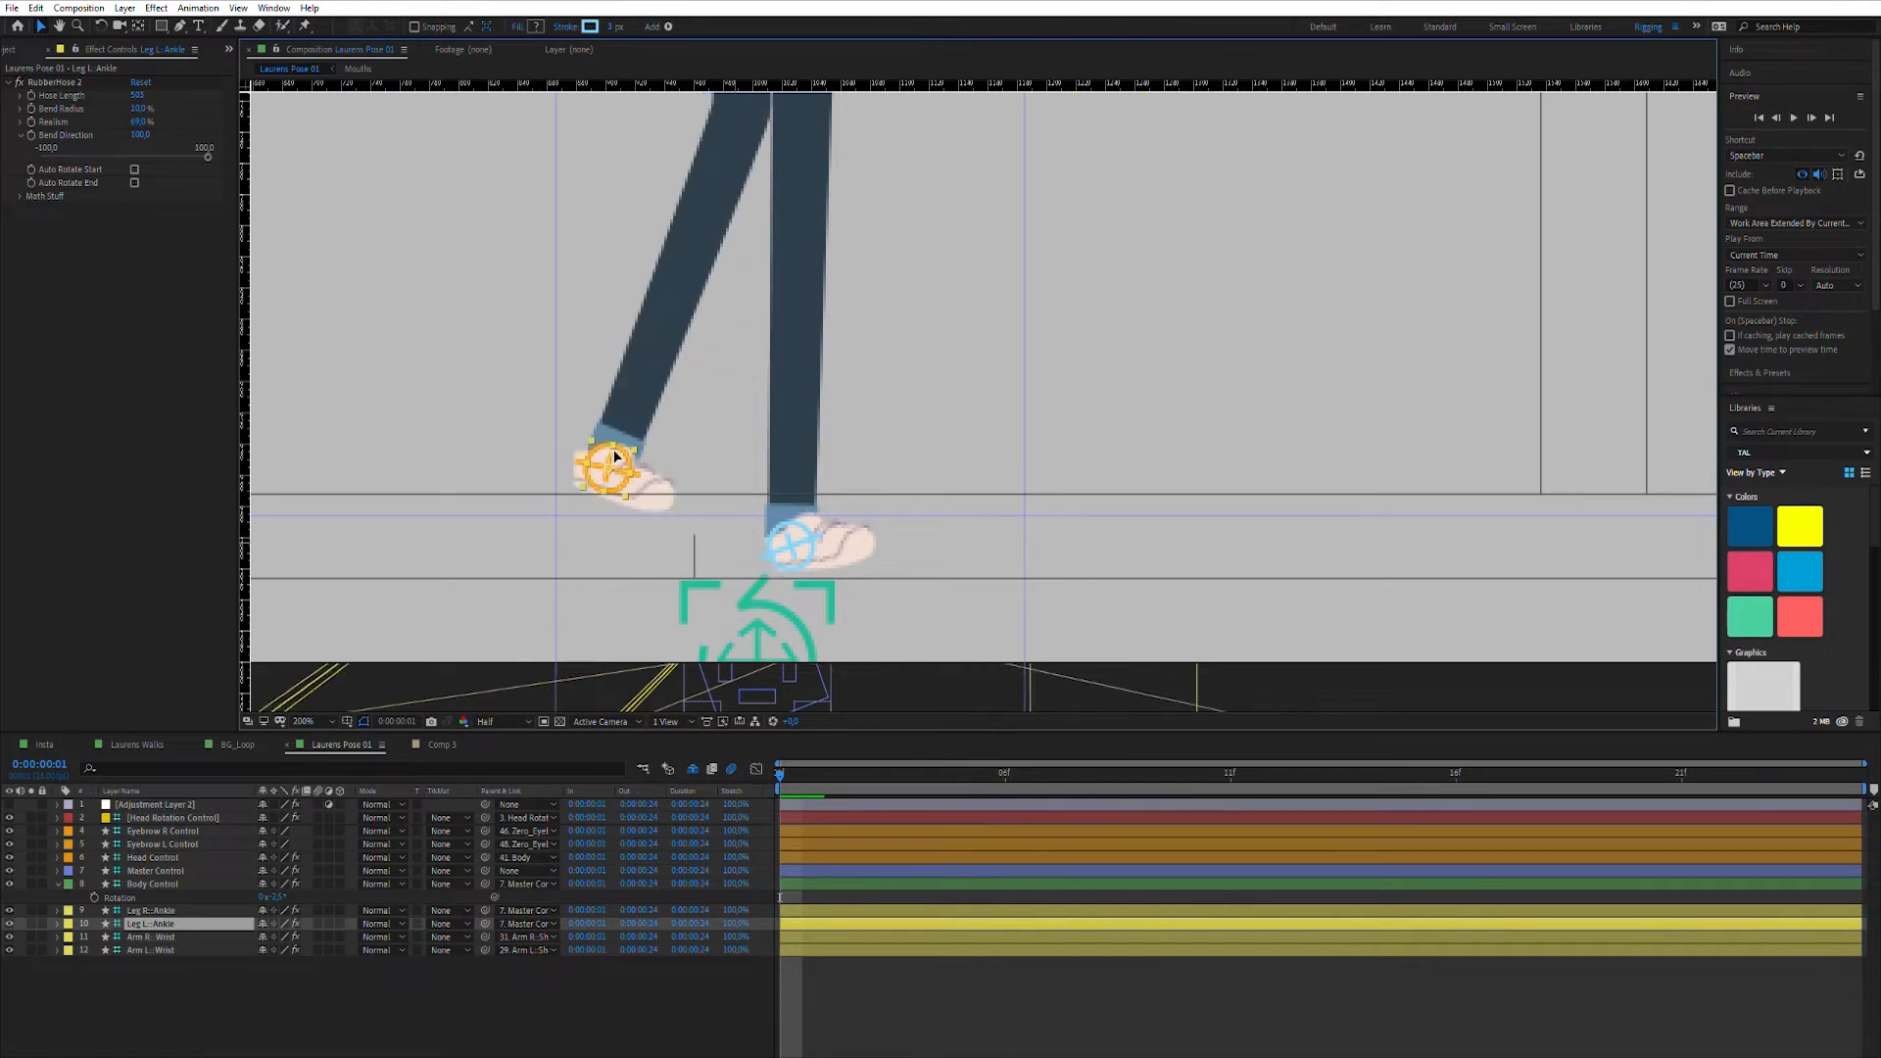
drag(611, 469, 600, 471)
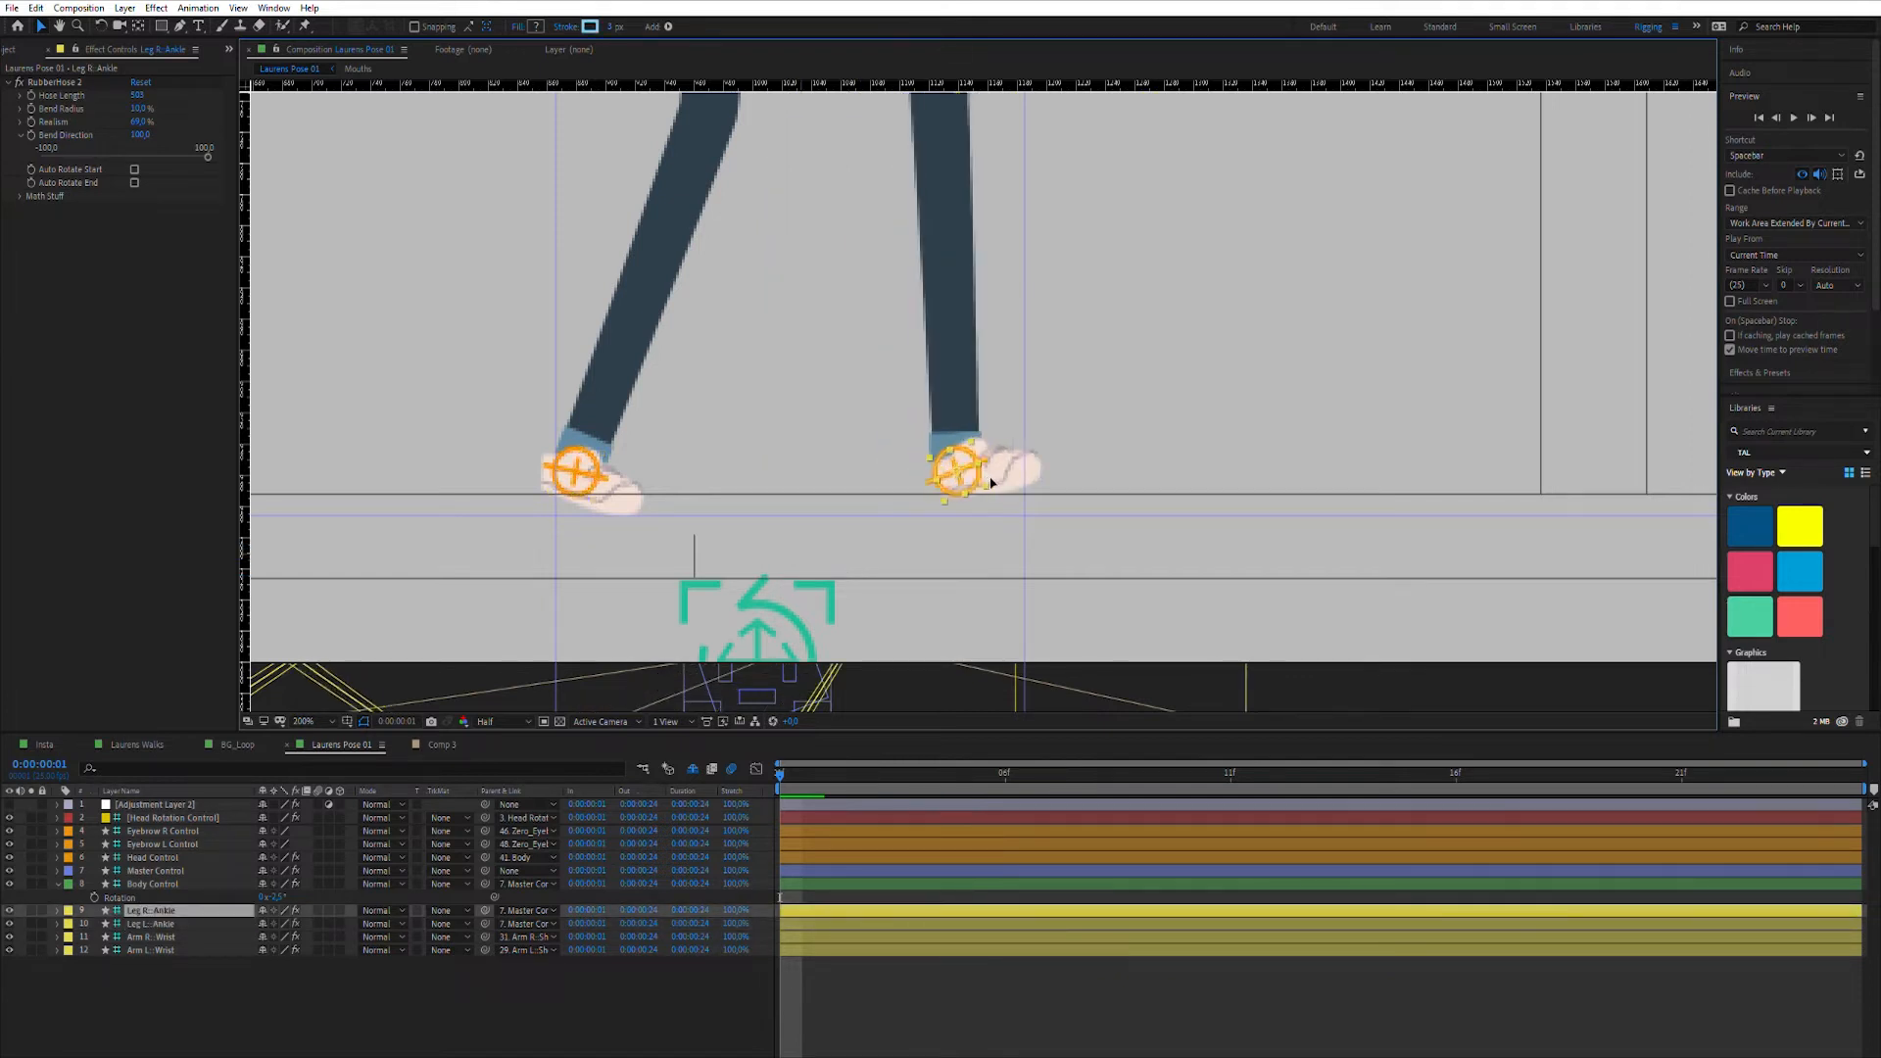
drag(960, 468, 1001, 492)
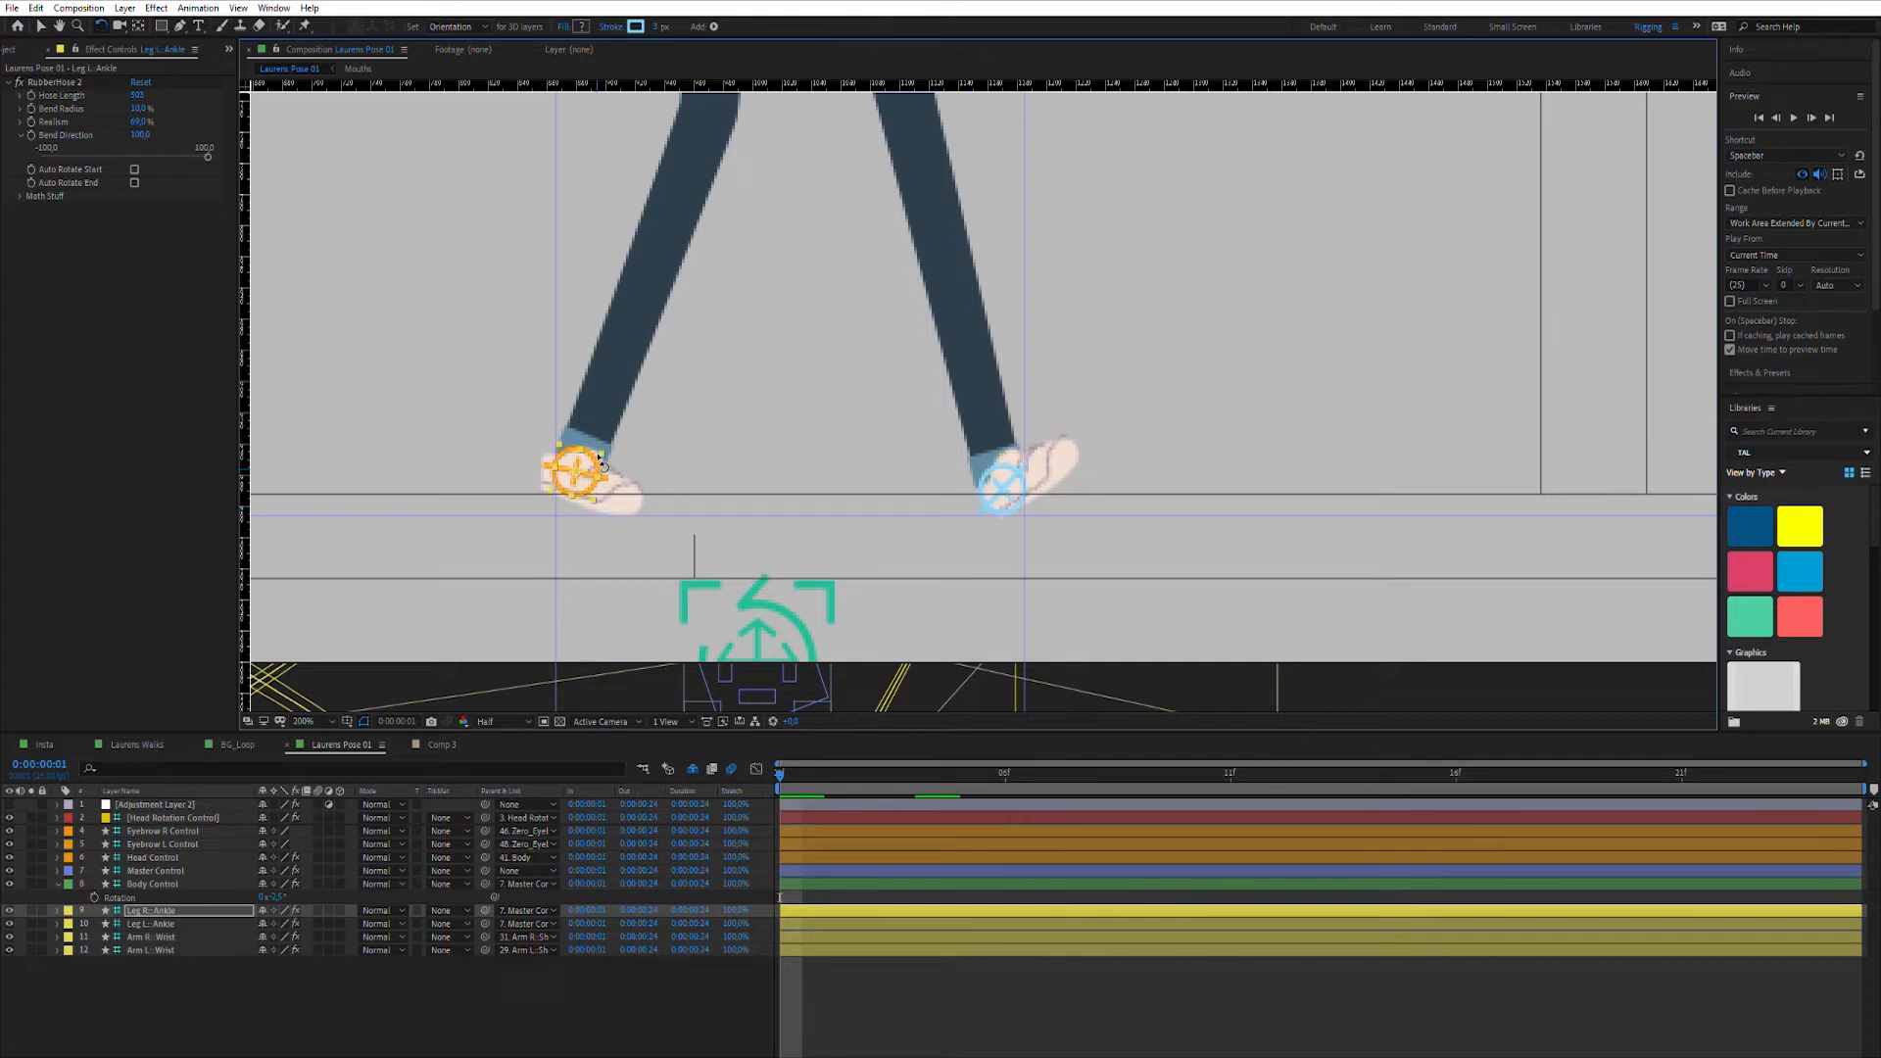
click(149, 924)
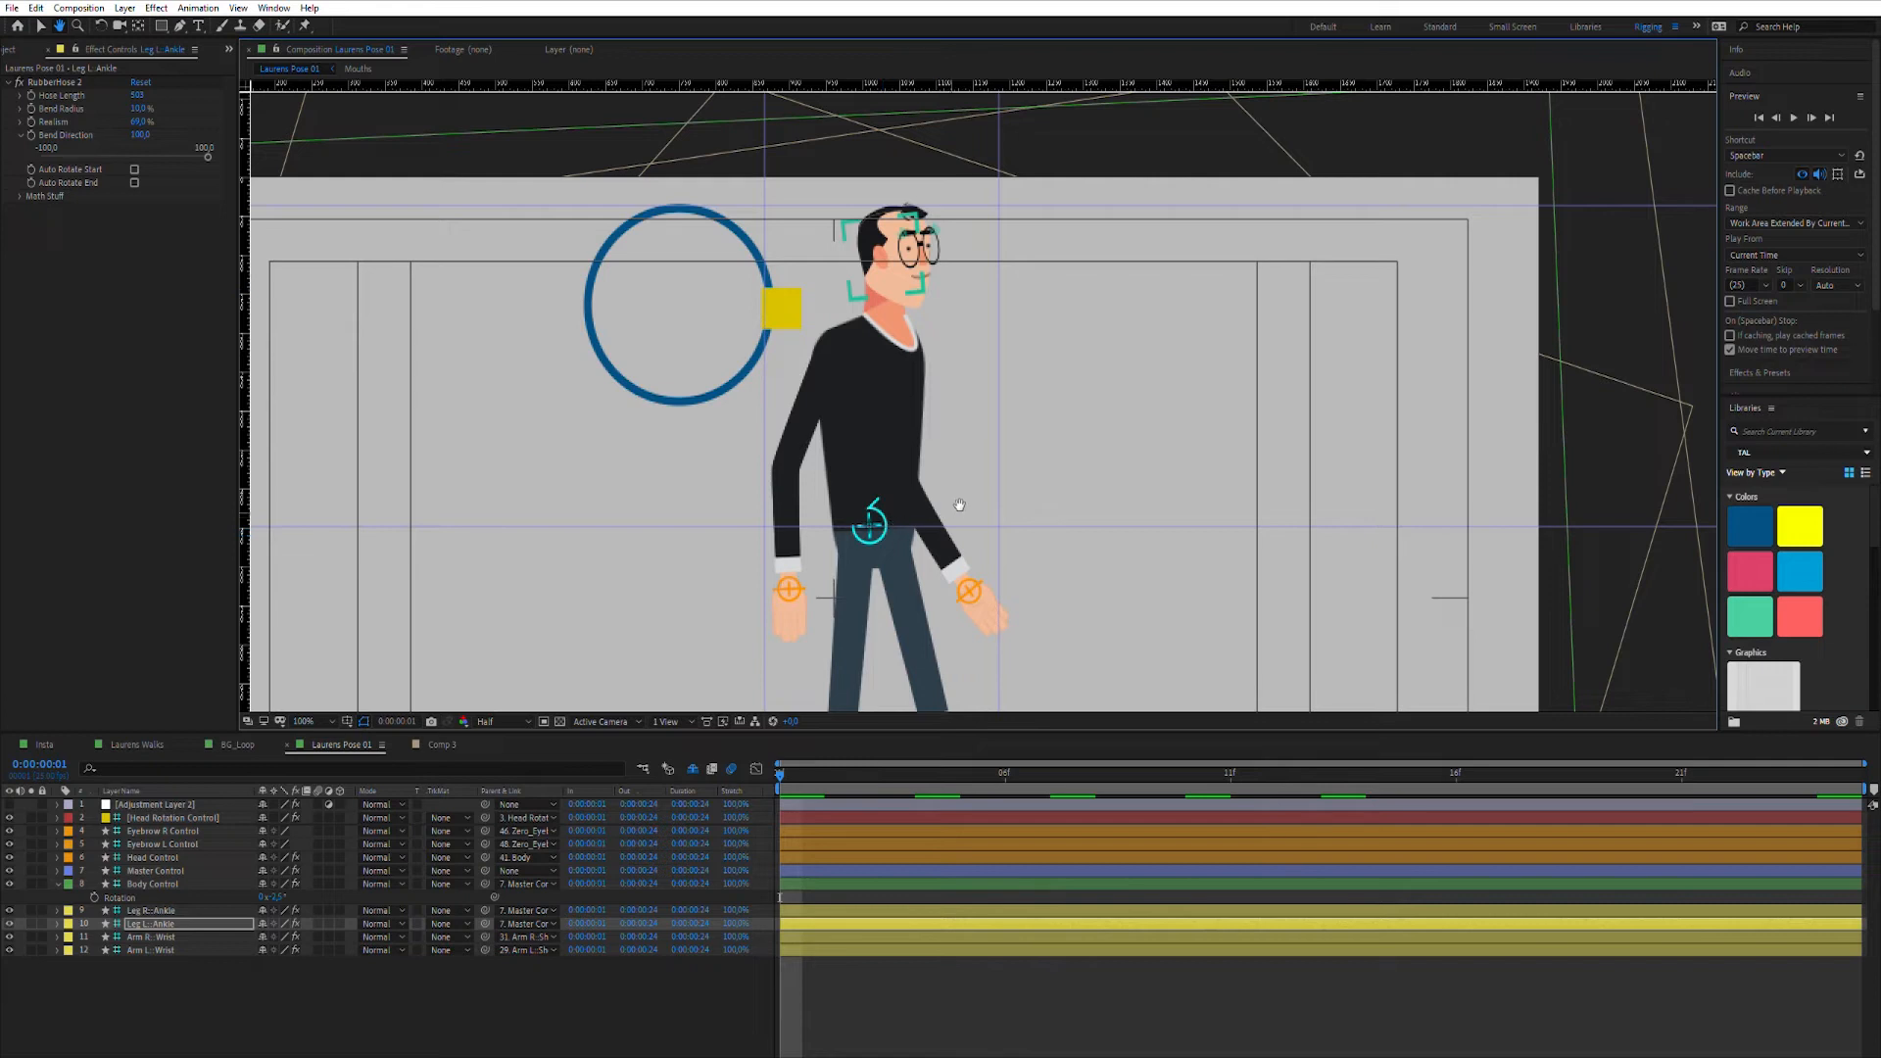
click(304, 721)
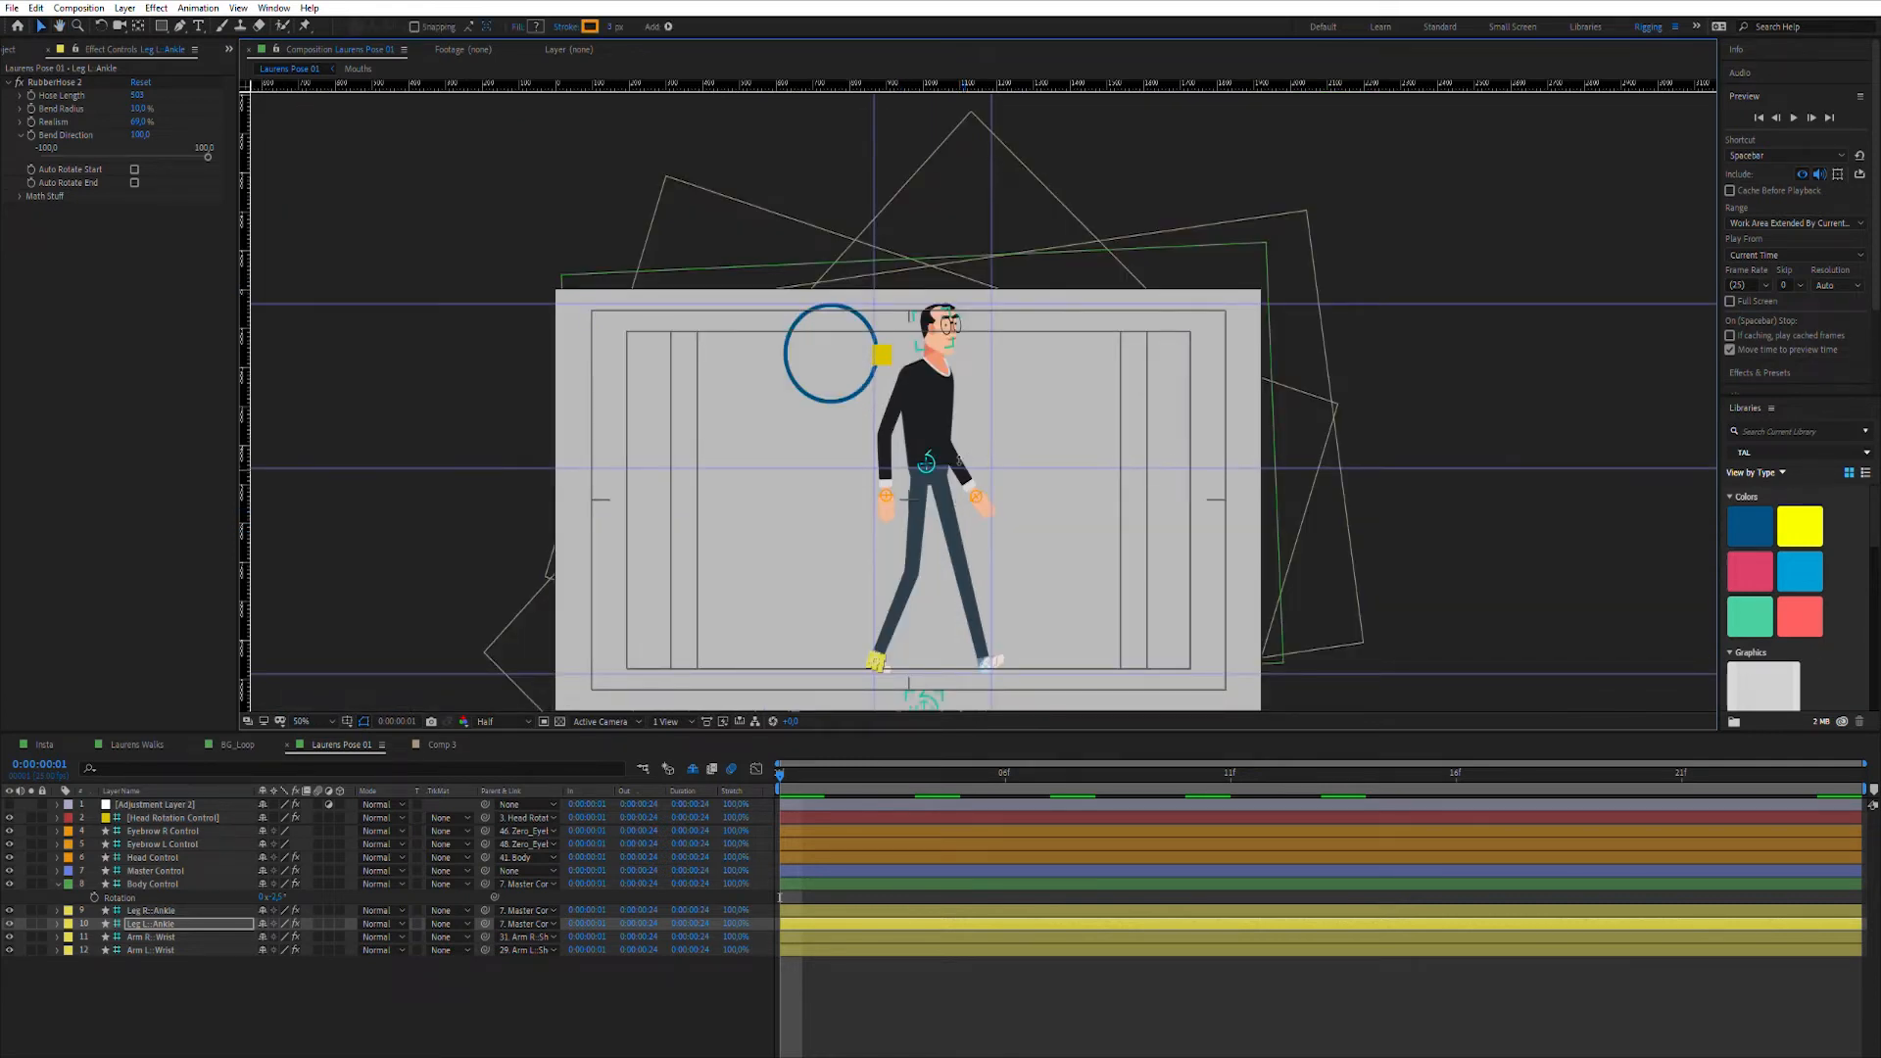
click(153, 883)
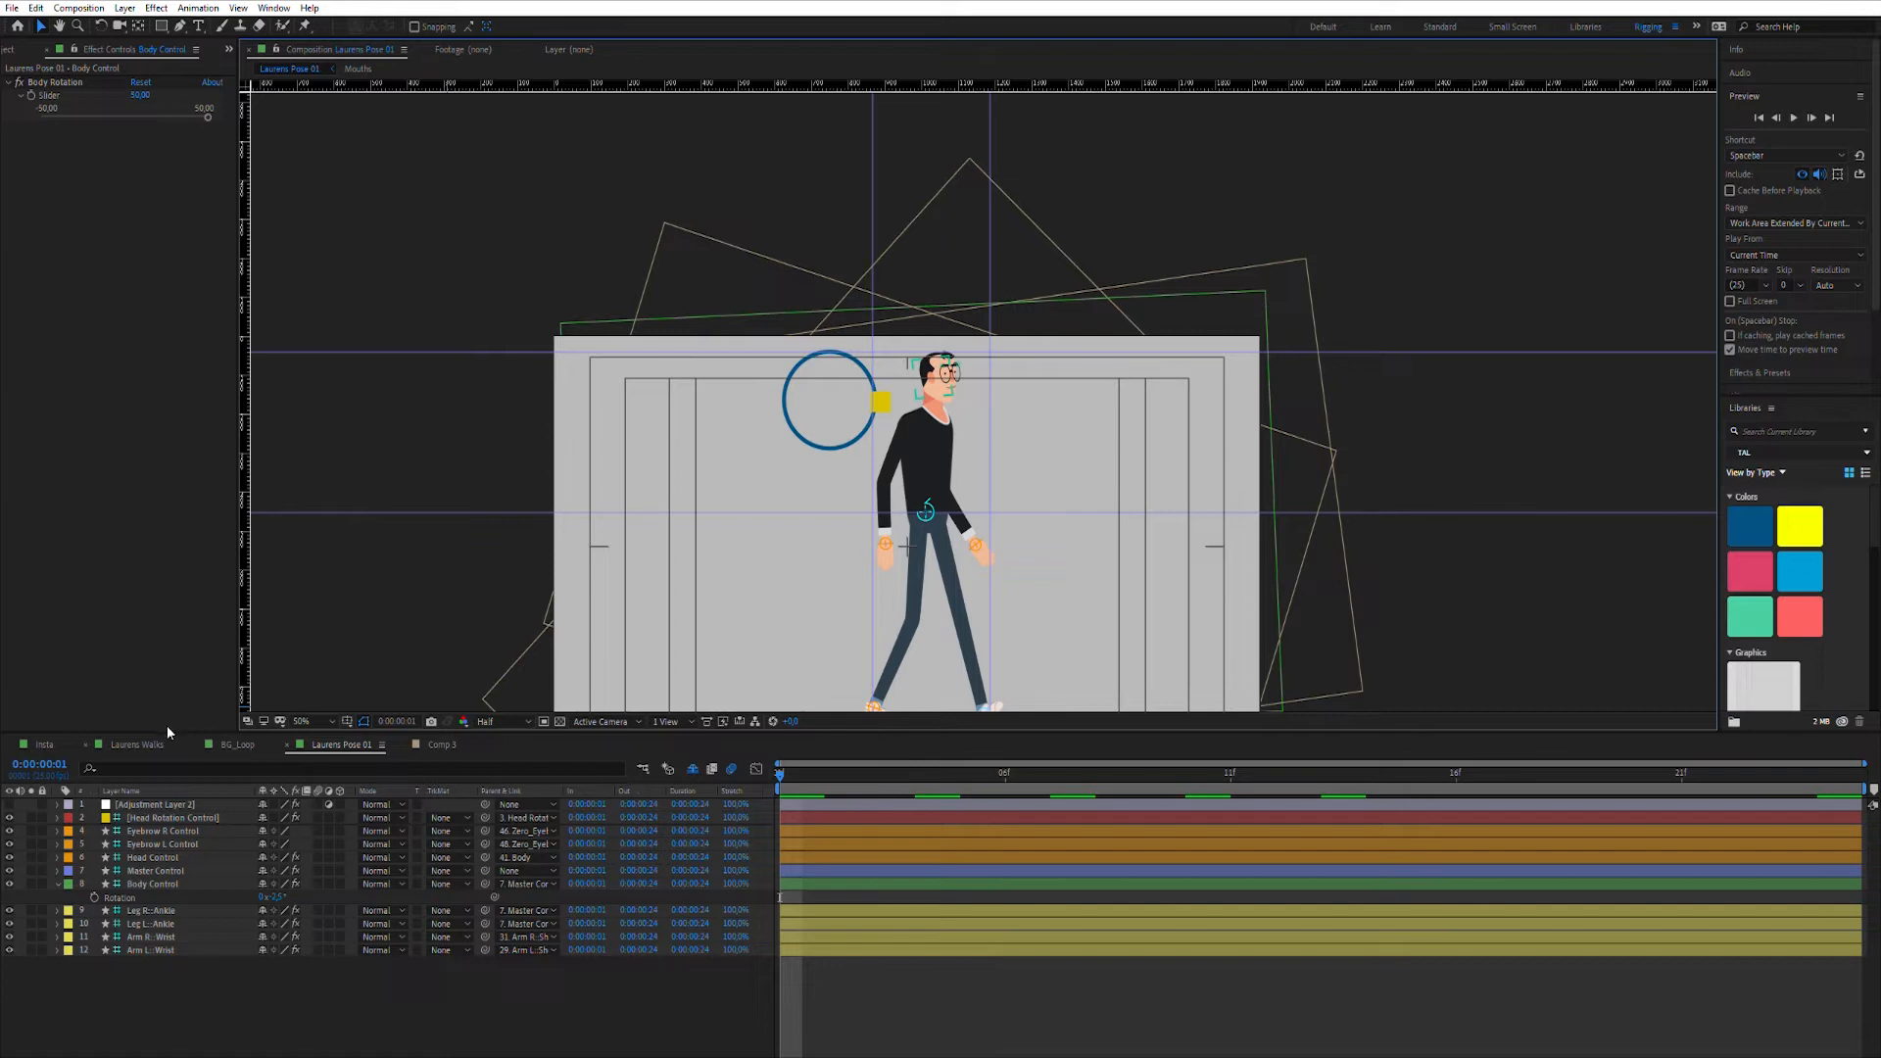
click(442, 744)
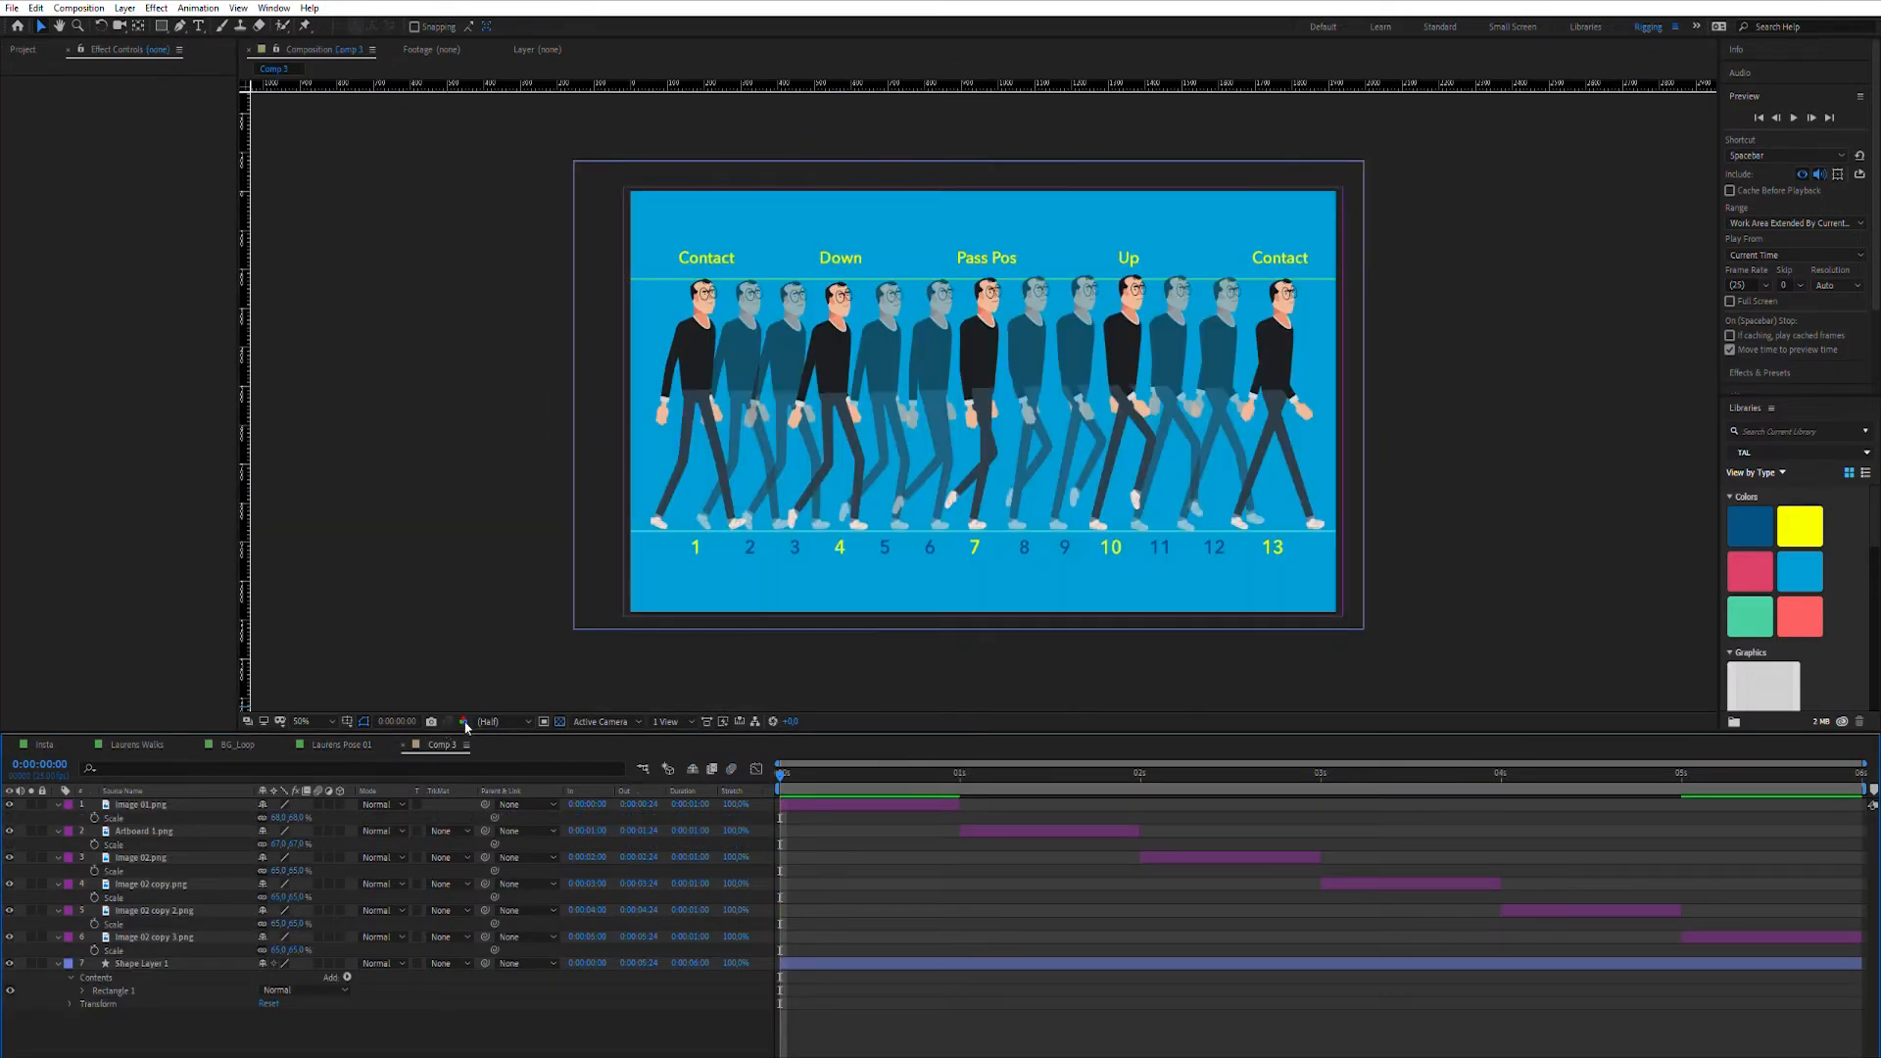
mouse_move(662, 682)
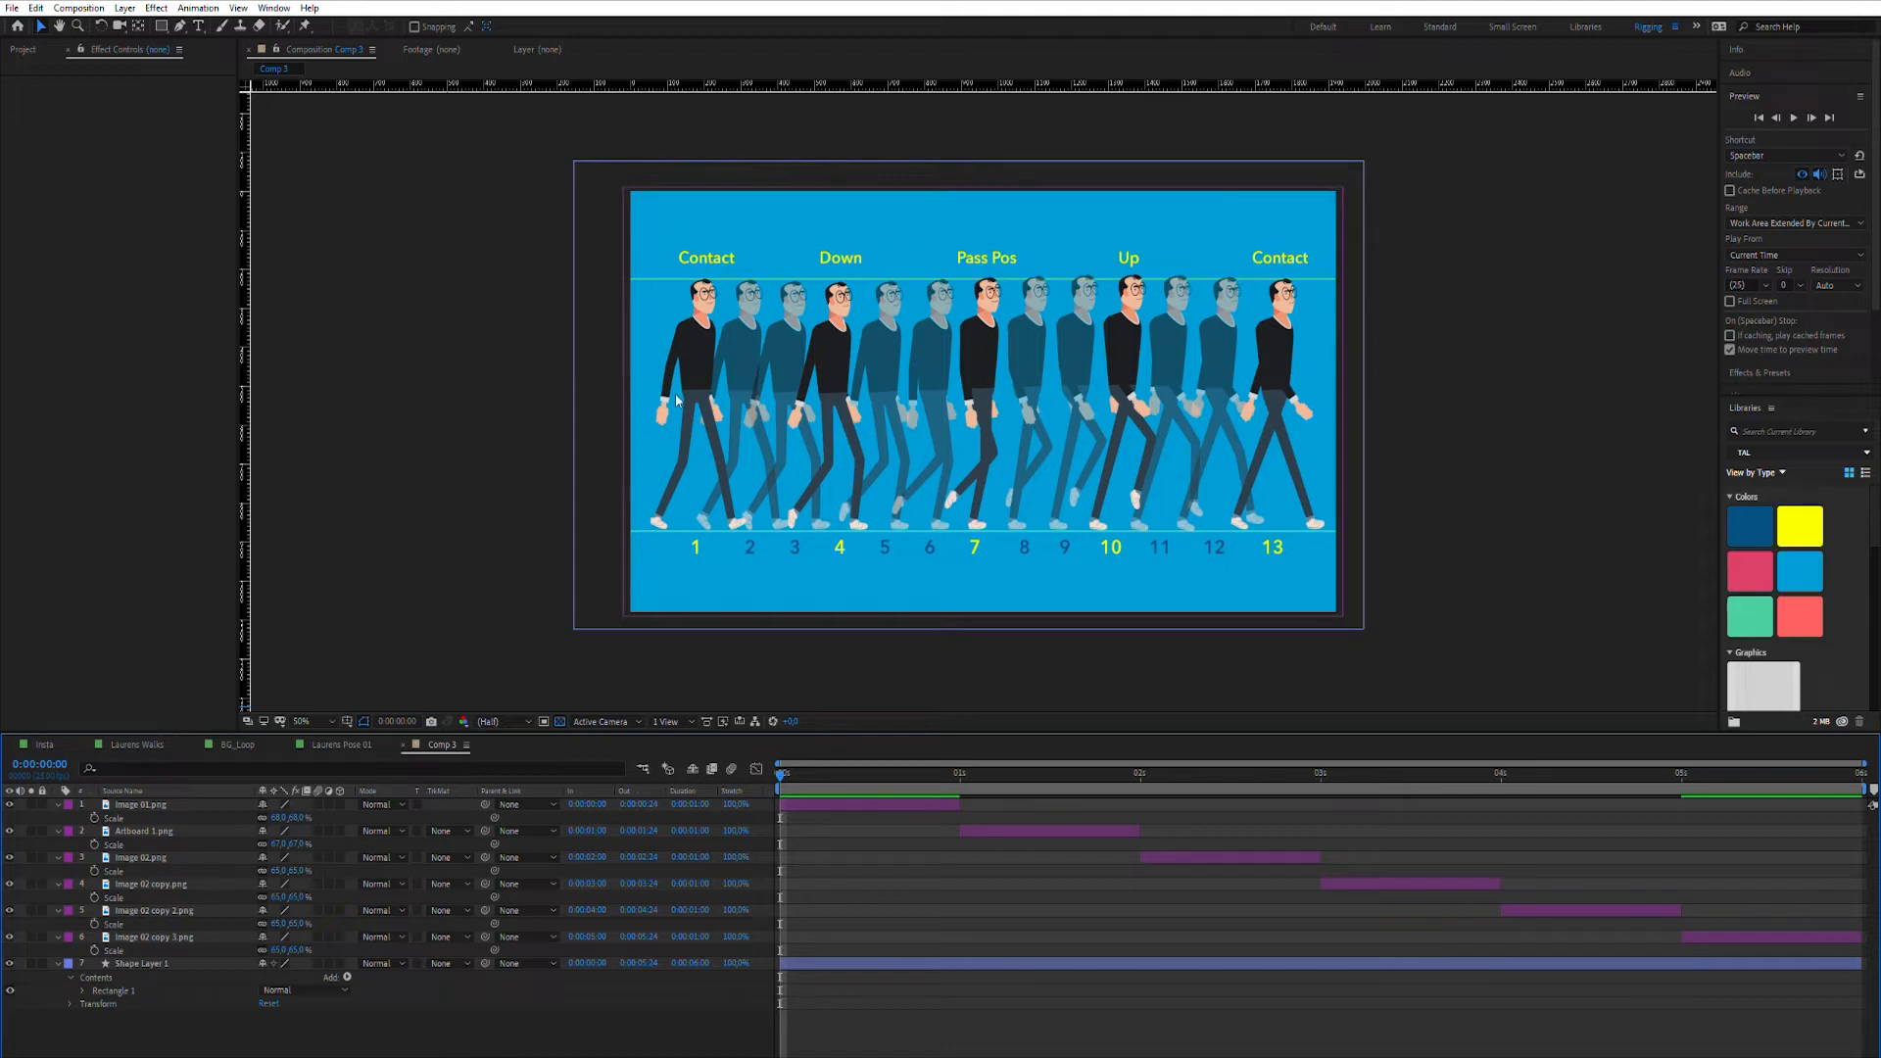
mouse_move(1187, 765)
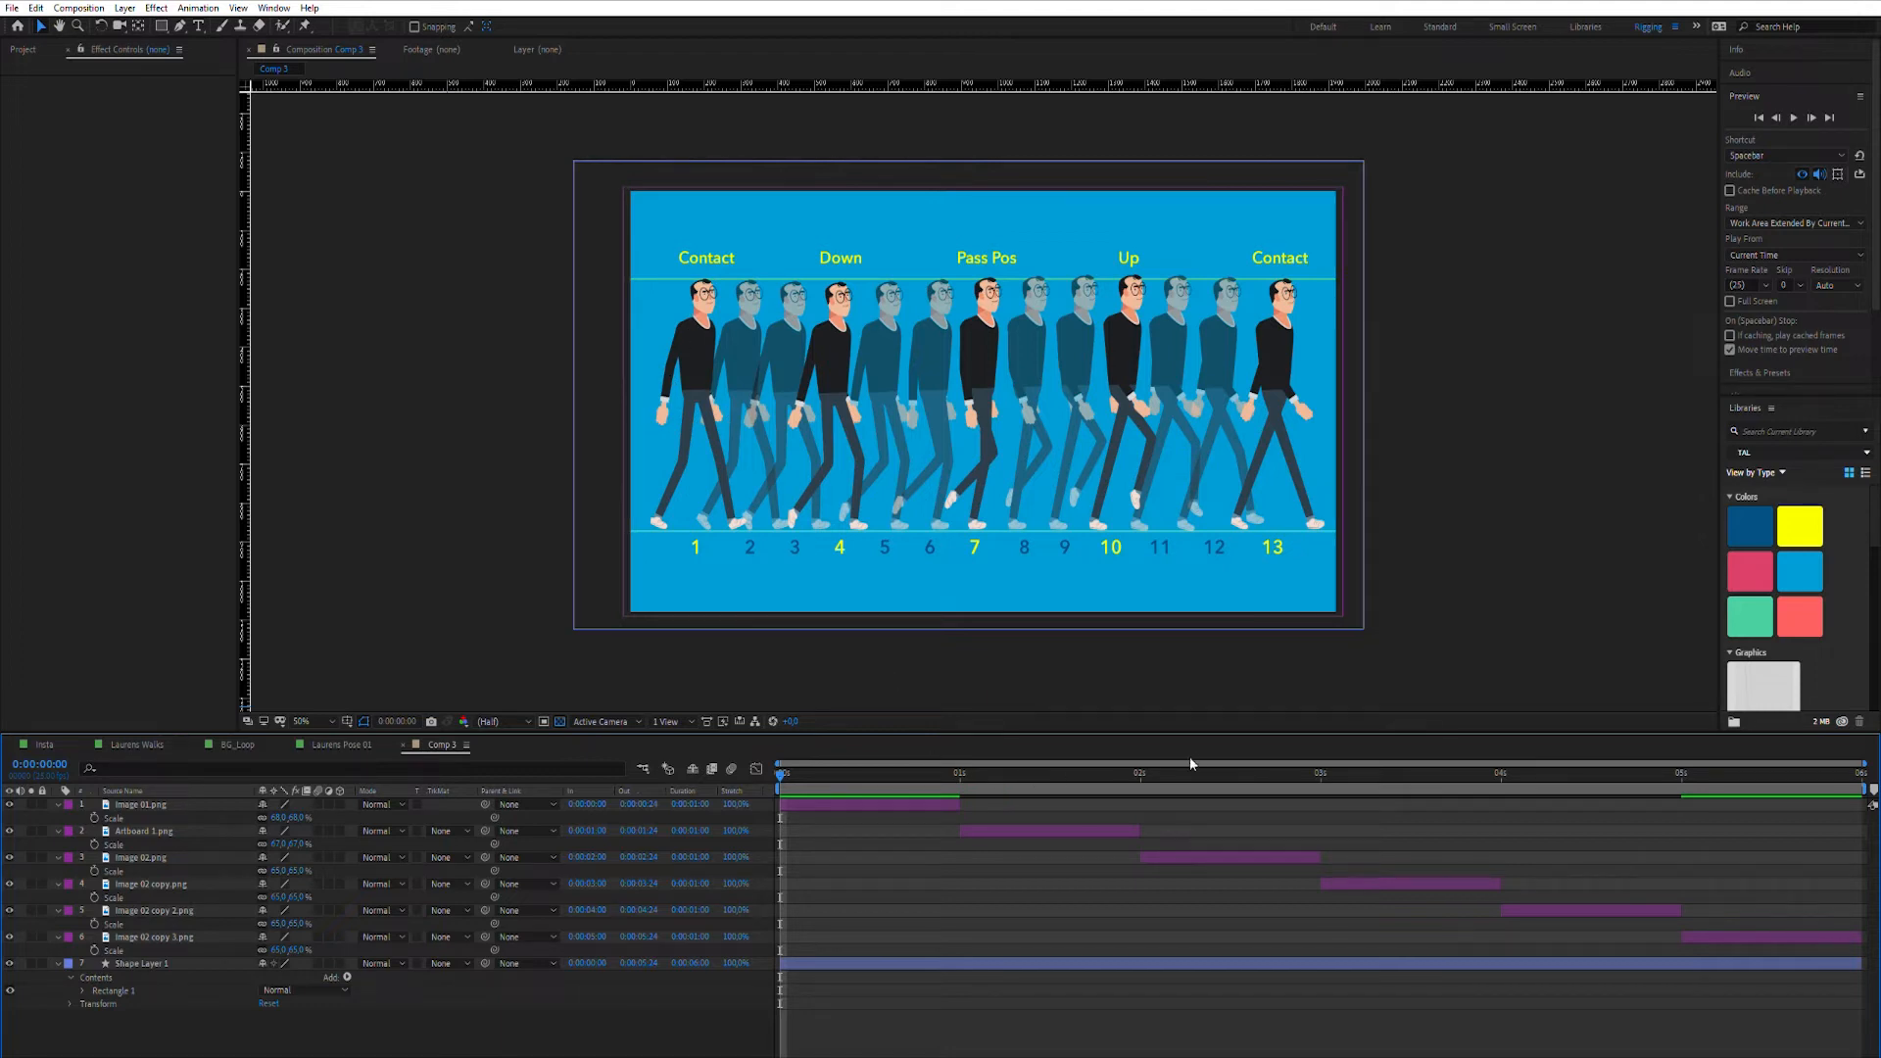
click(1212, 774)
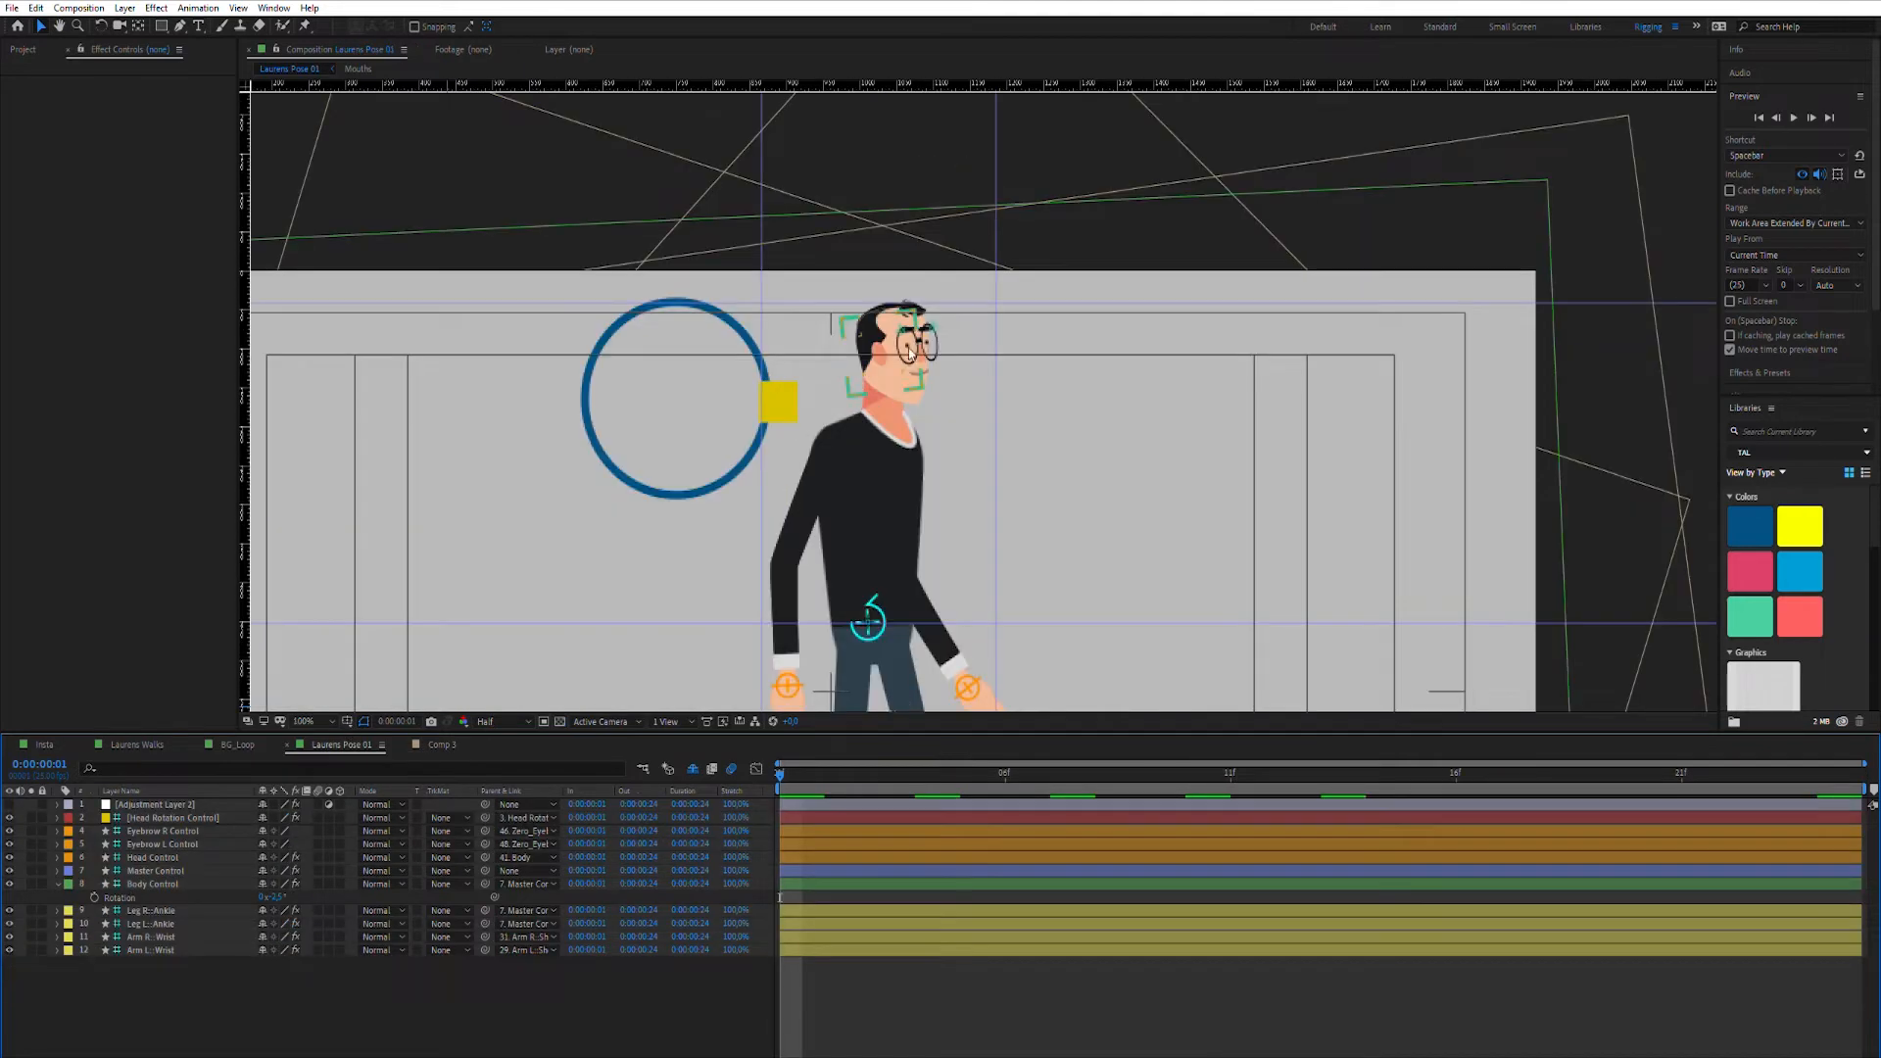
click(776, 401)
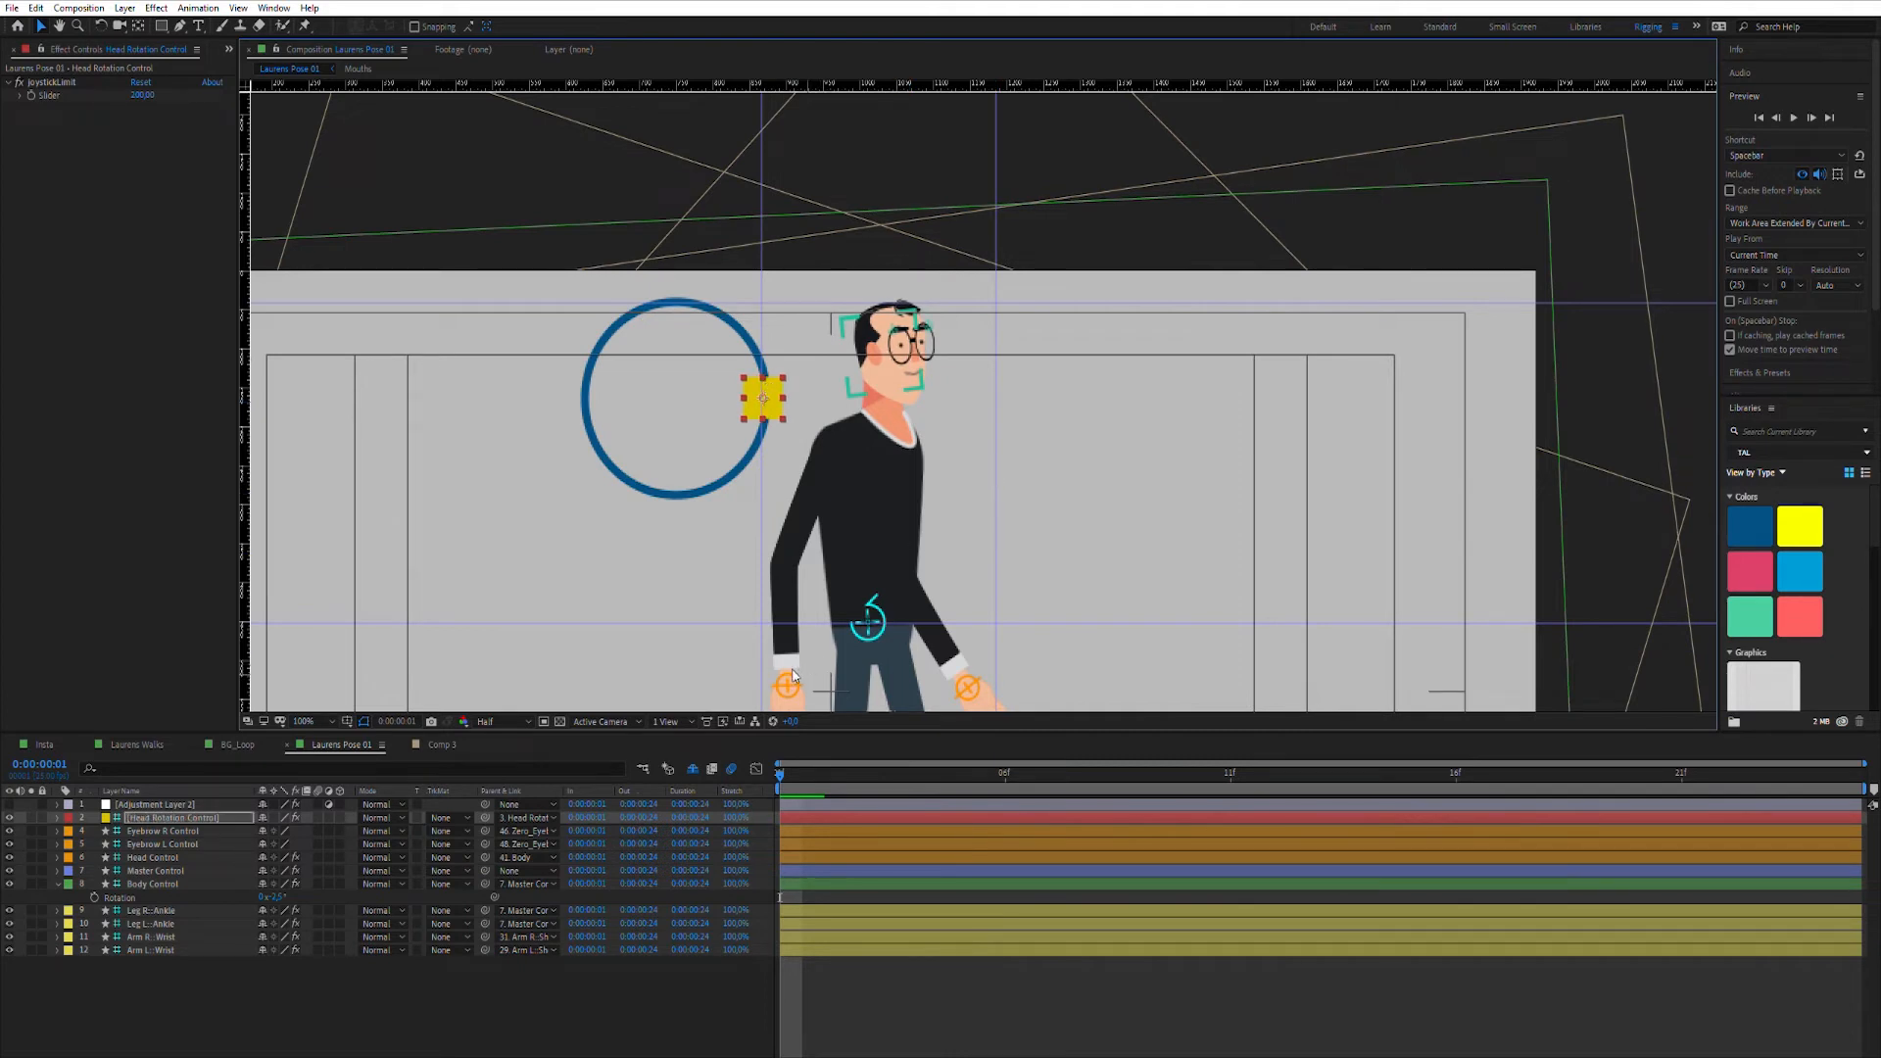
click(150, 949)
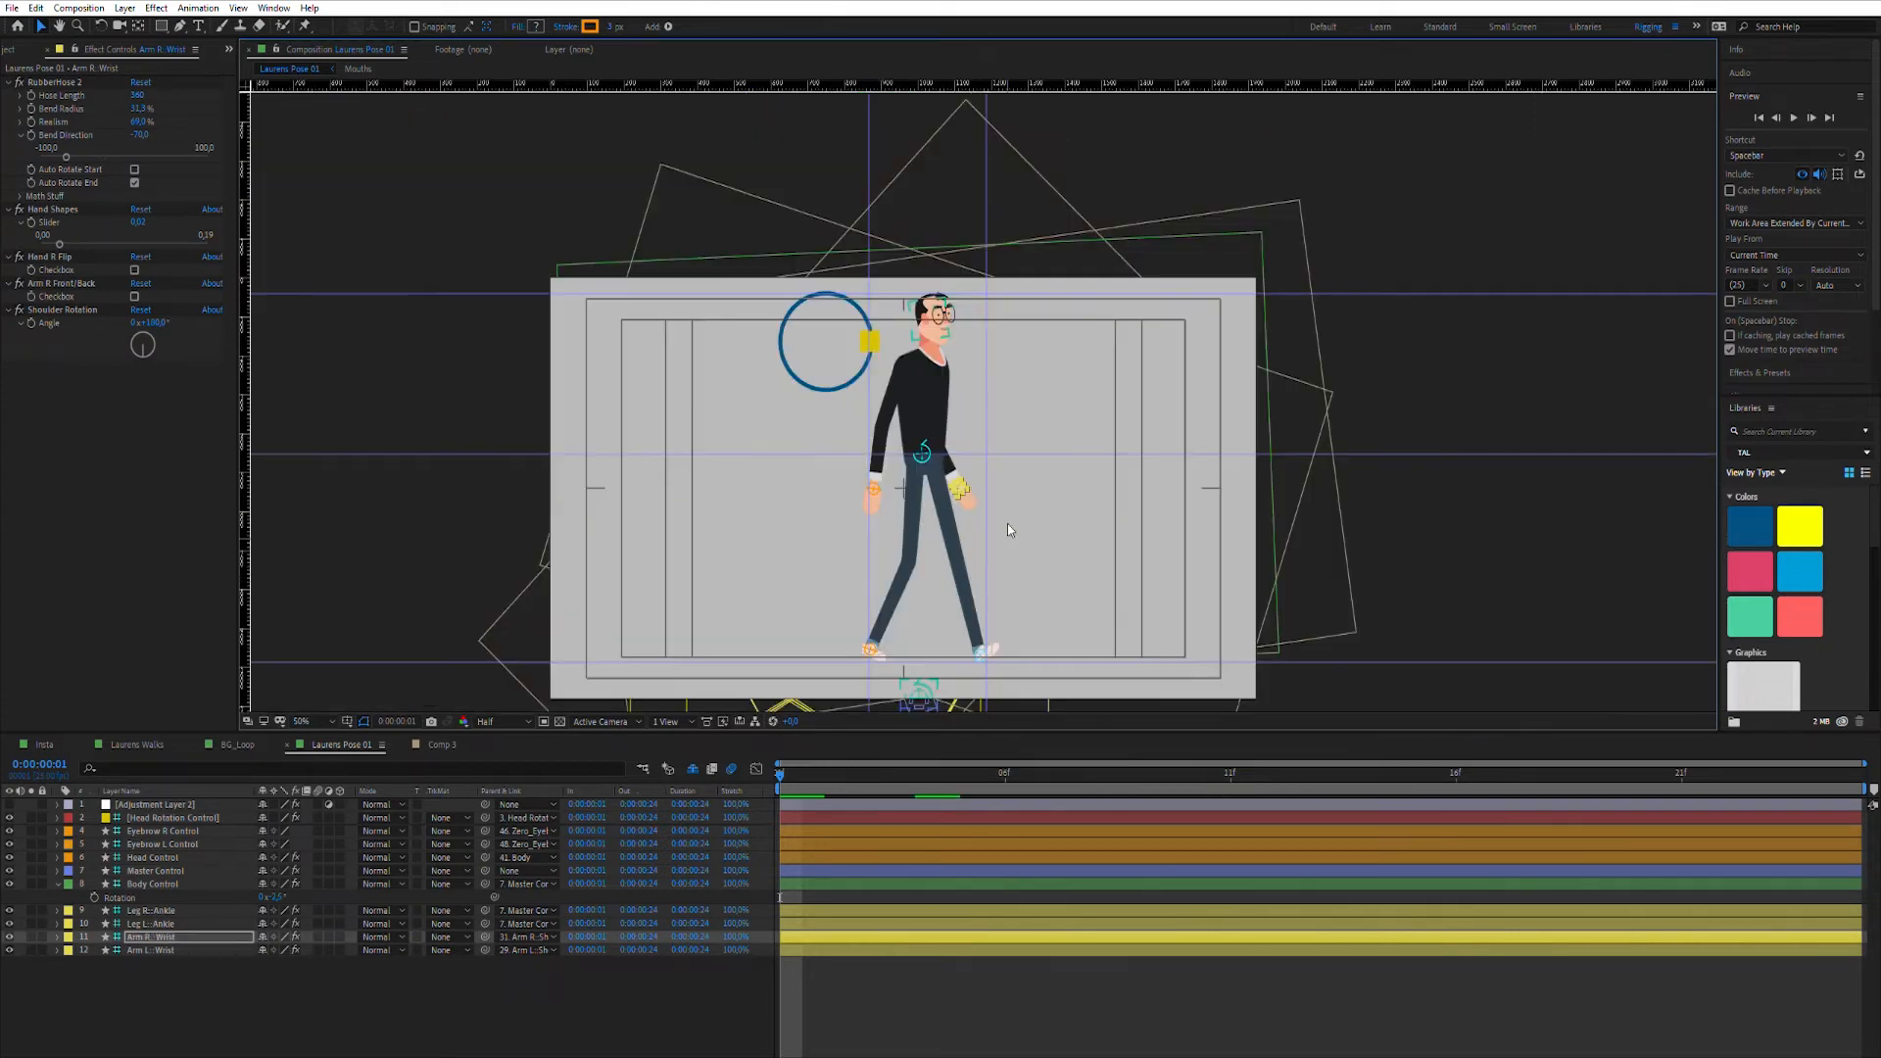
click(301, 721)
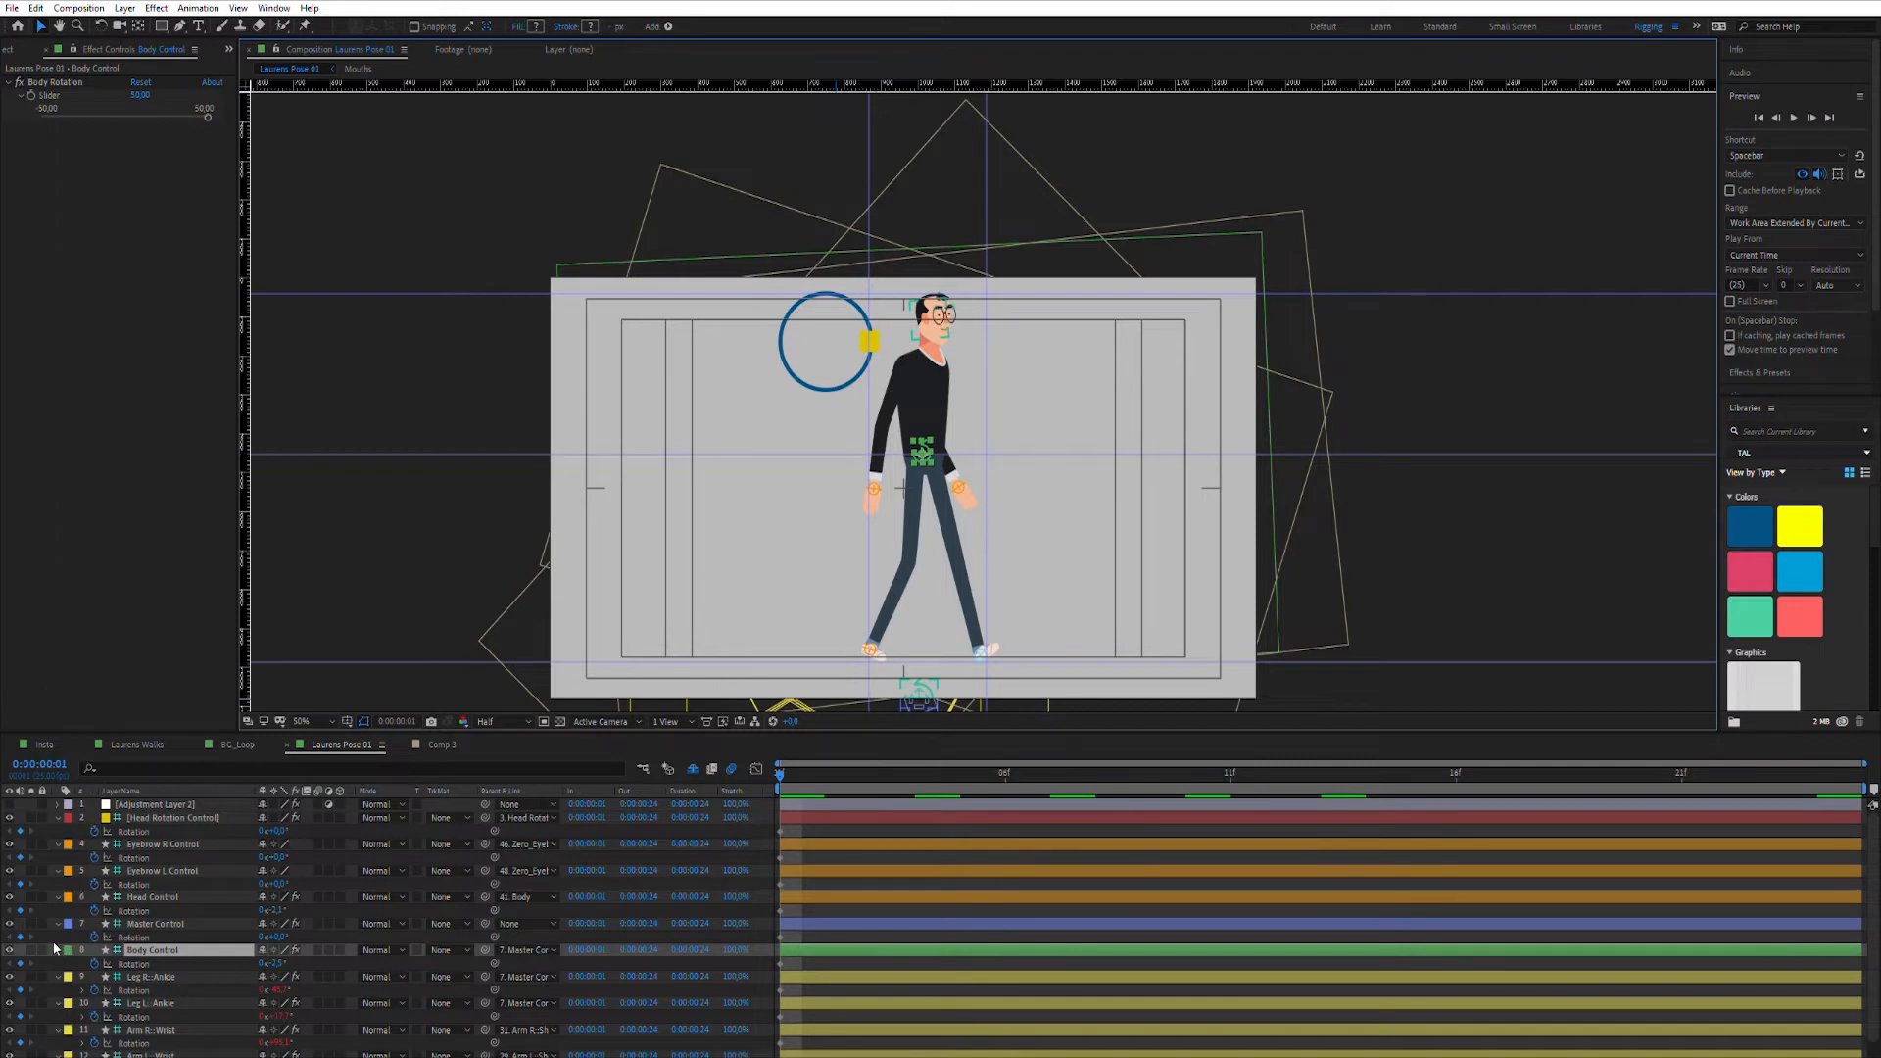
Step: Twirl open Body Control's Transform properties and scroll through the layer list
click(68, 950)
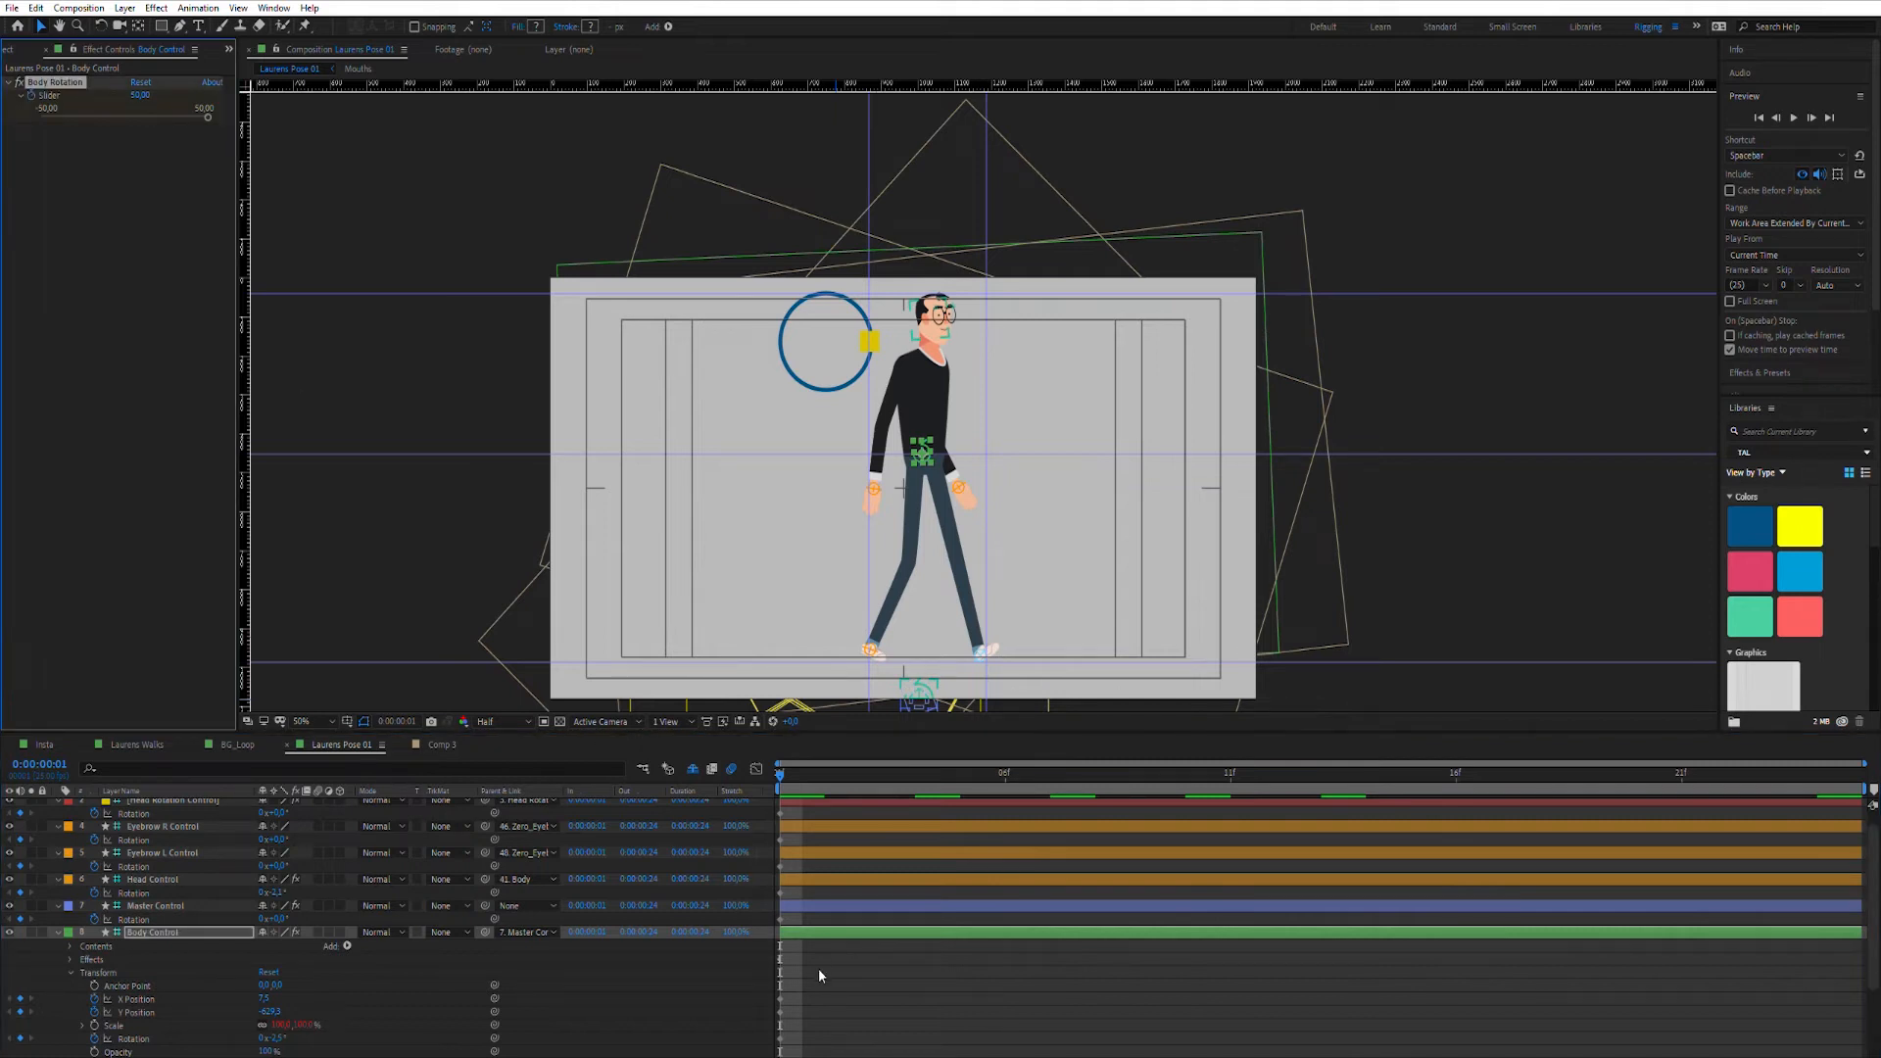
scroll(down, 3)
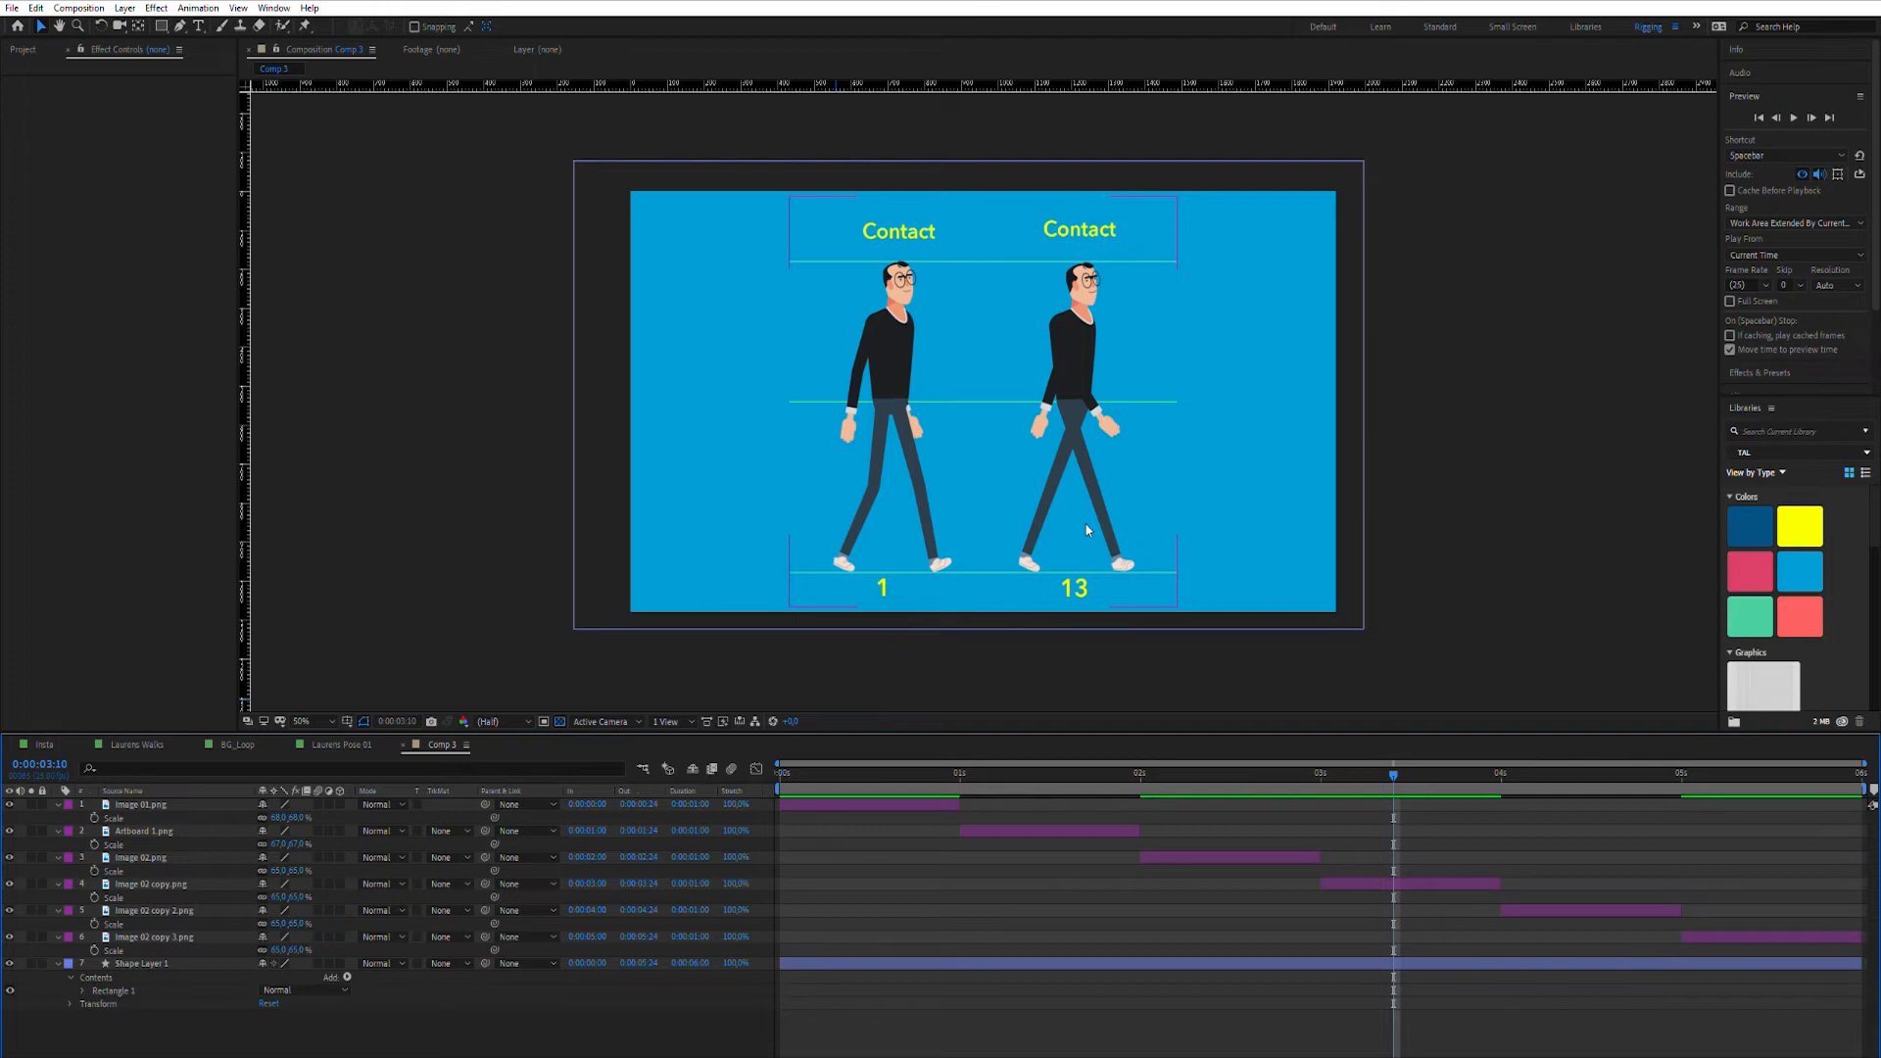
mouse_move(1110, 399)
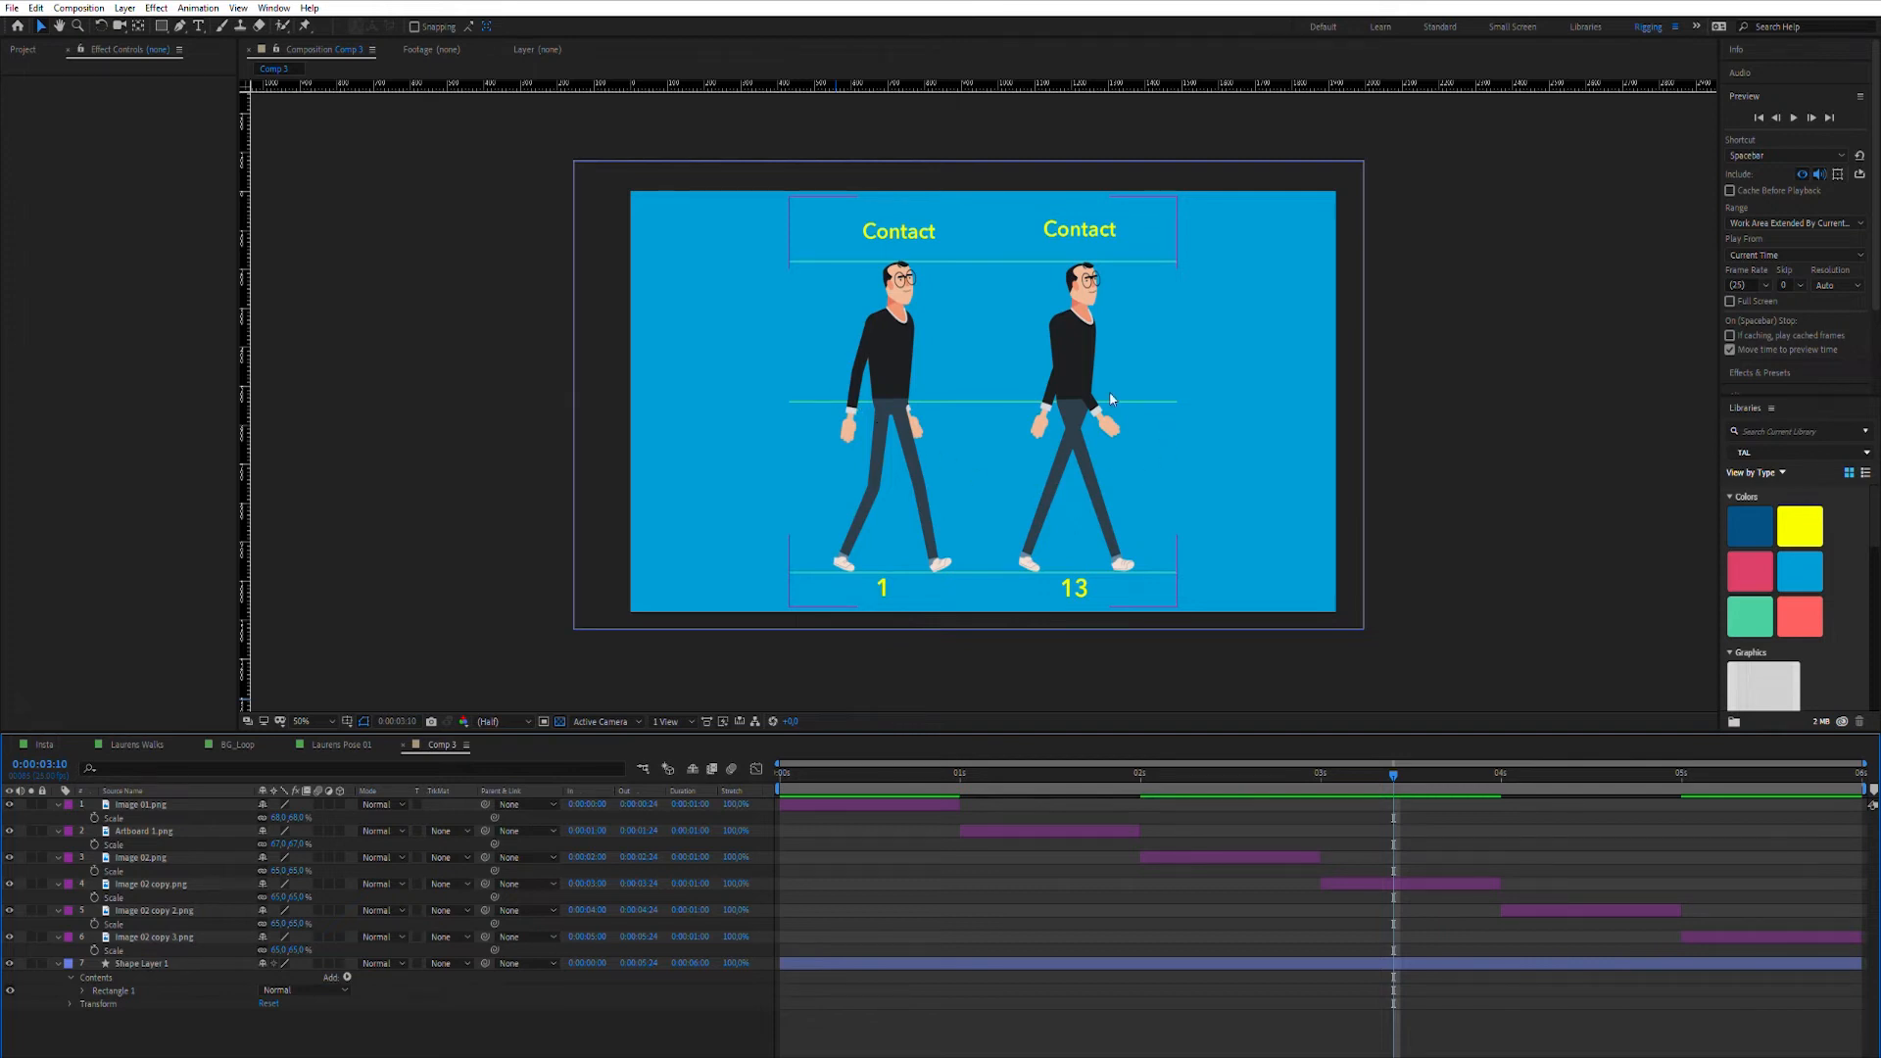
mouse_move(835, 549)
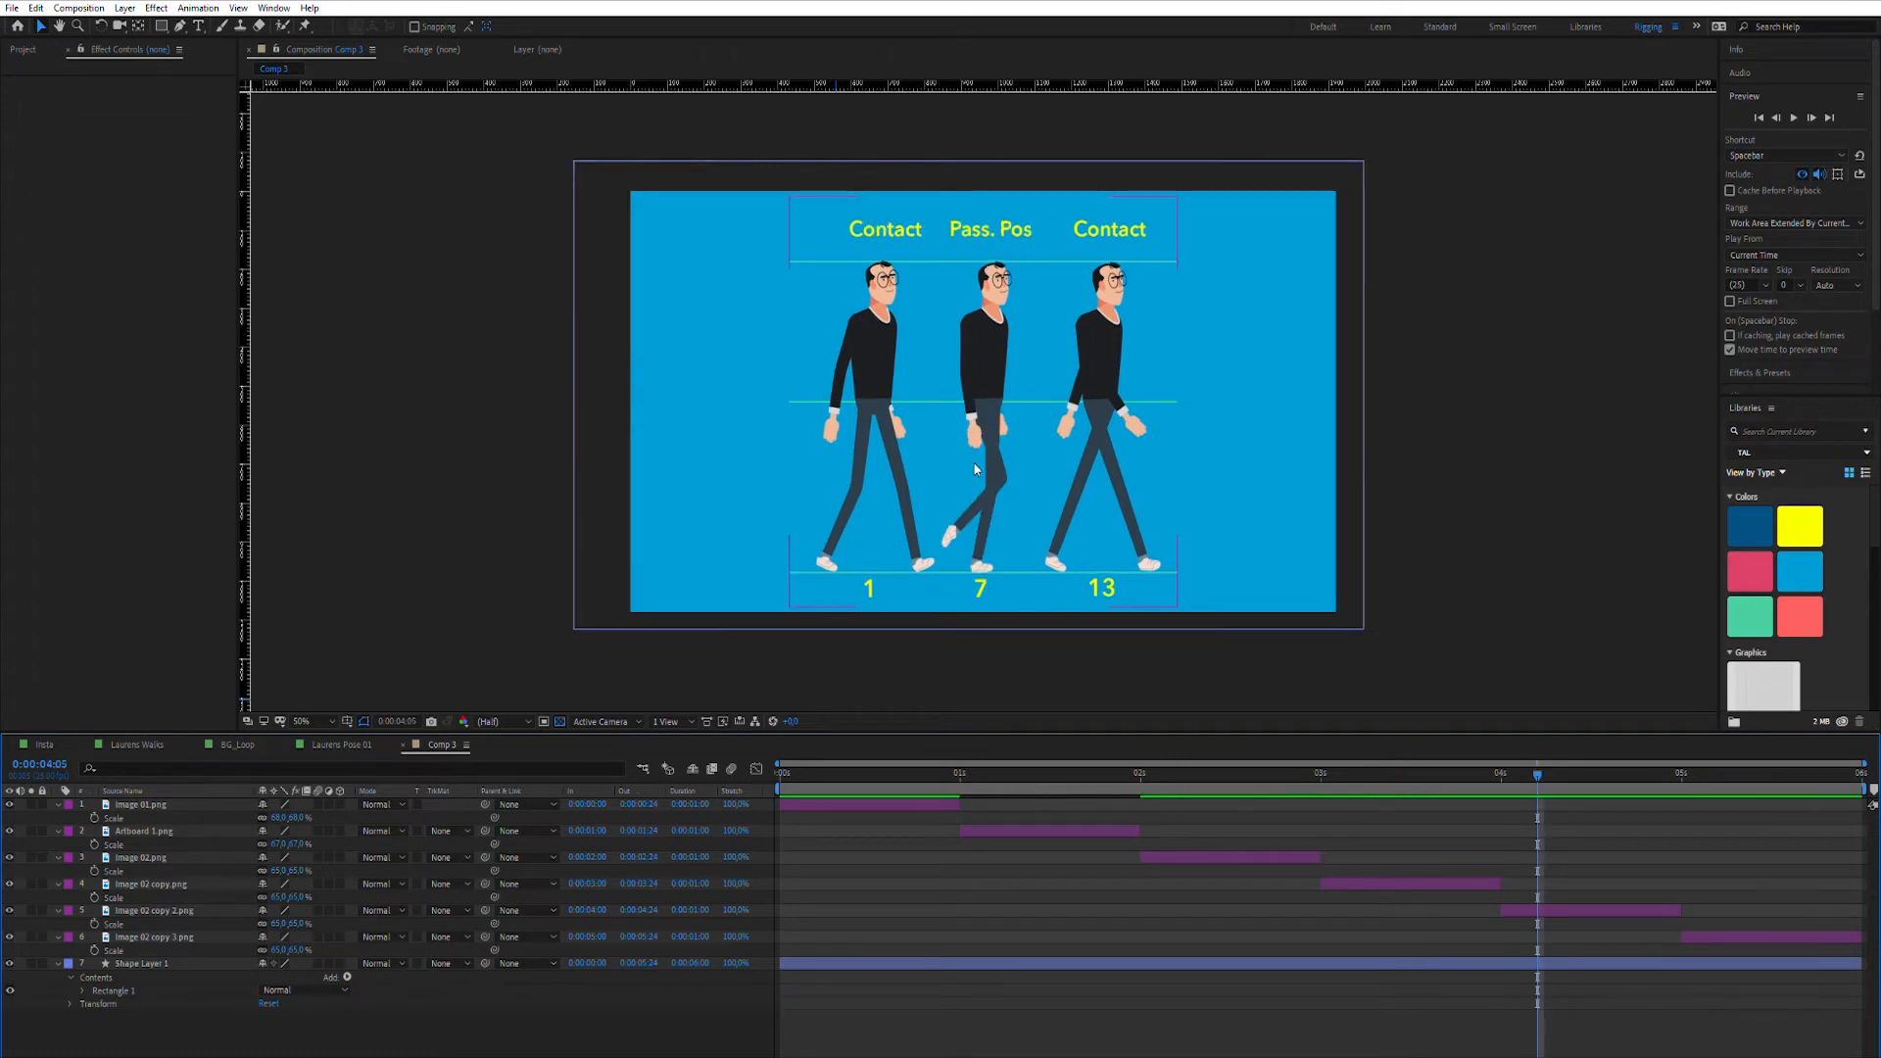
mouse_move(953, 519)
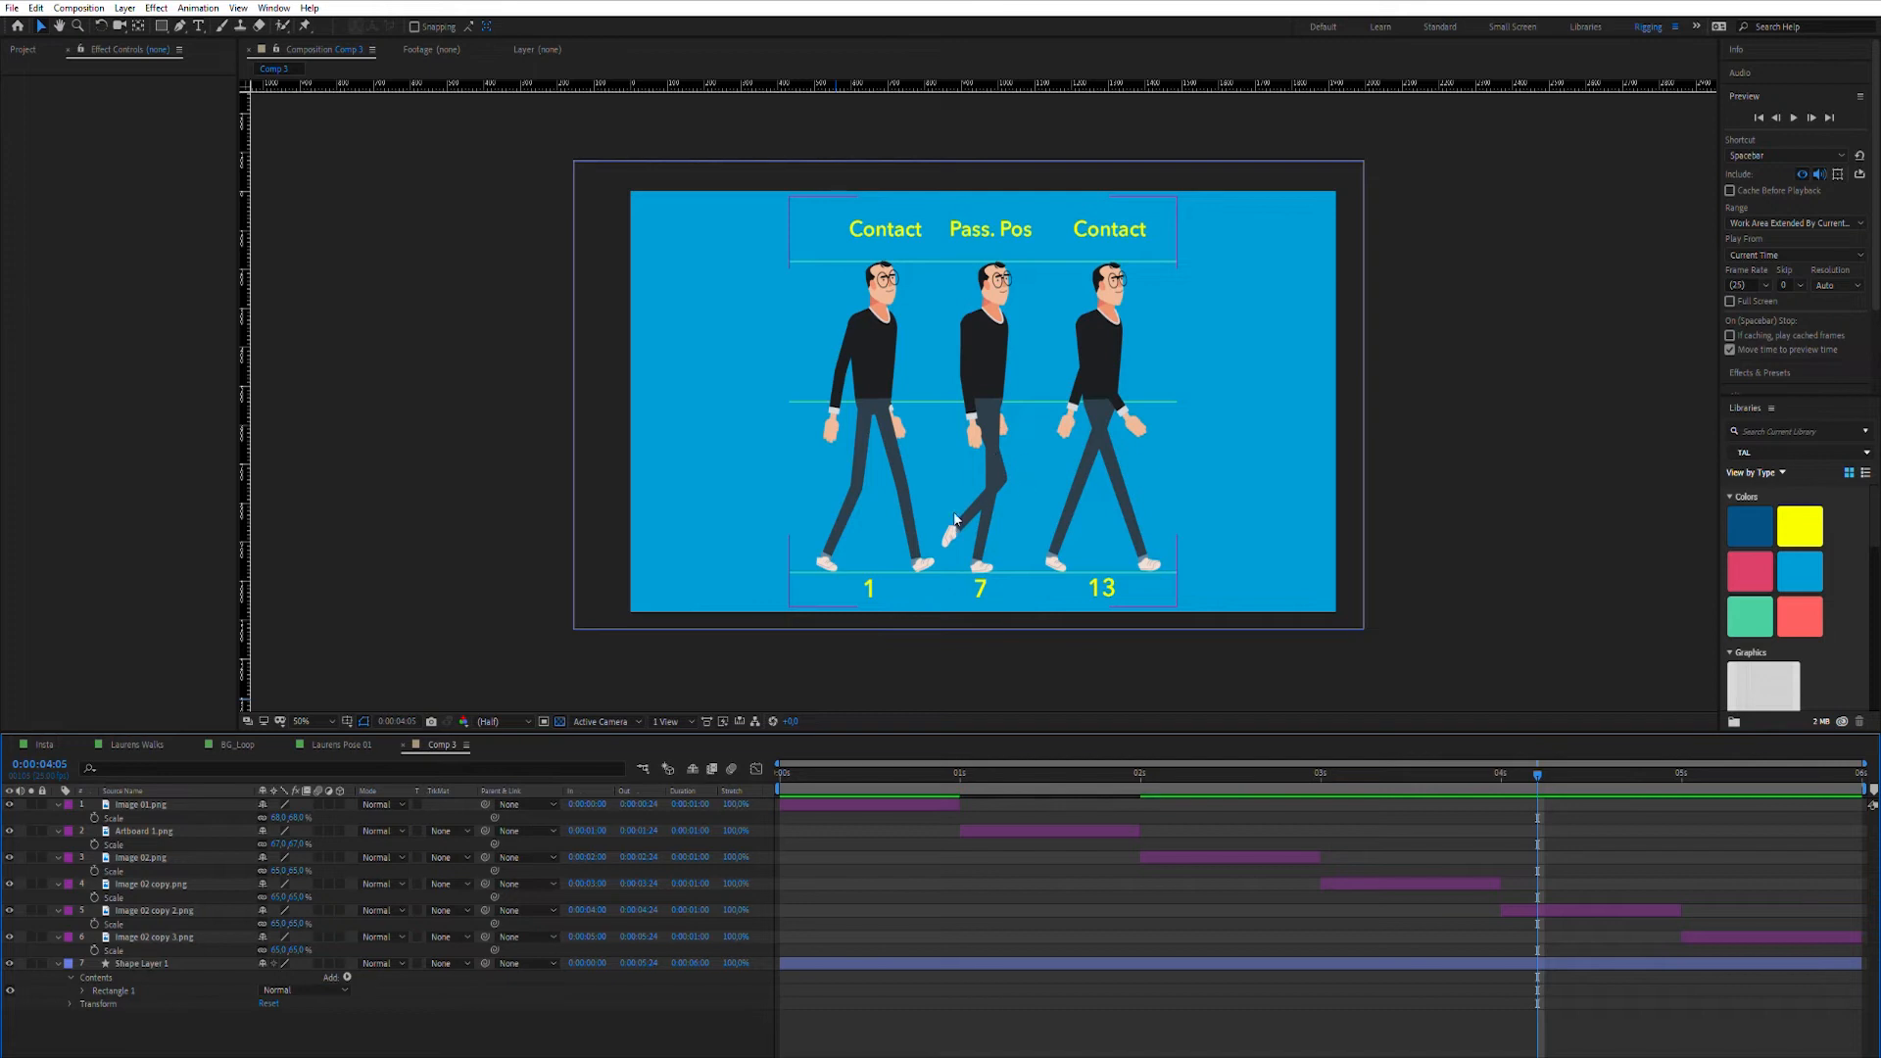
mouse_move(972, 534)
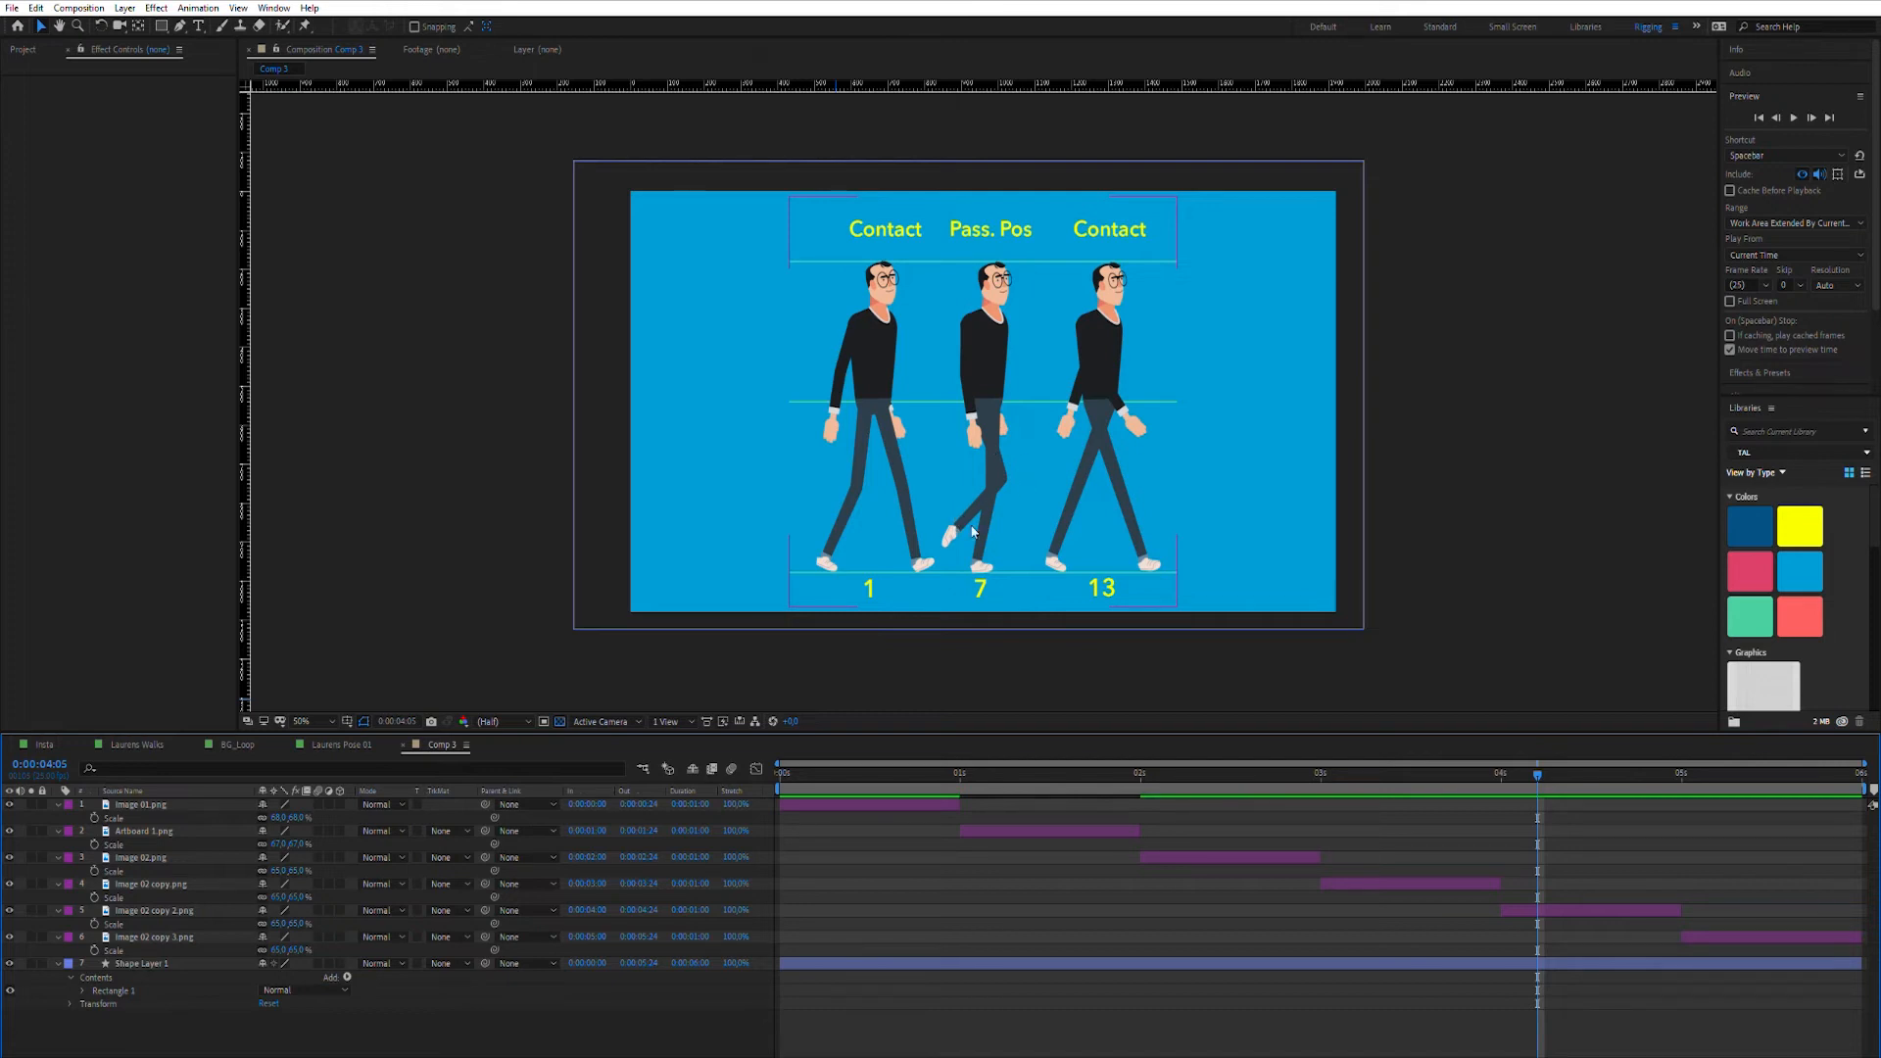
mouse_move(974, 558)
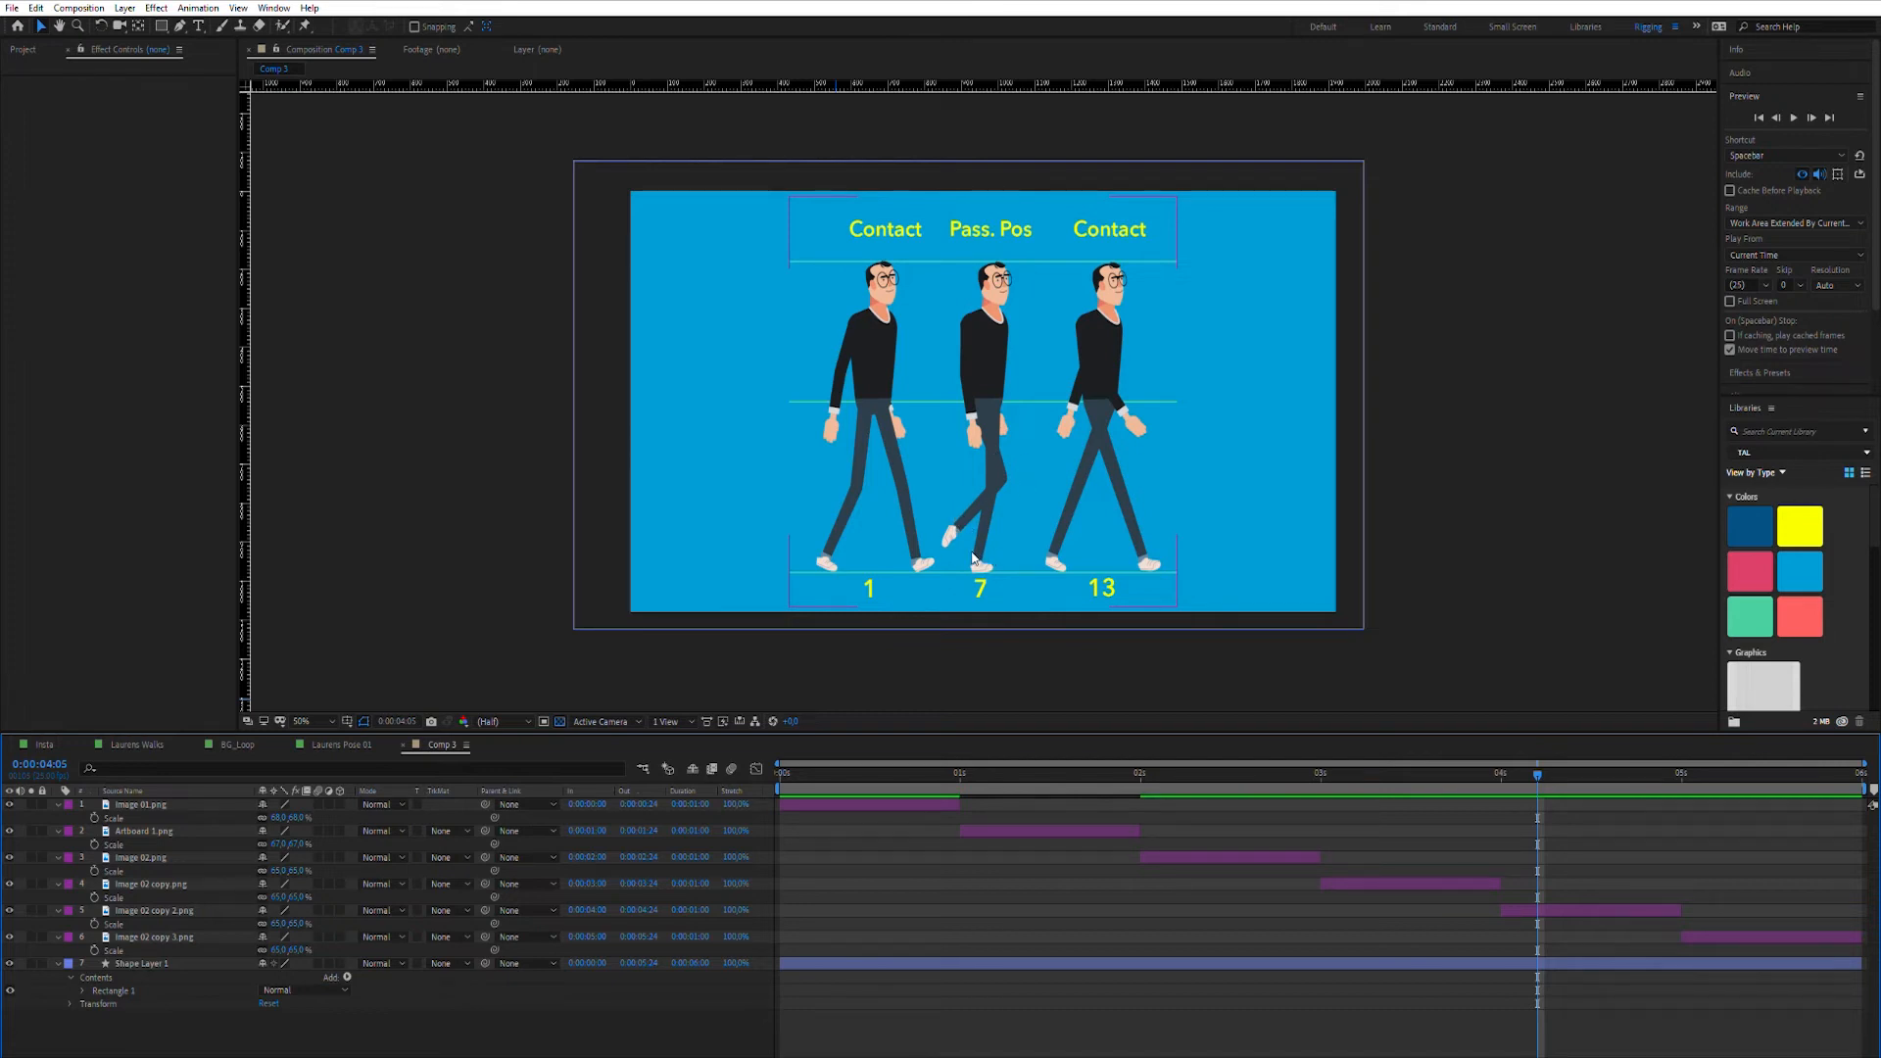
mouse_move(988, 364)
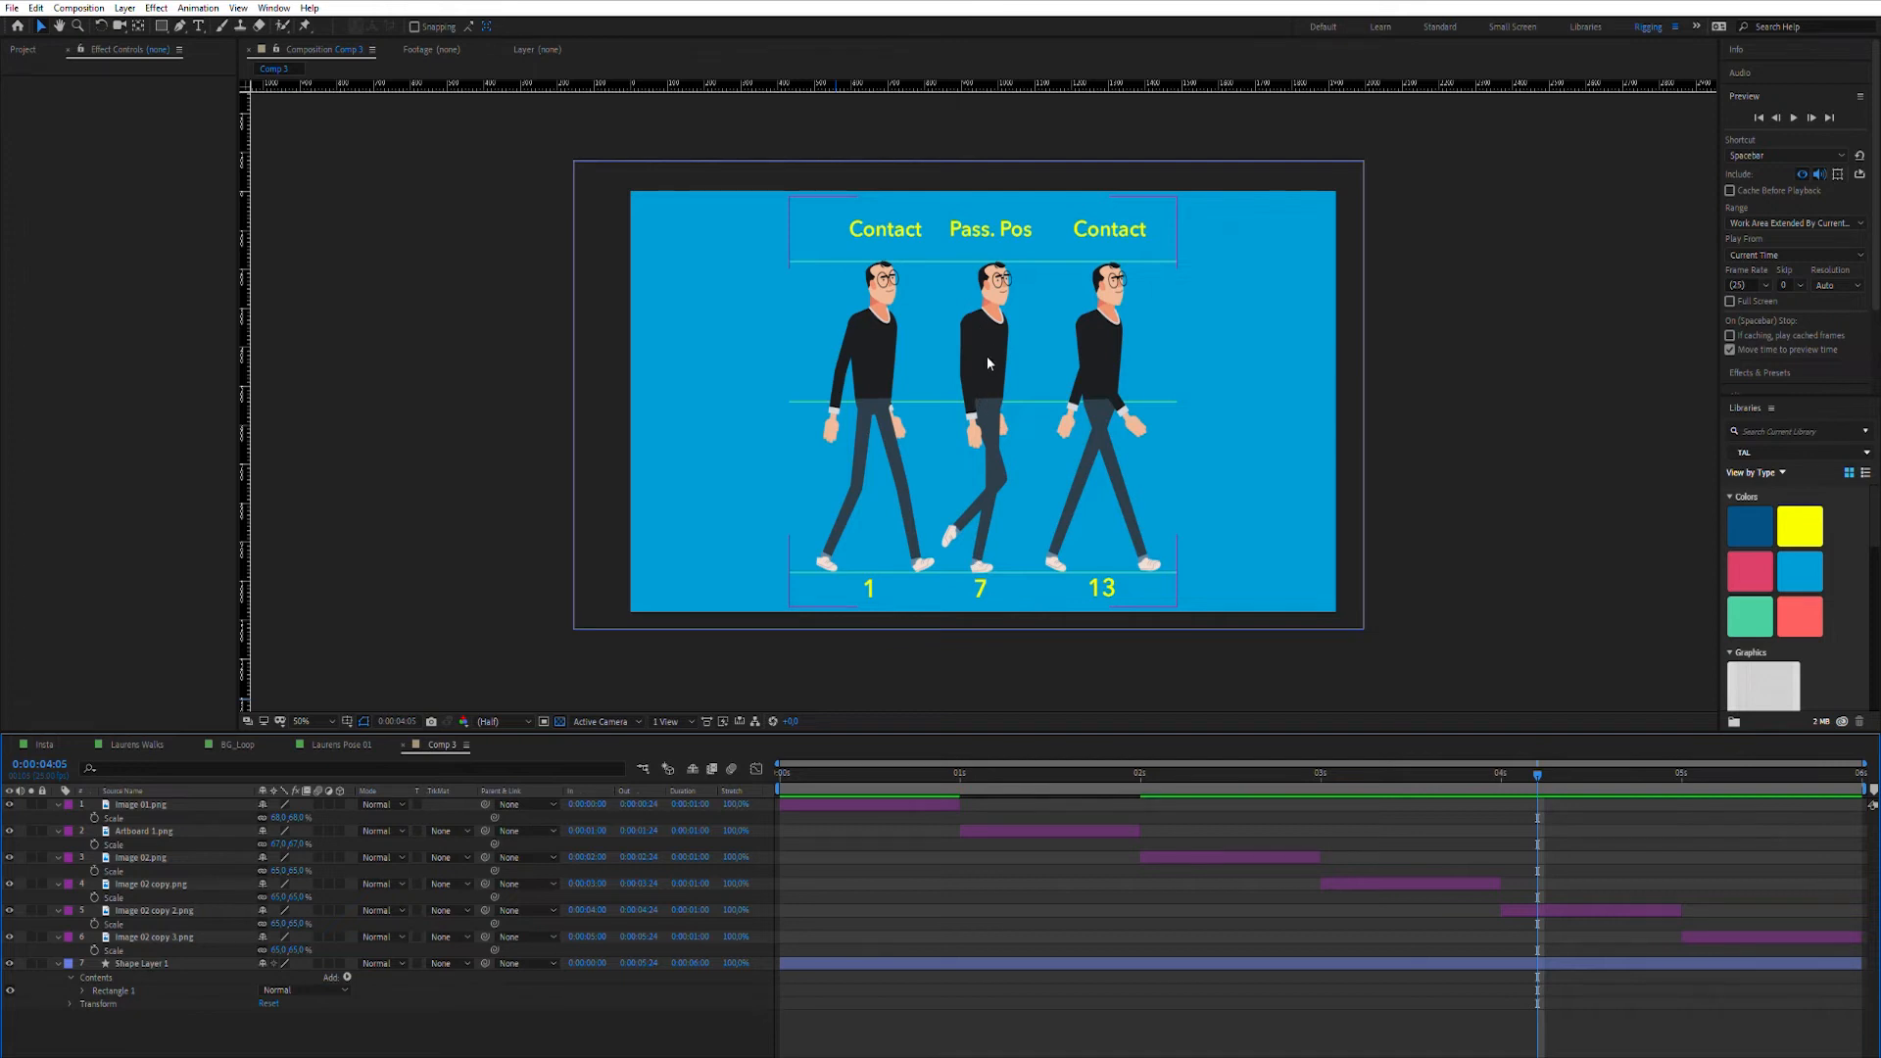
mouse_move(1117, 396)
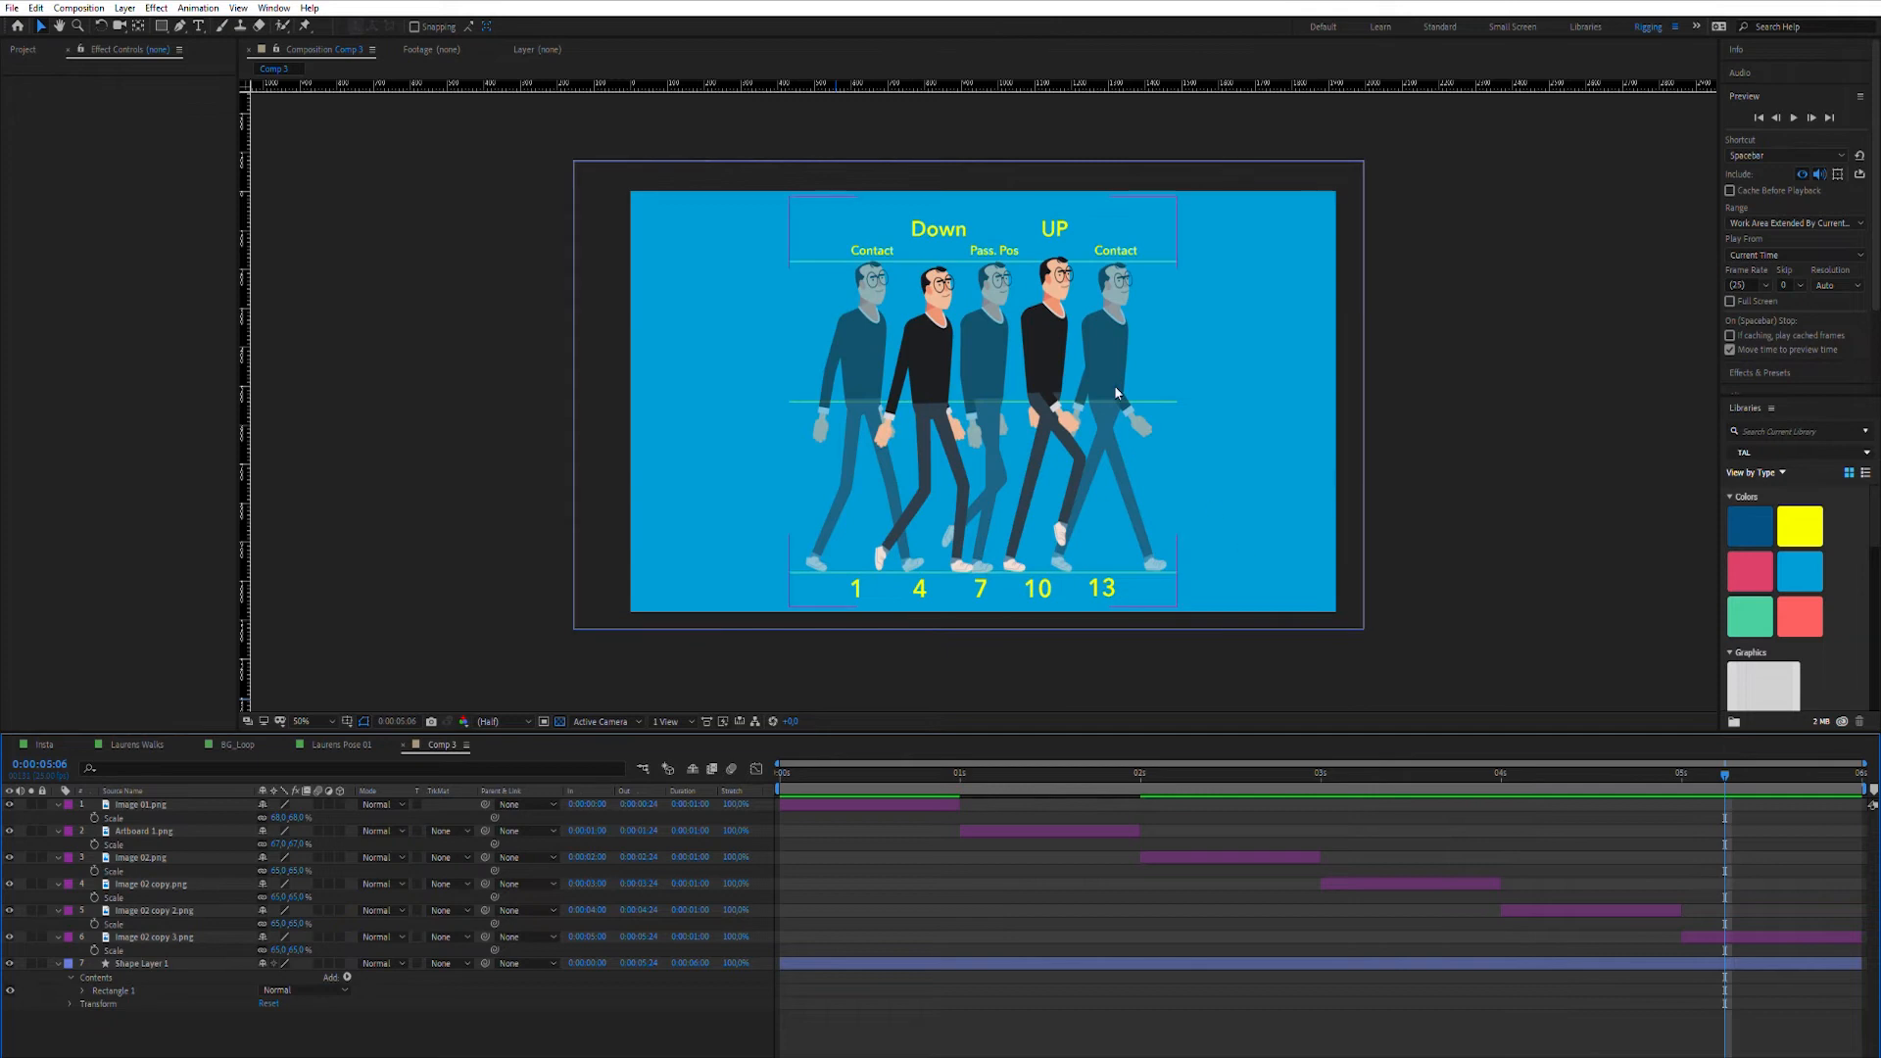
mouse_move(1052, 386)
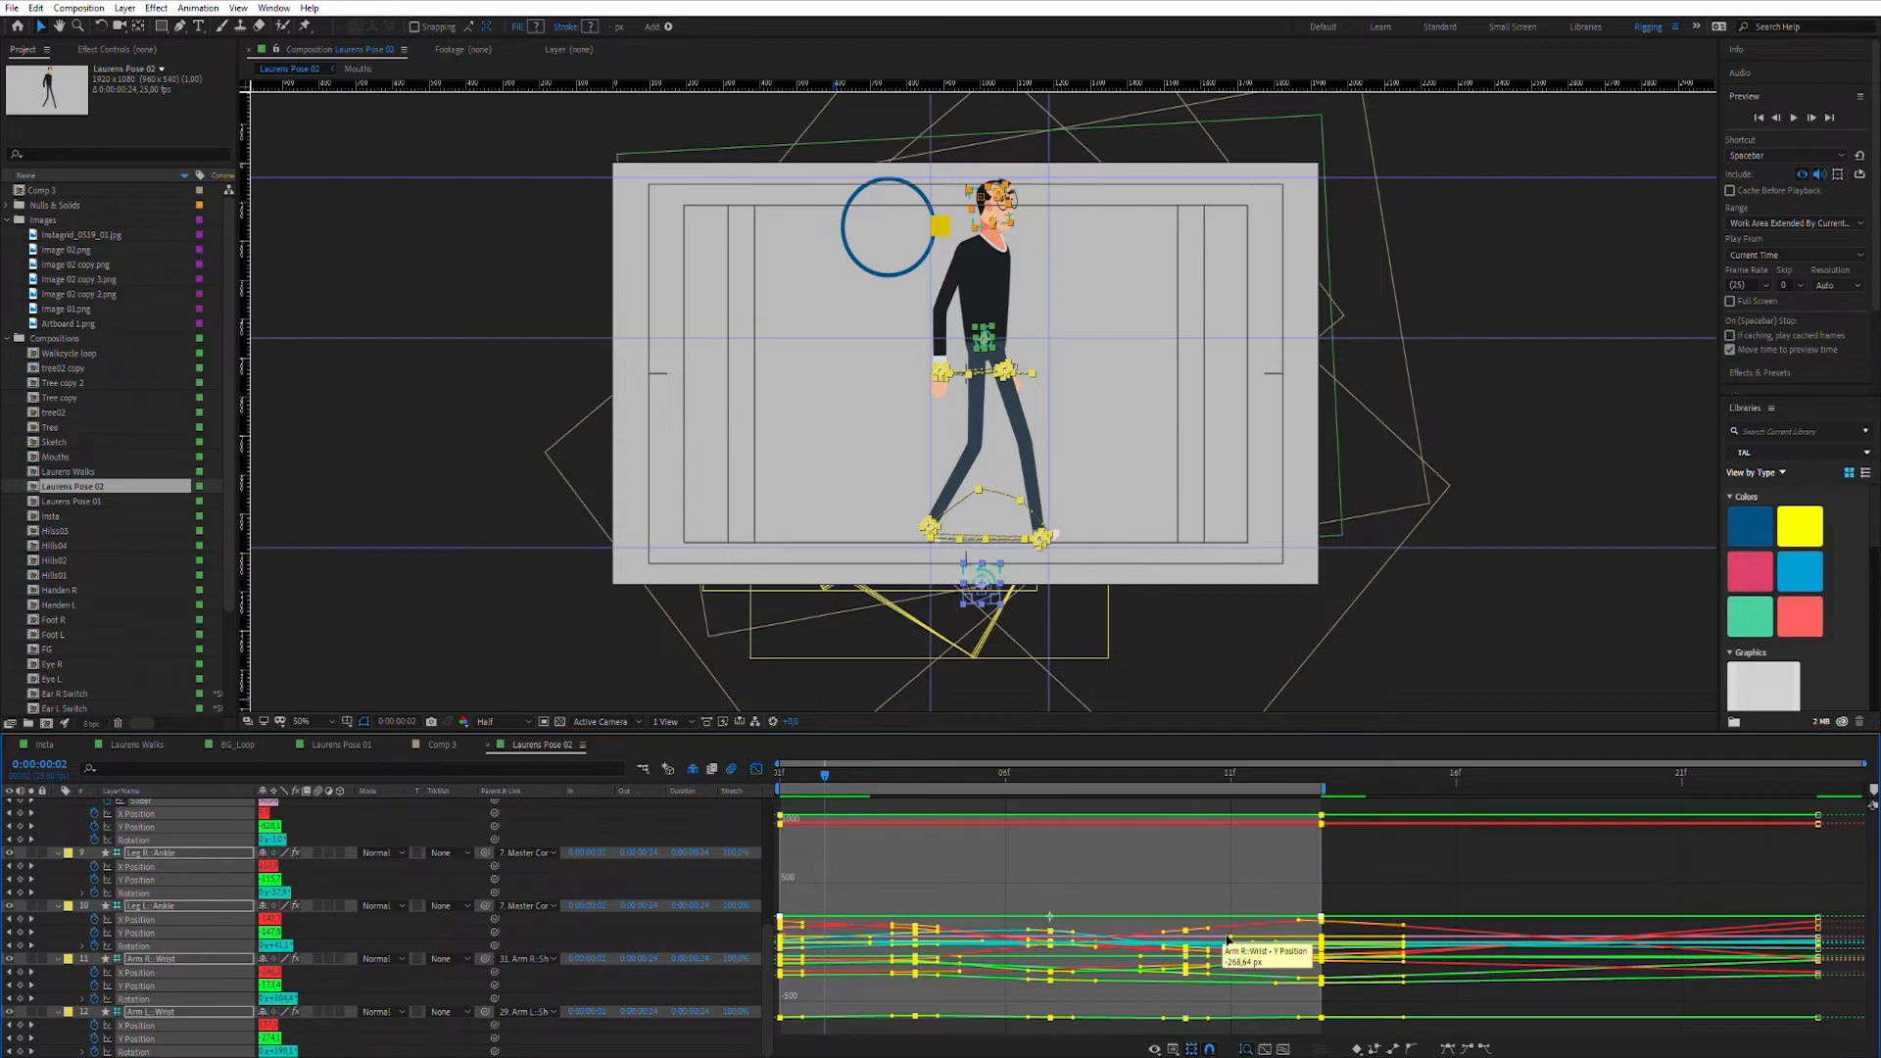
mouse_move(760, 756)
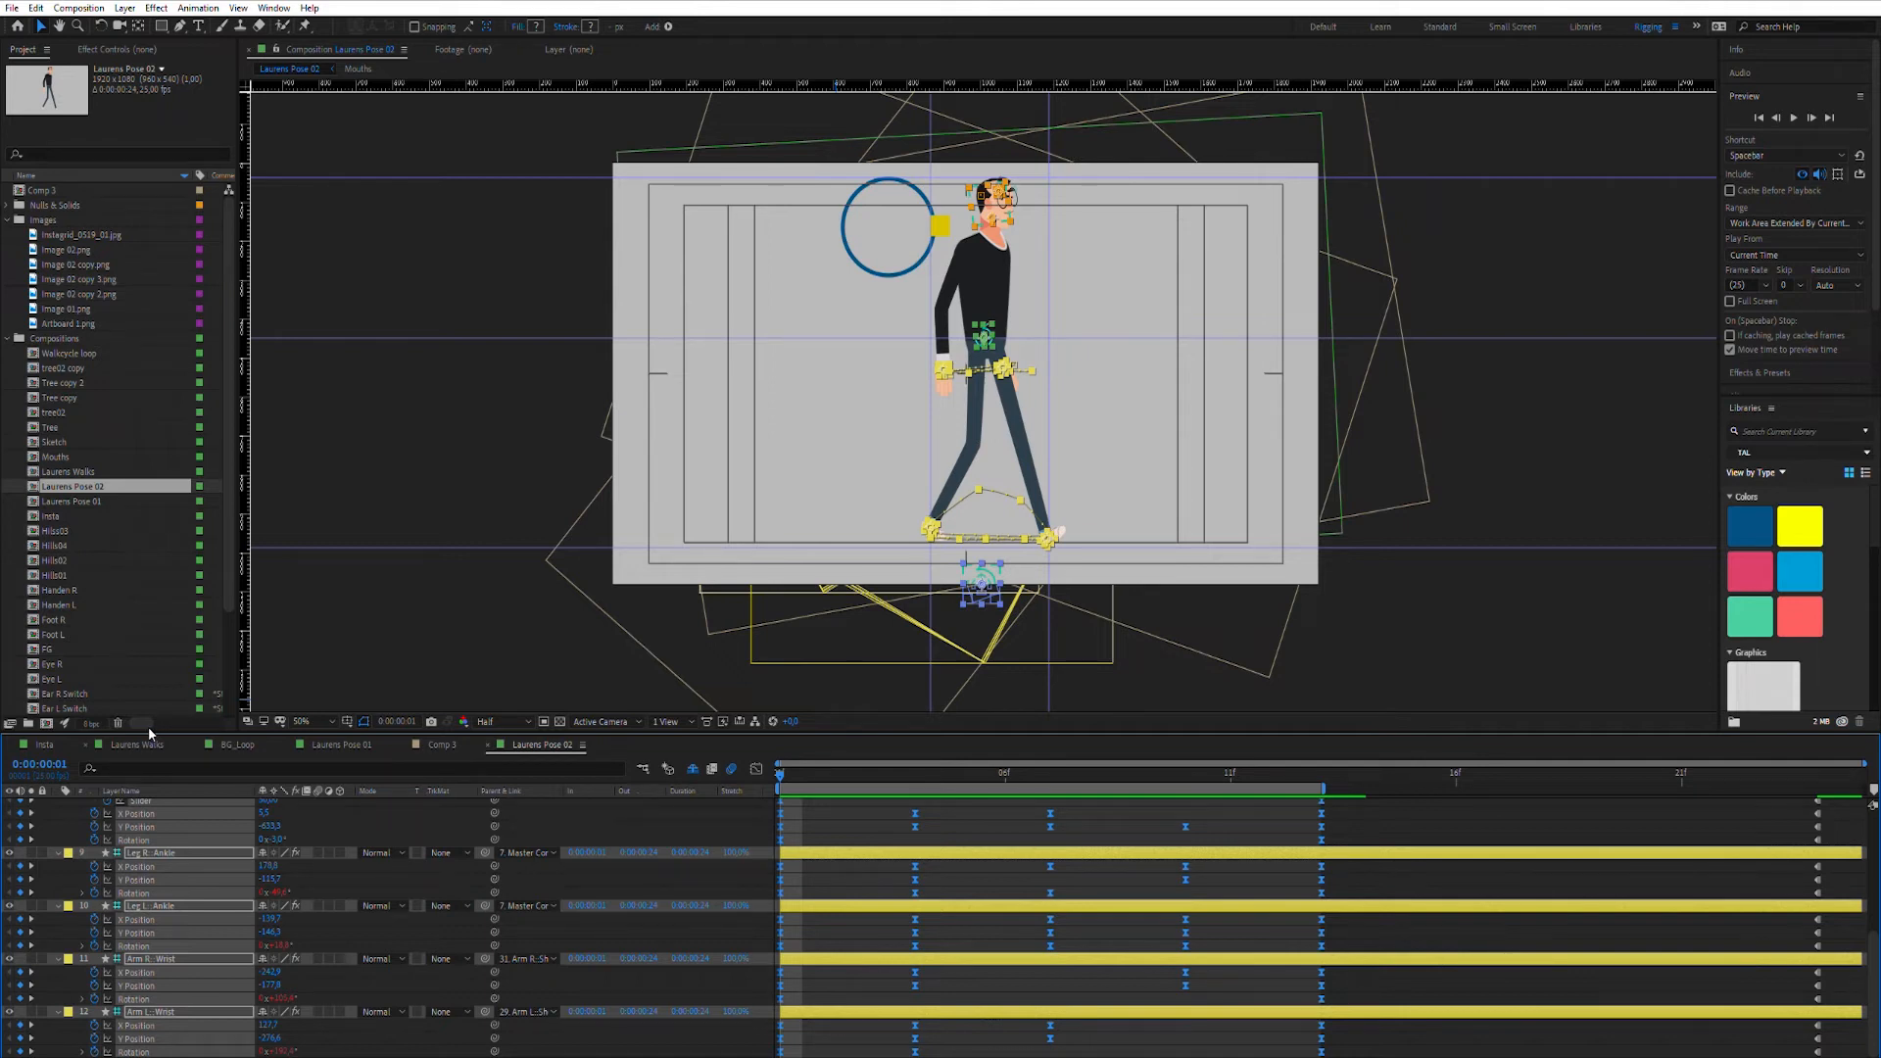
Step: Reopen Laurens Walks from the Project panel, showing the character mid-stride
click(135, 744)
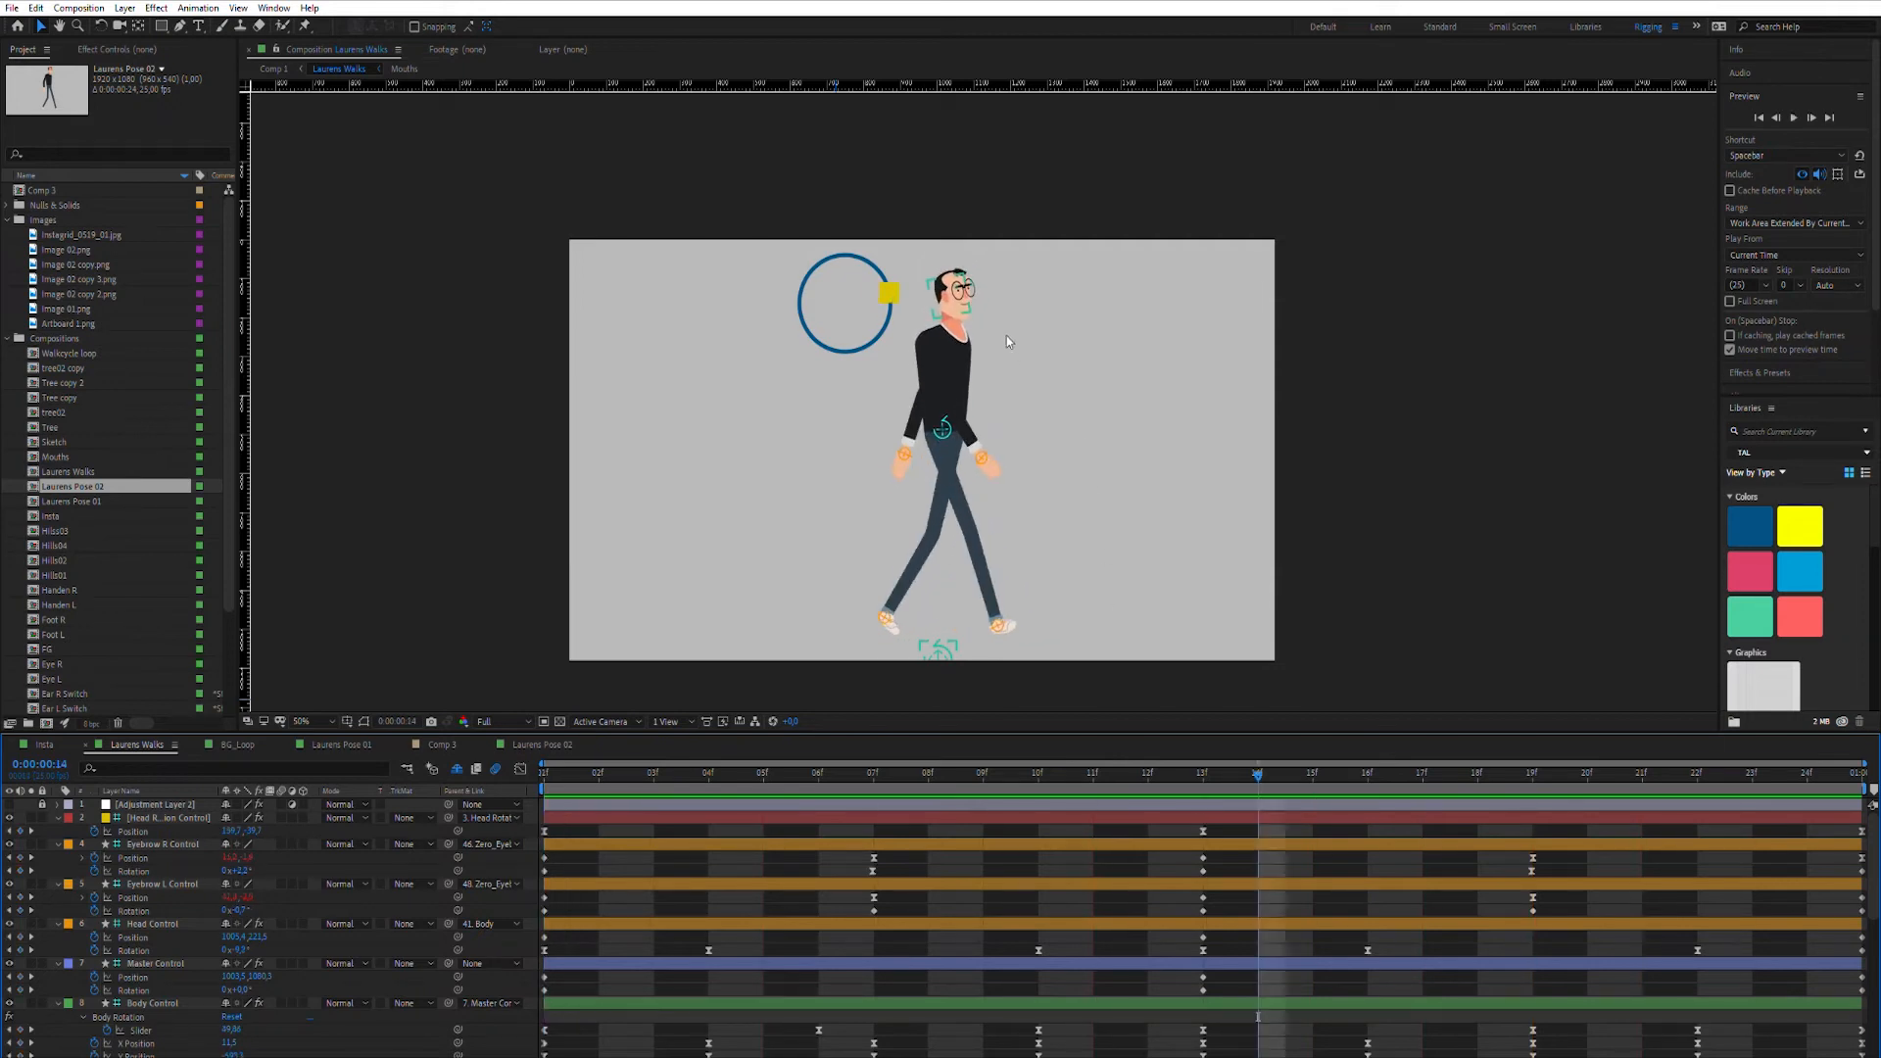
Step: Select the Head Rotation Control square in Laurens Walks to inspect the head turn
click(304, 721)
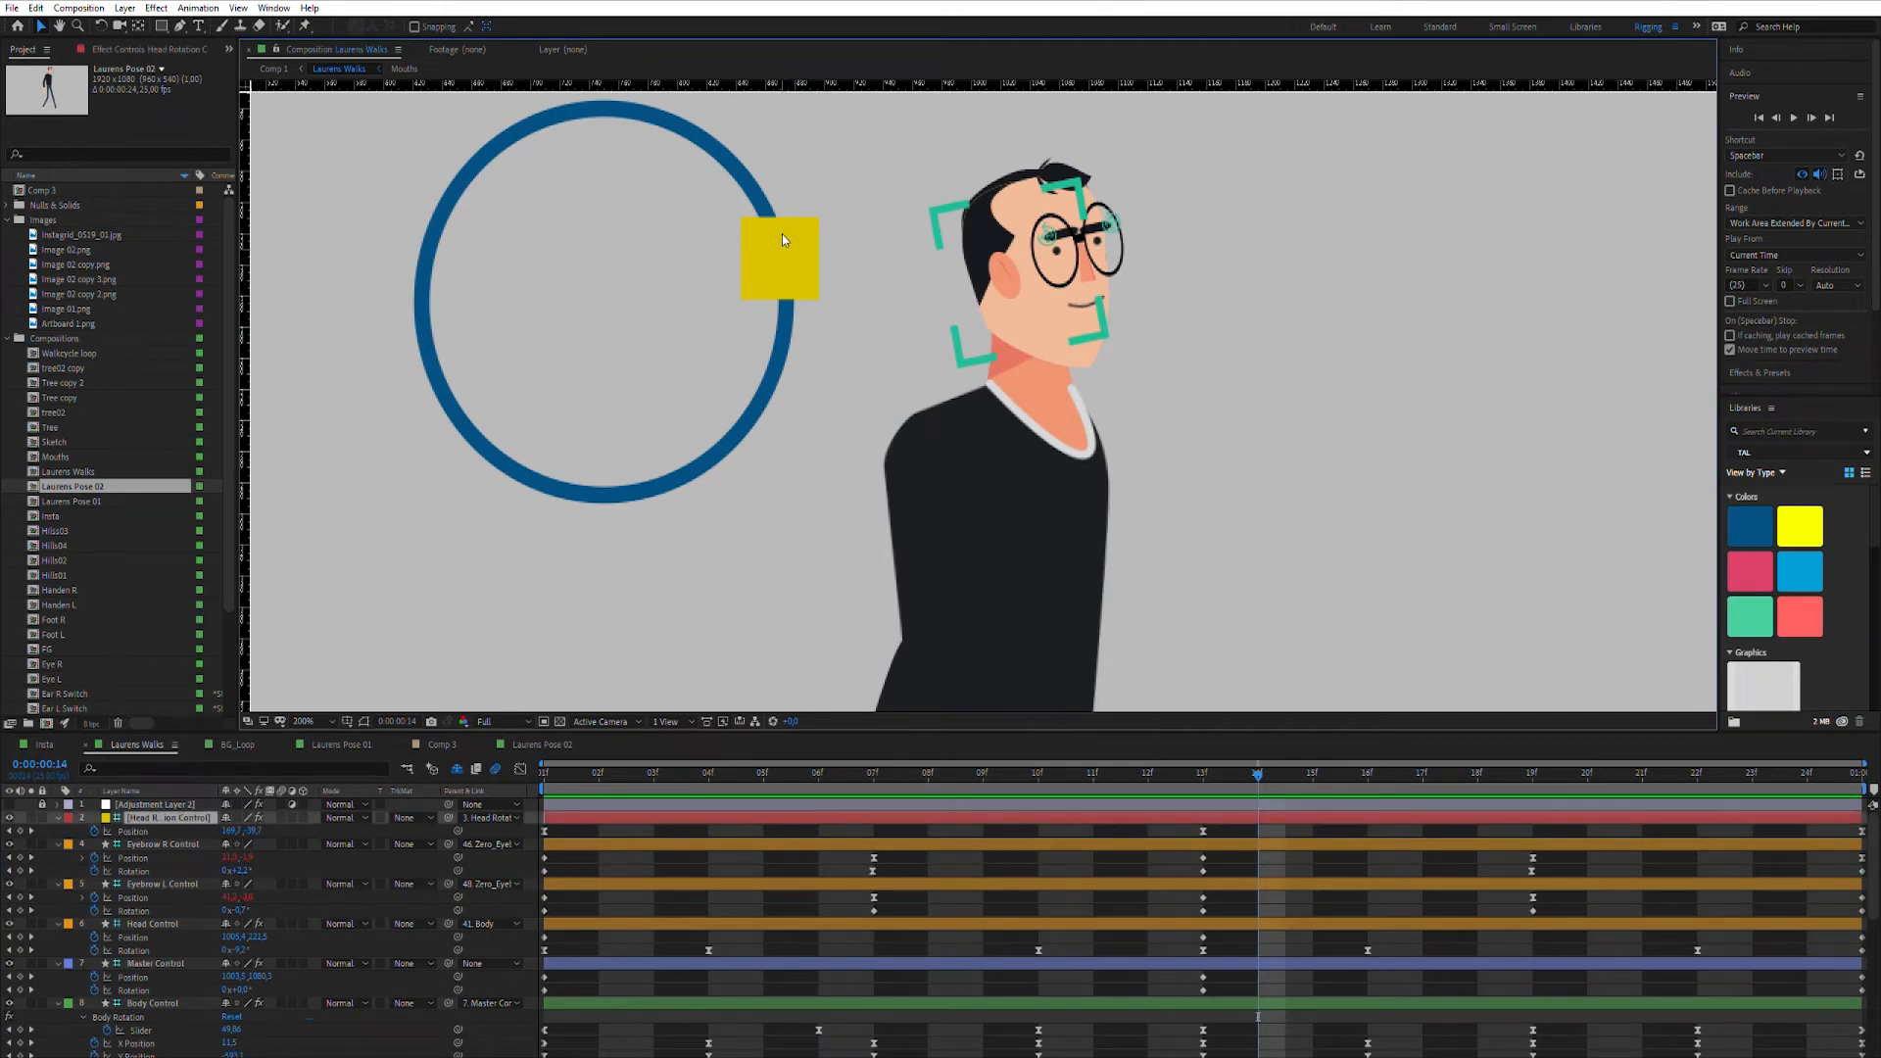
click(780, 258)
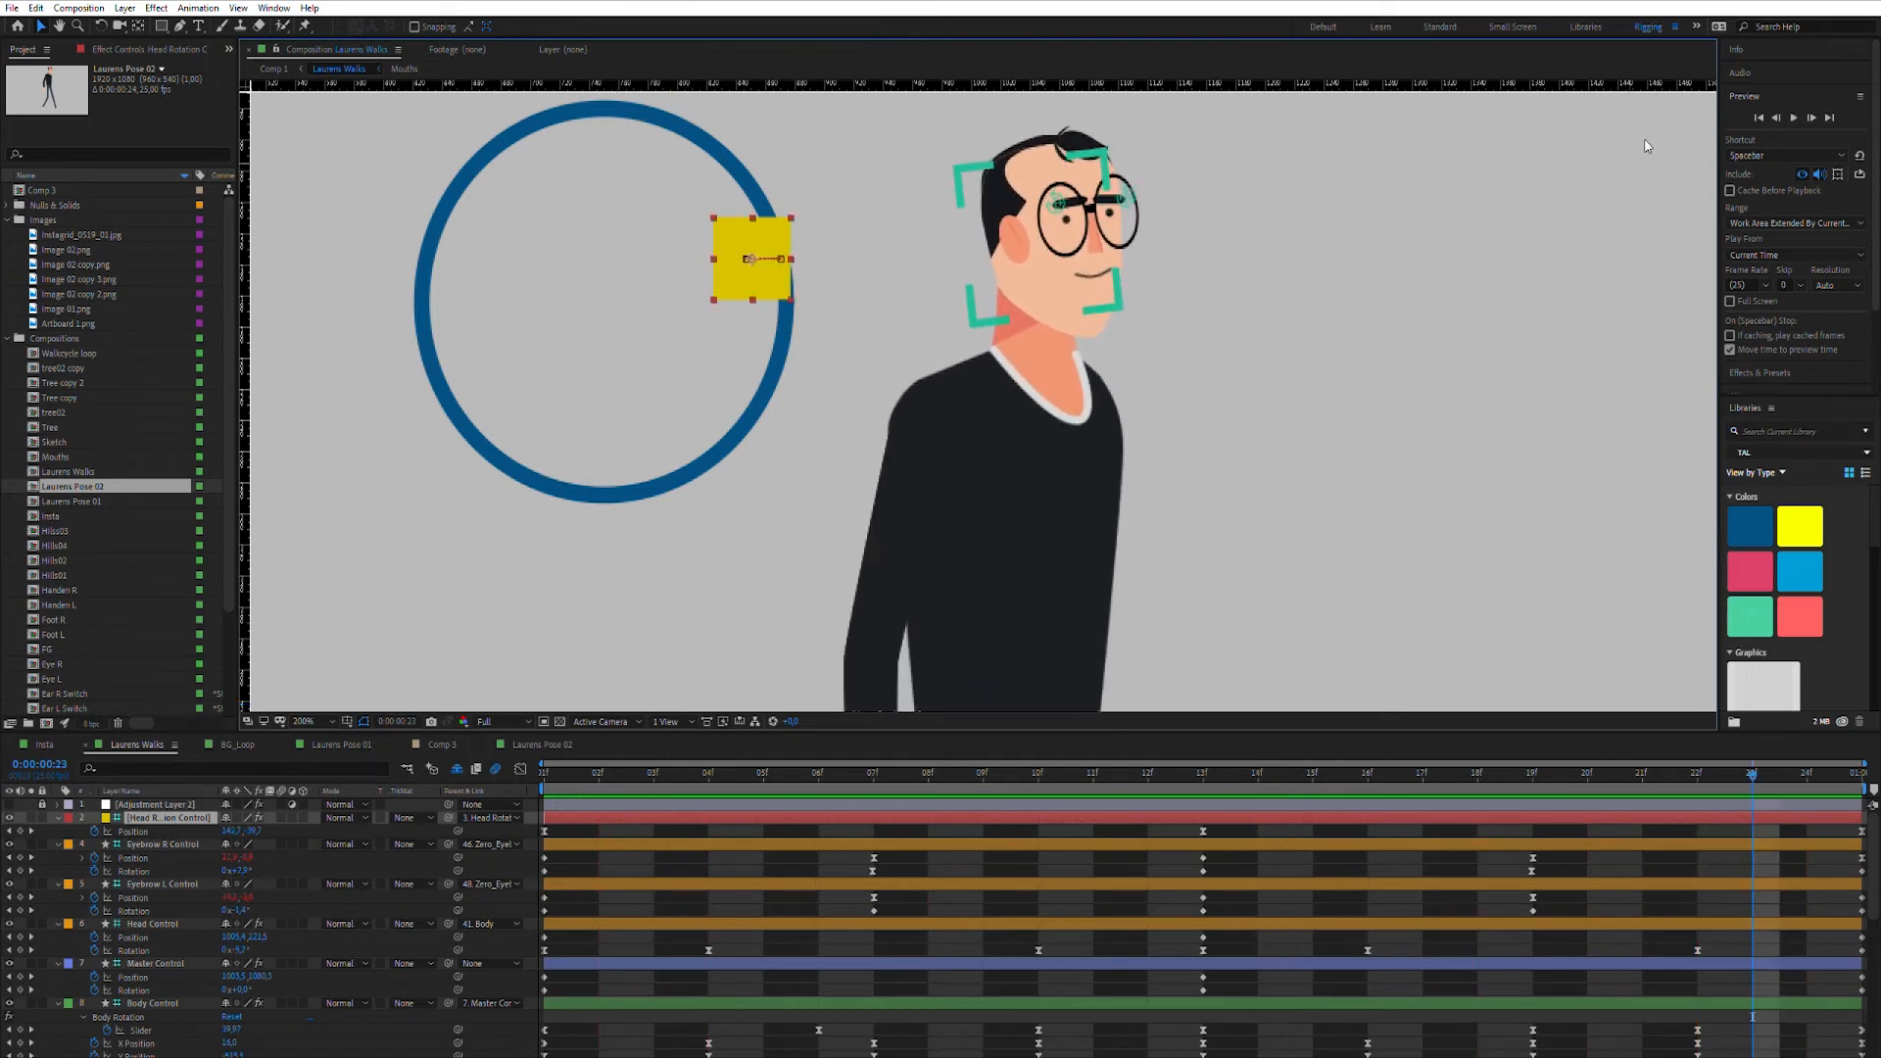
mouse_move(1808, 156)
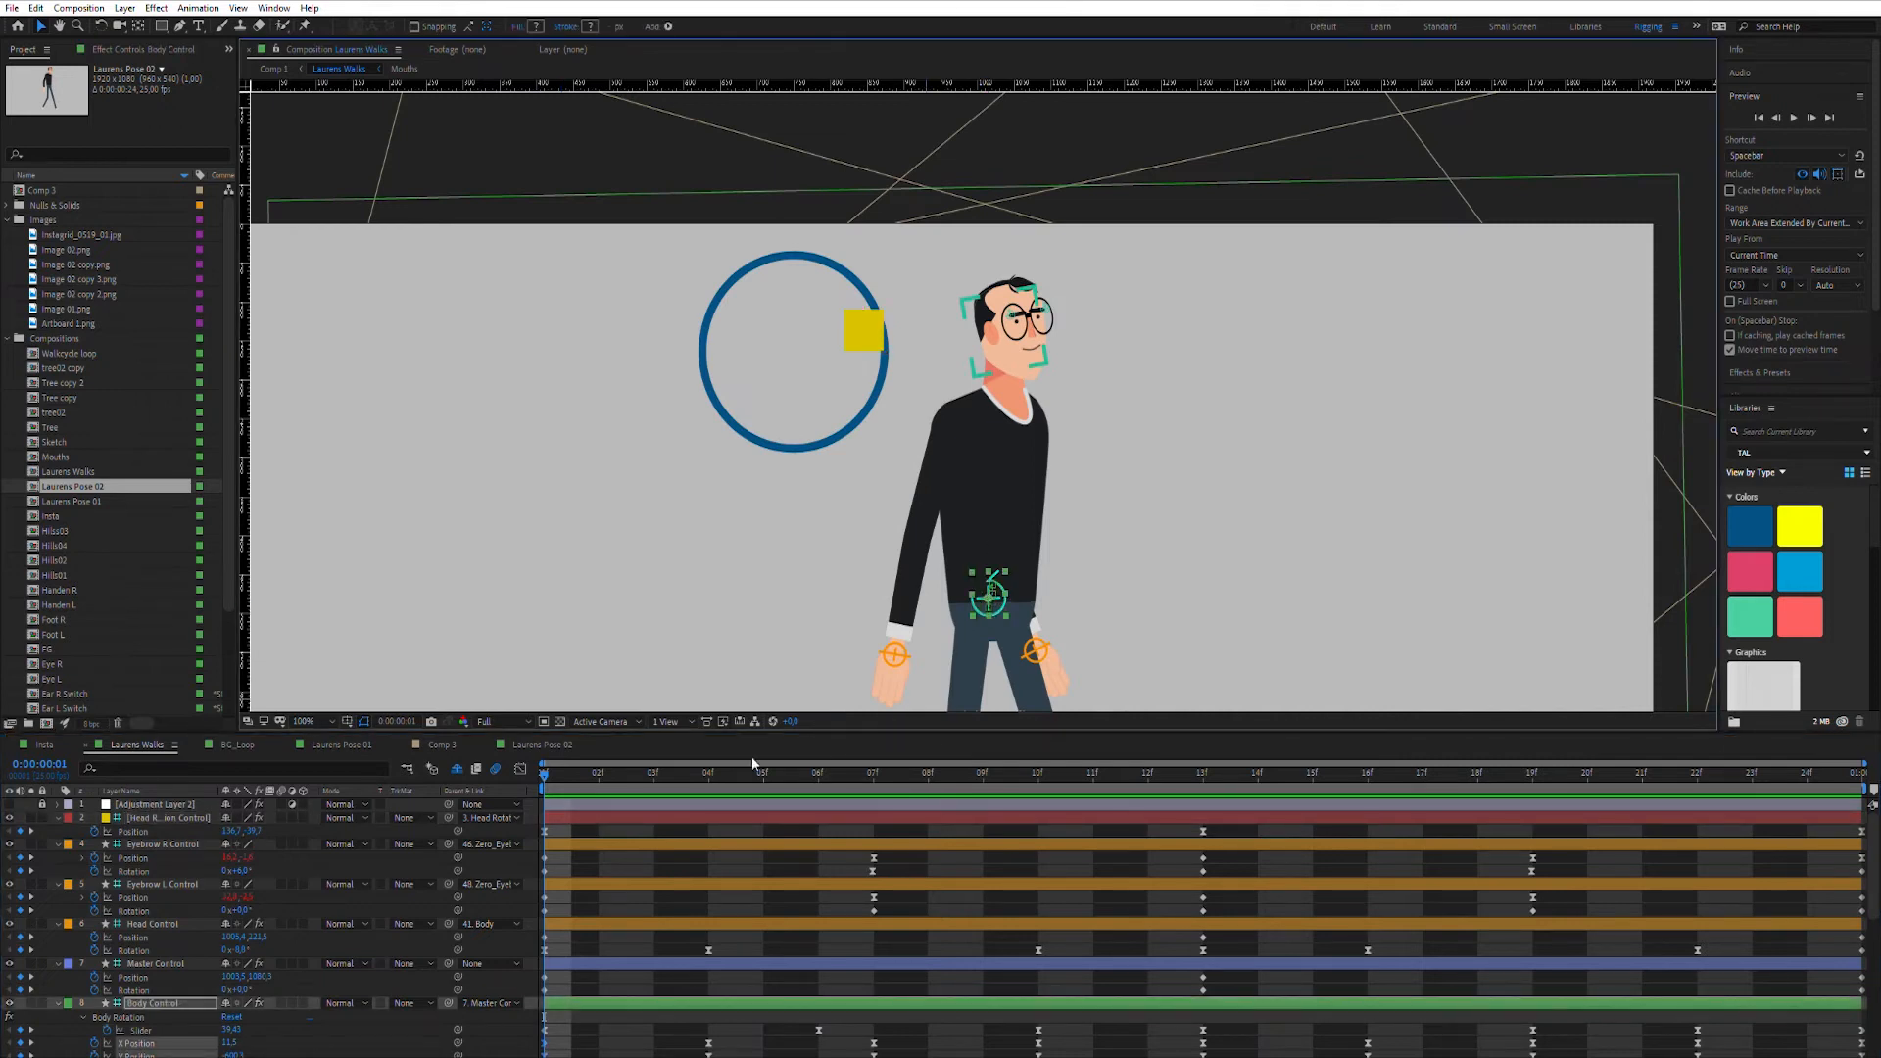
Step: Select the wrist controller and scroll the layer list to its keyframes
scroll(down, 3)
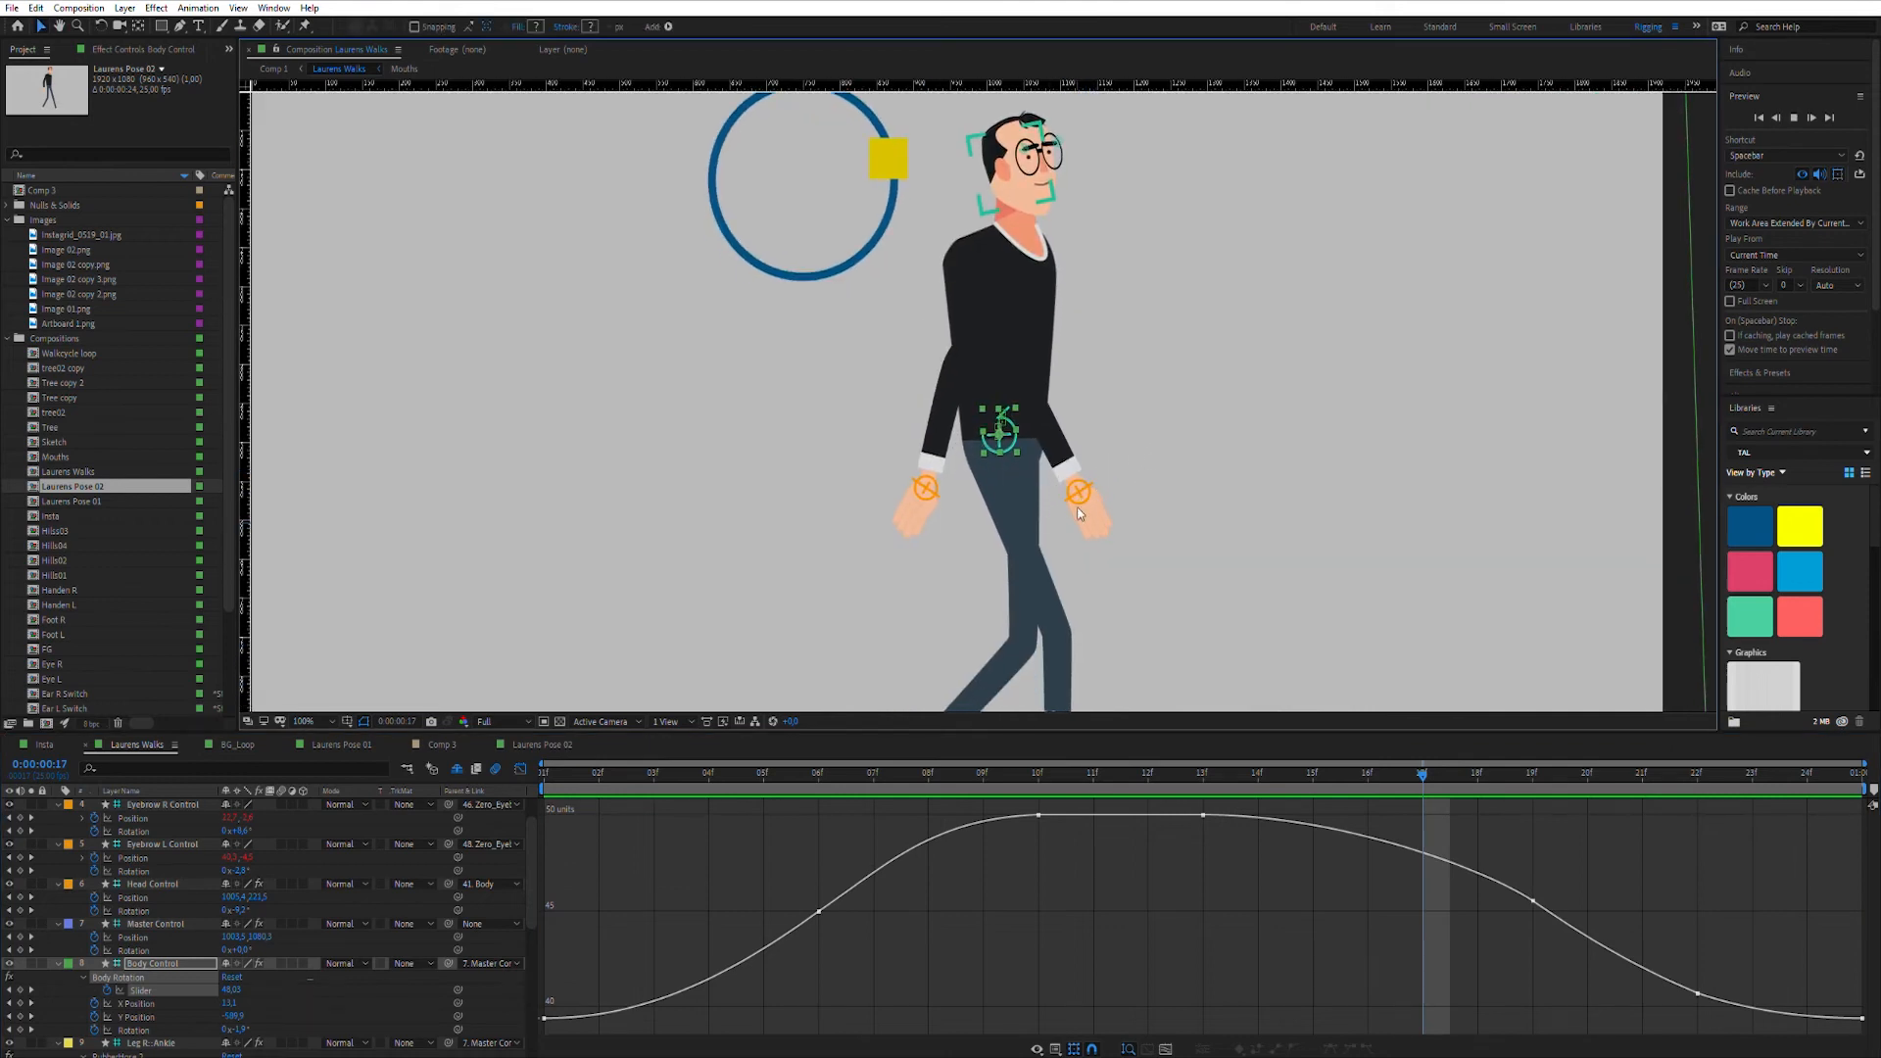
click(817, 788)
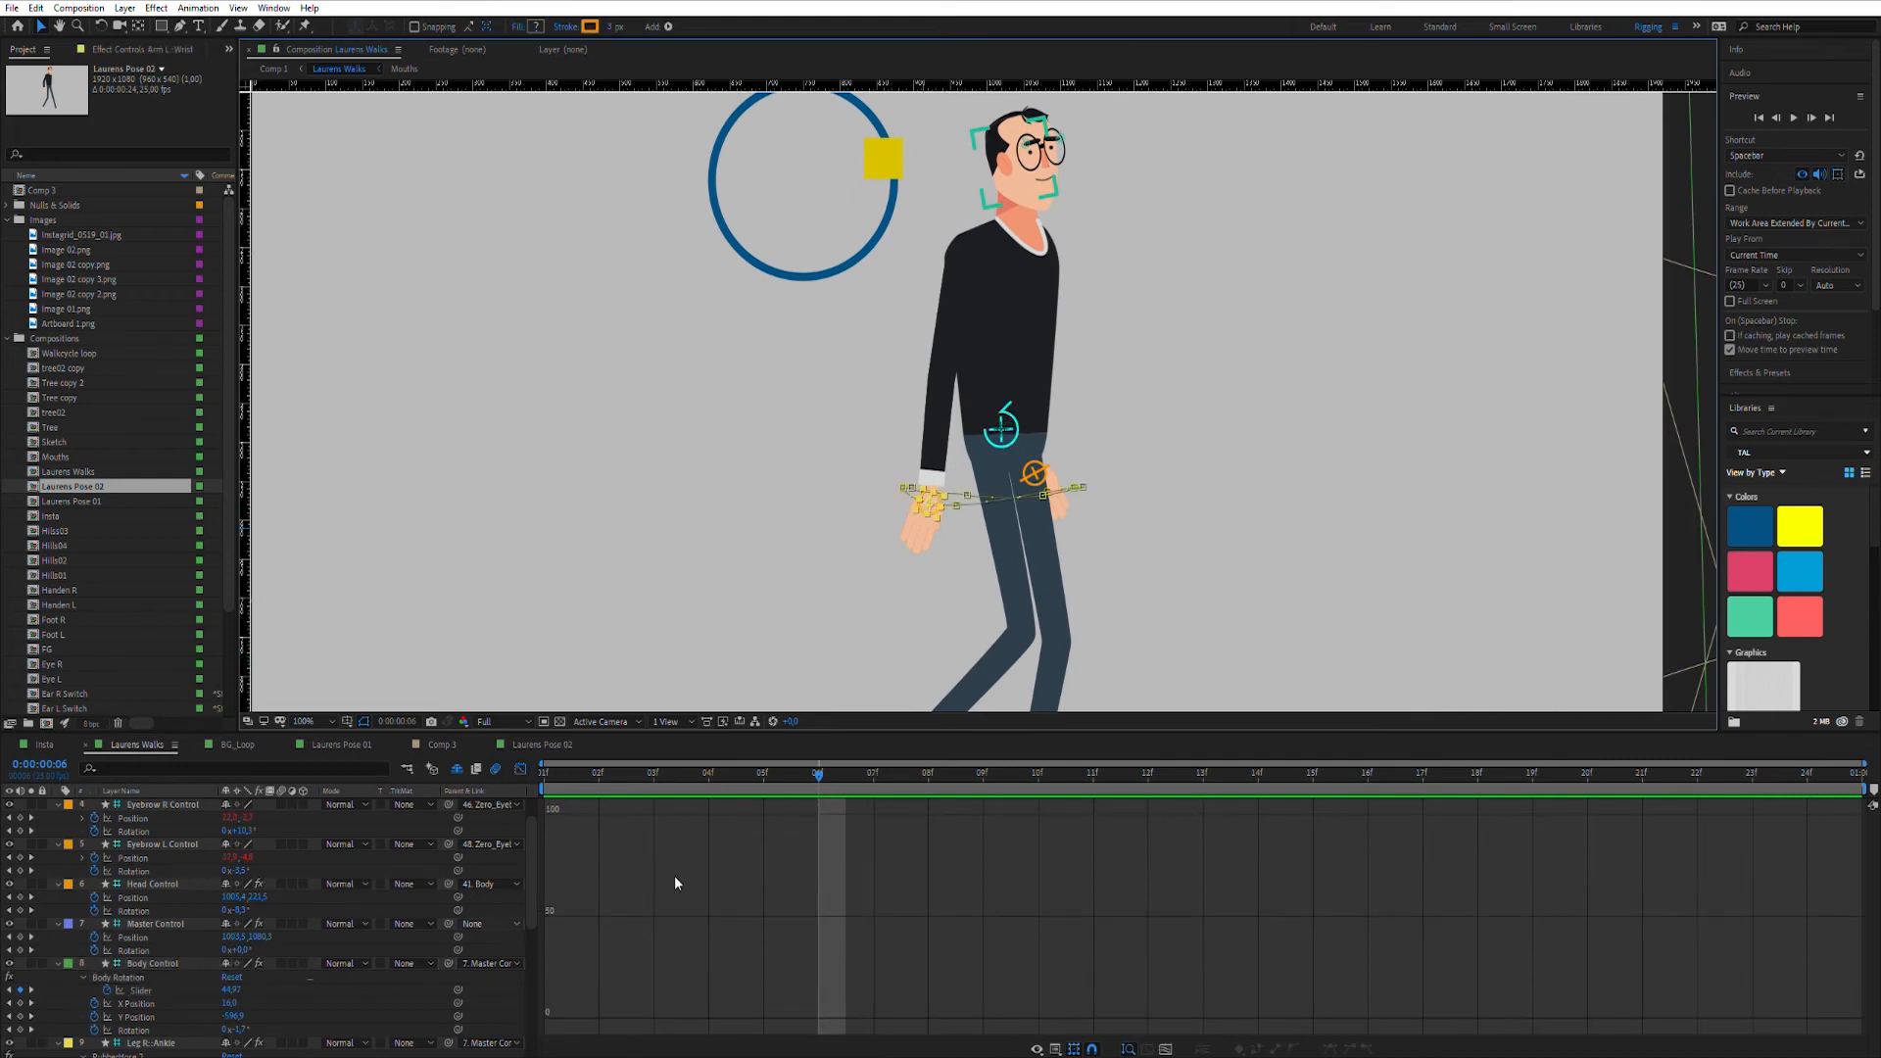
scroll(down, 3)
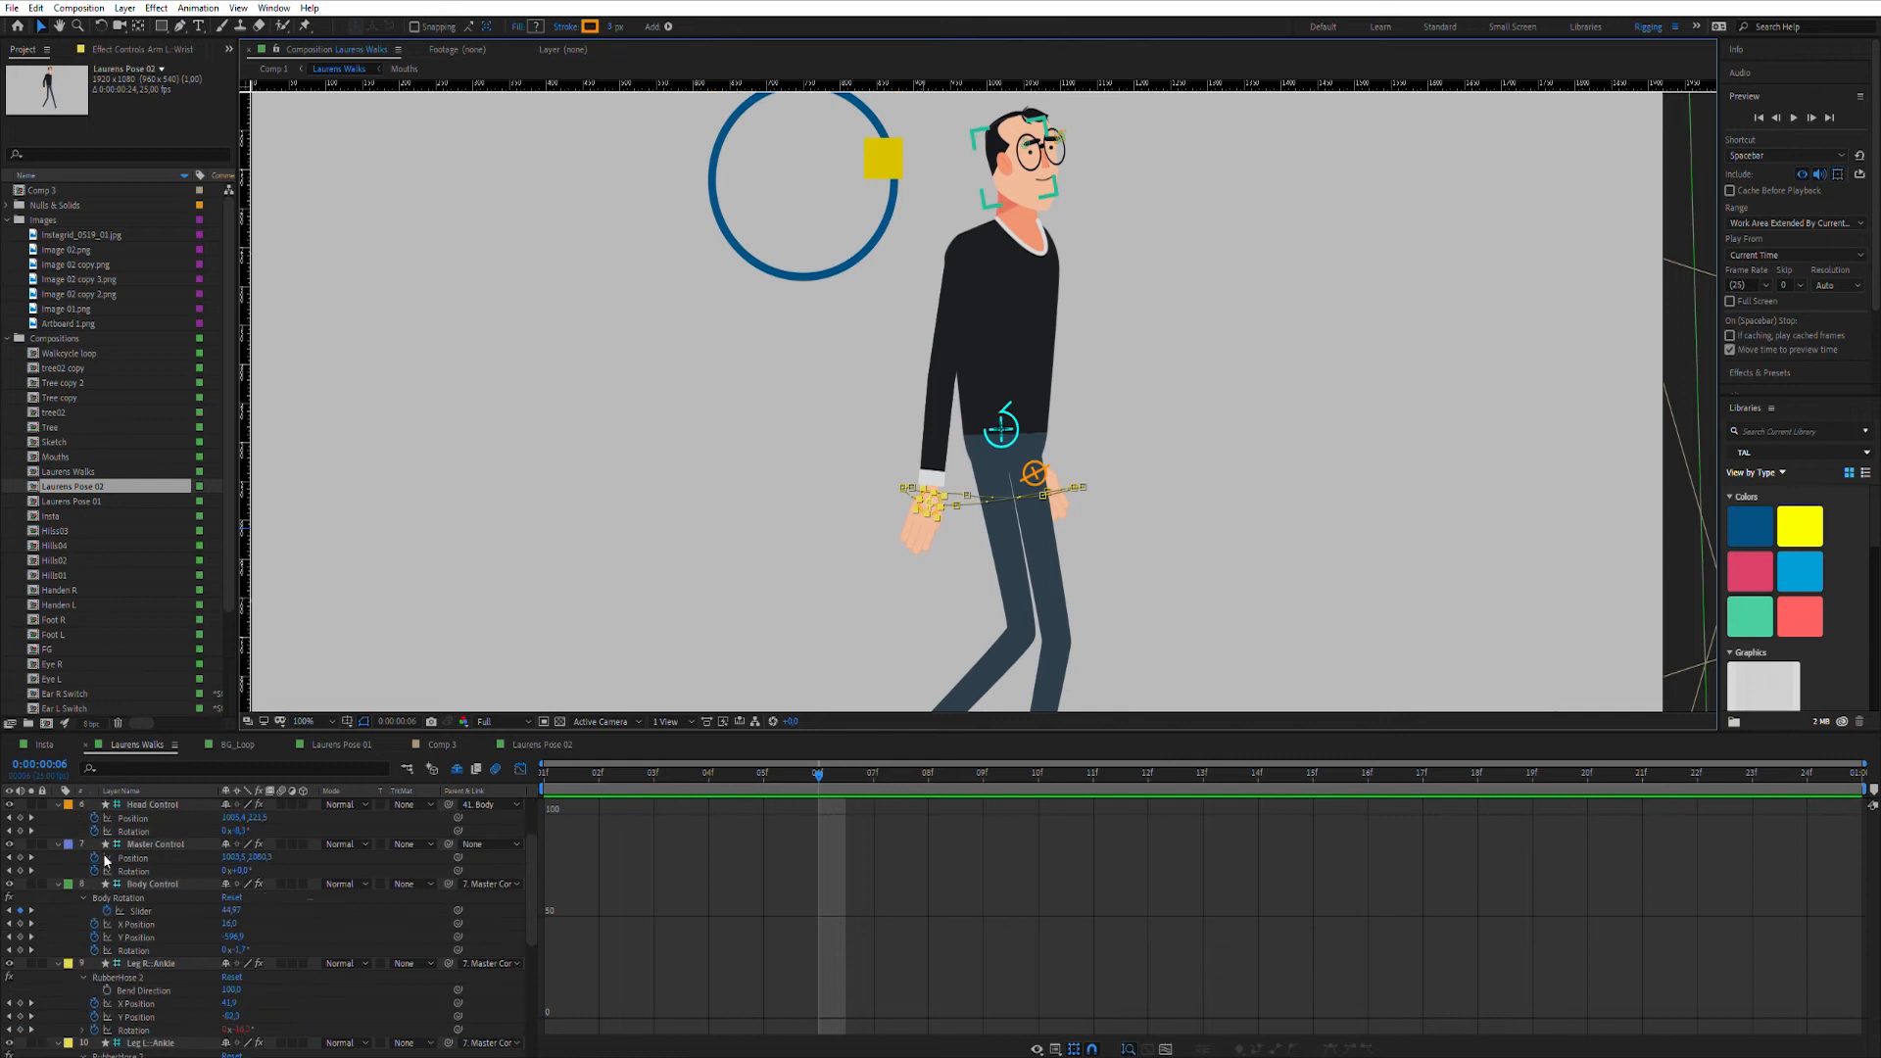
scroll(down, 3)
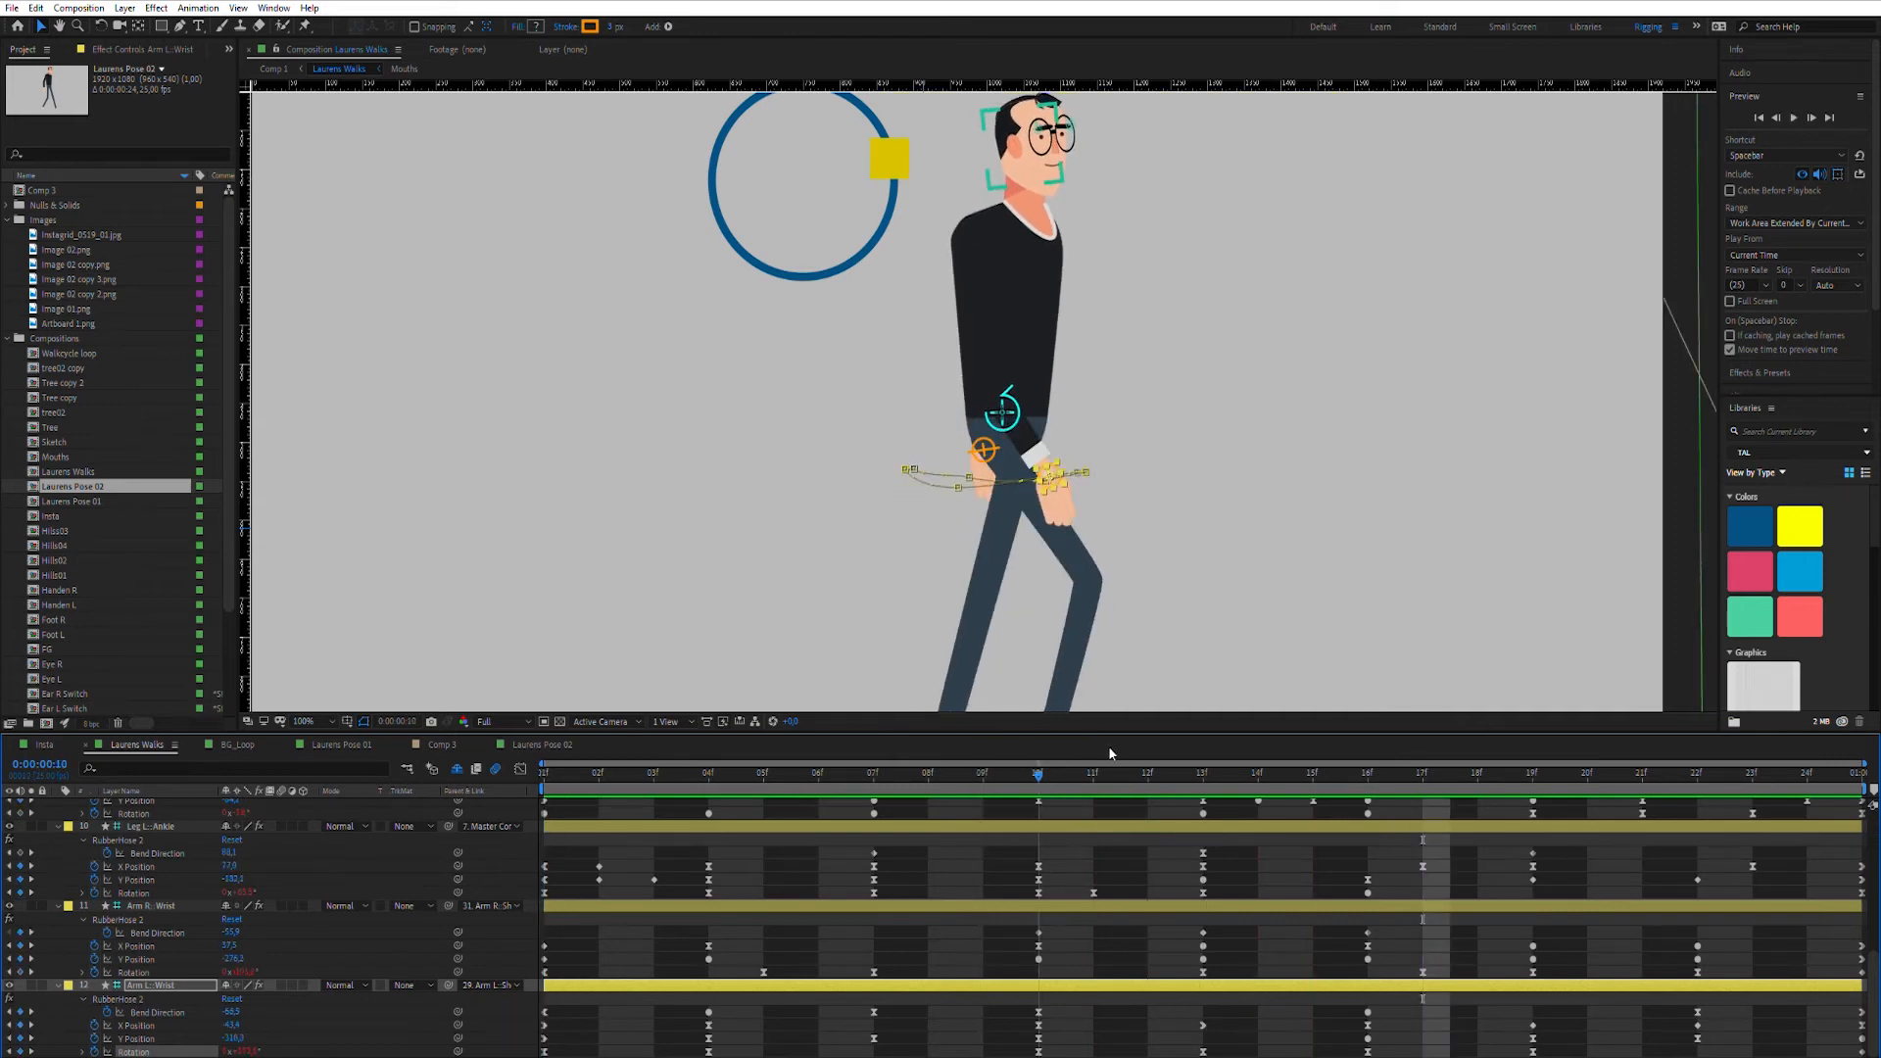
Step: Jump to several later frames to check the arm pose through the walk
click(1256, 771)
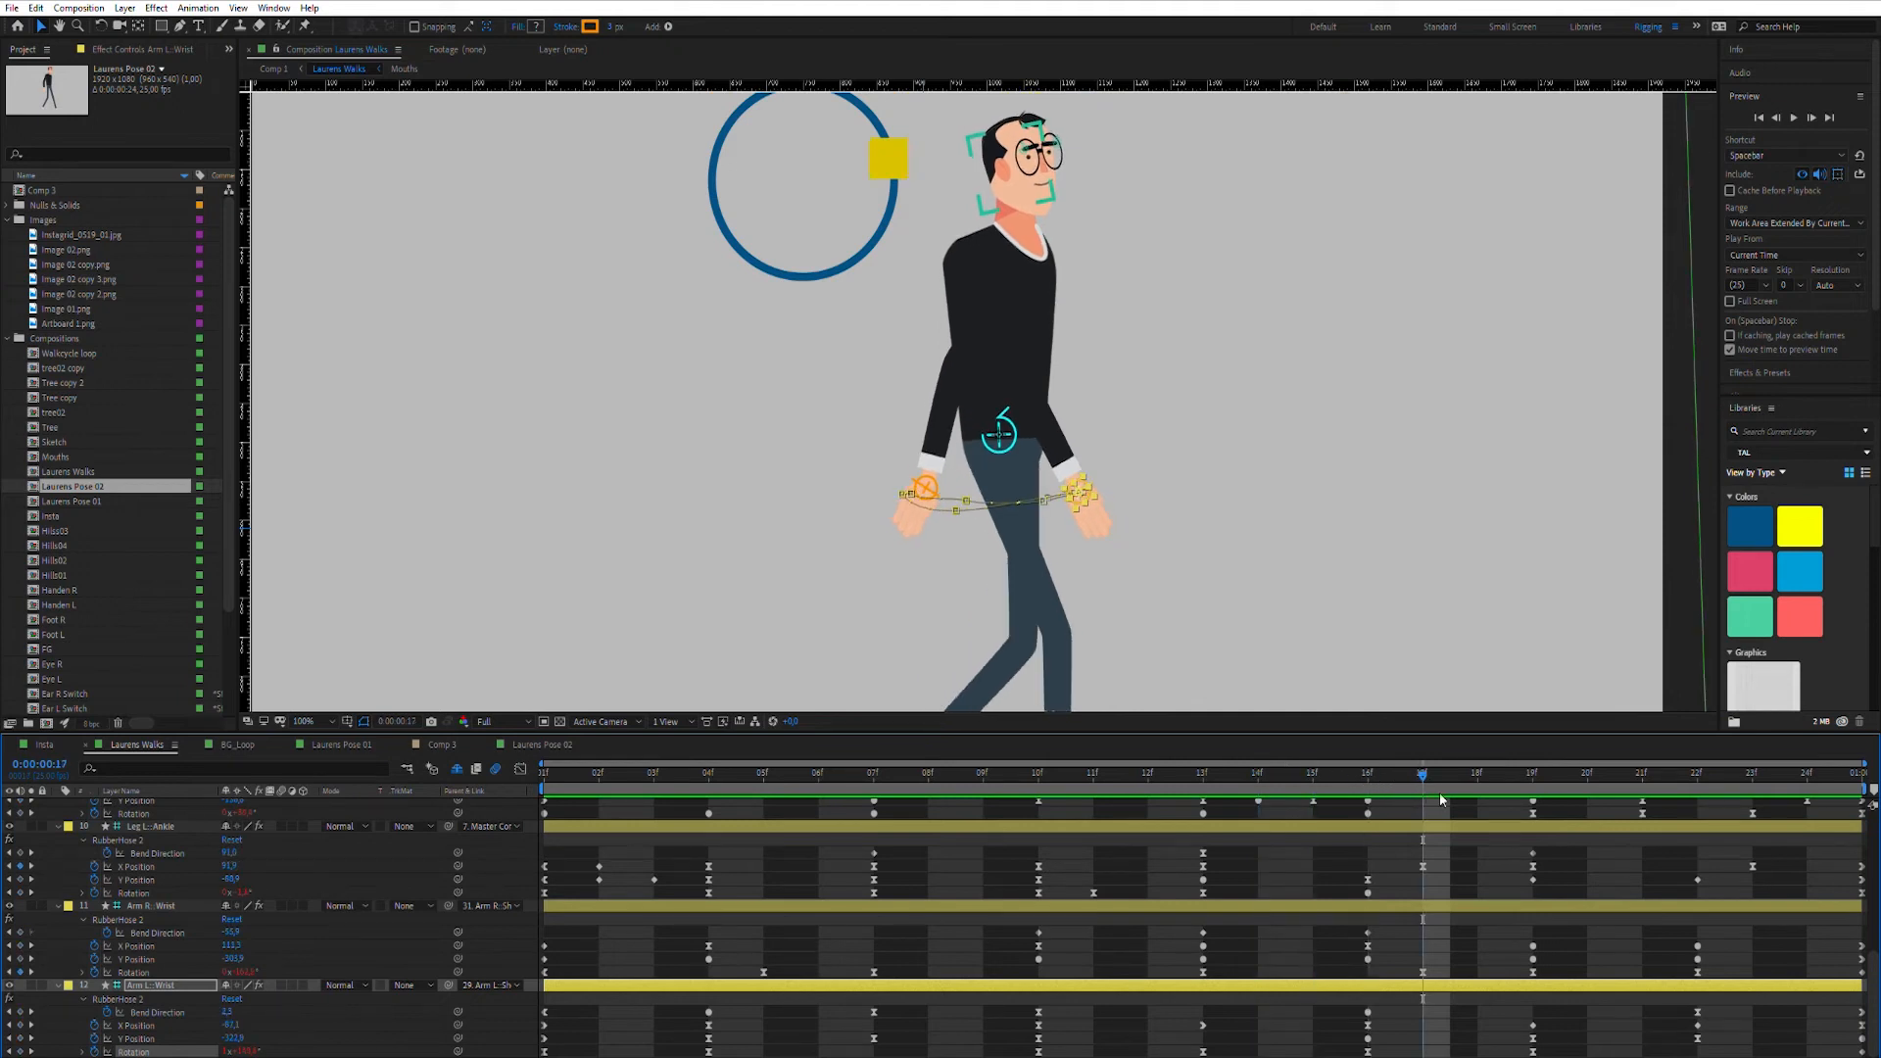
click(1587, 774)
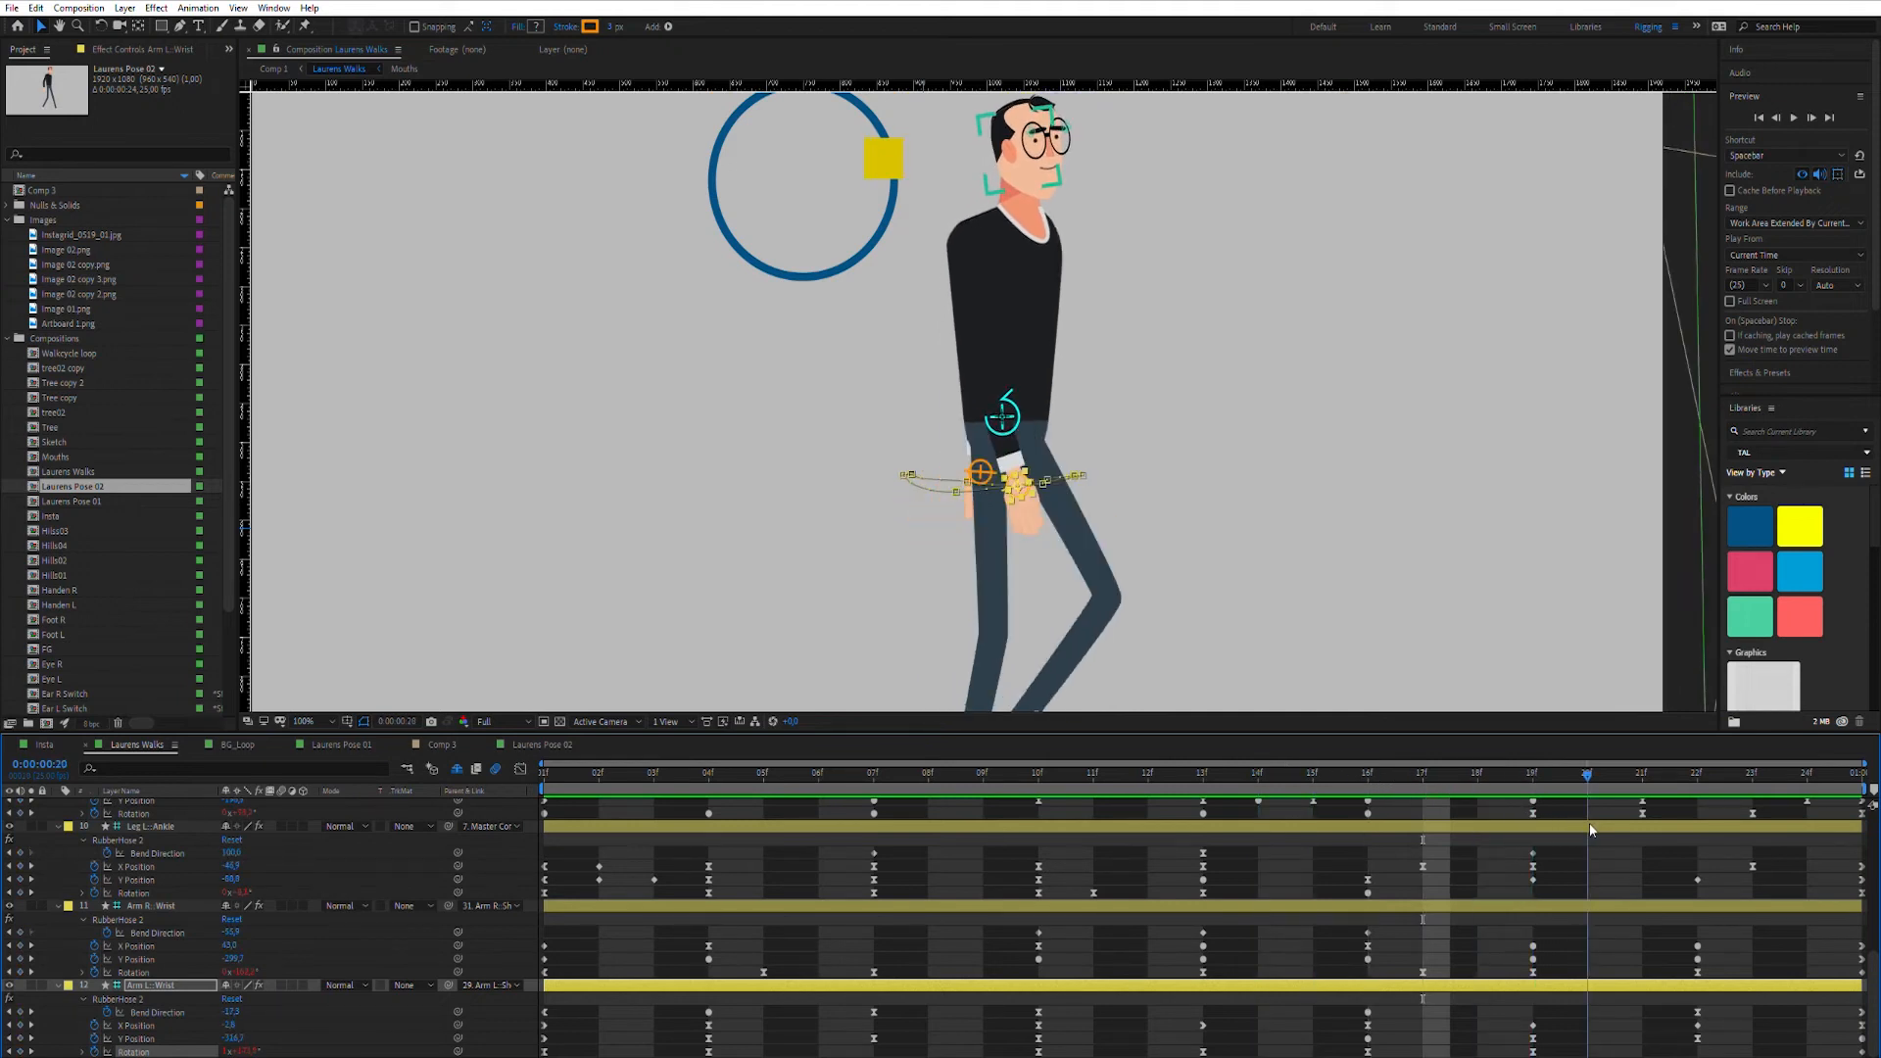
click(1699, 773)
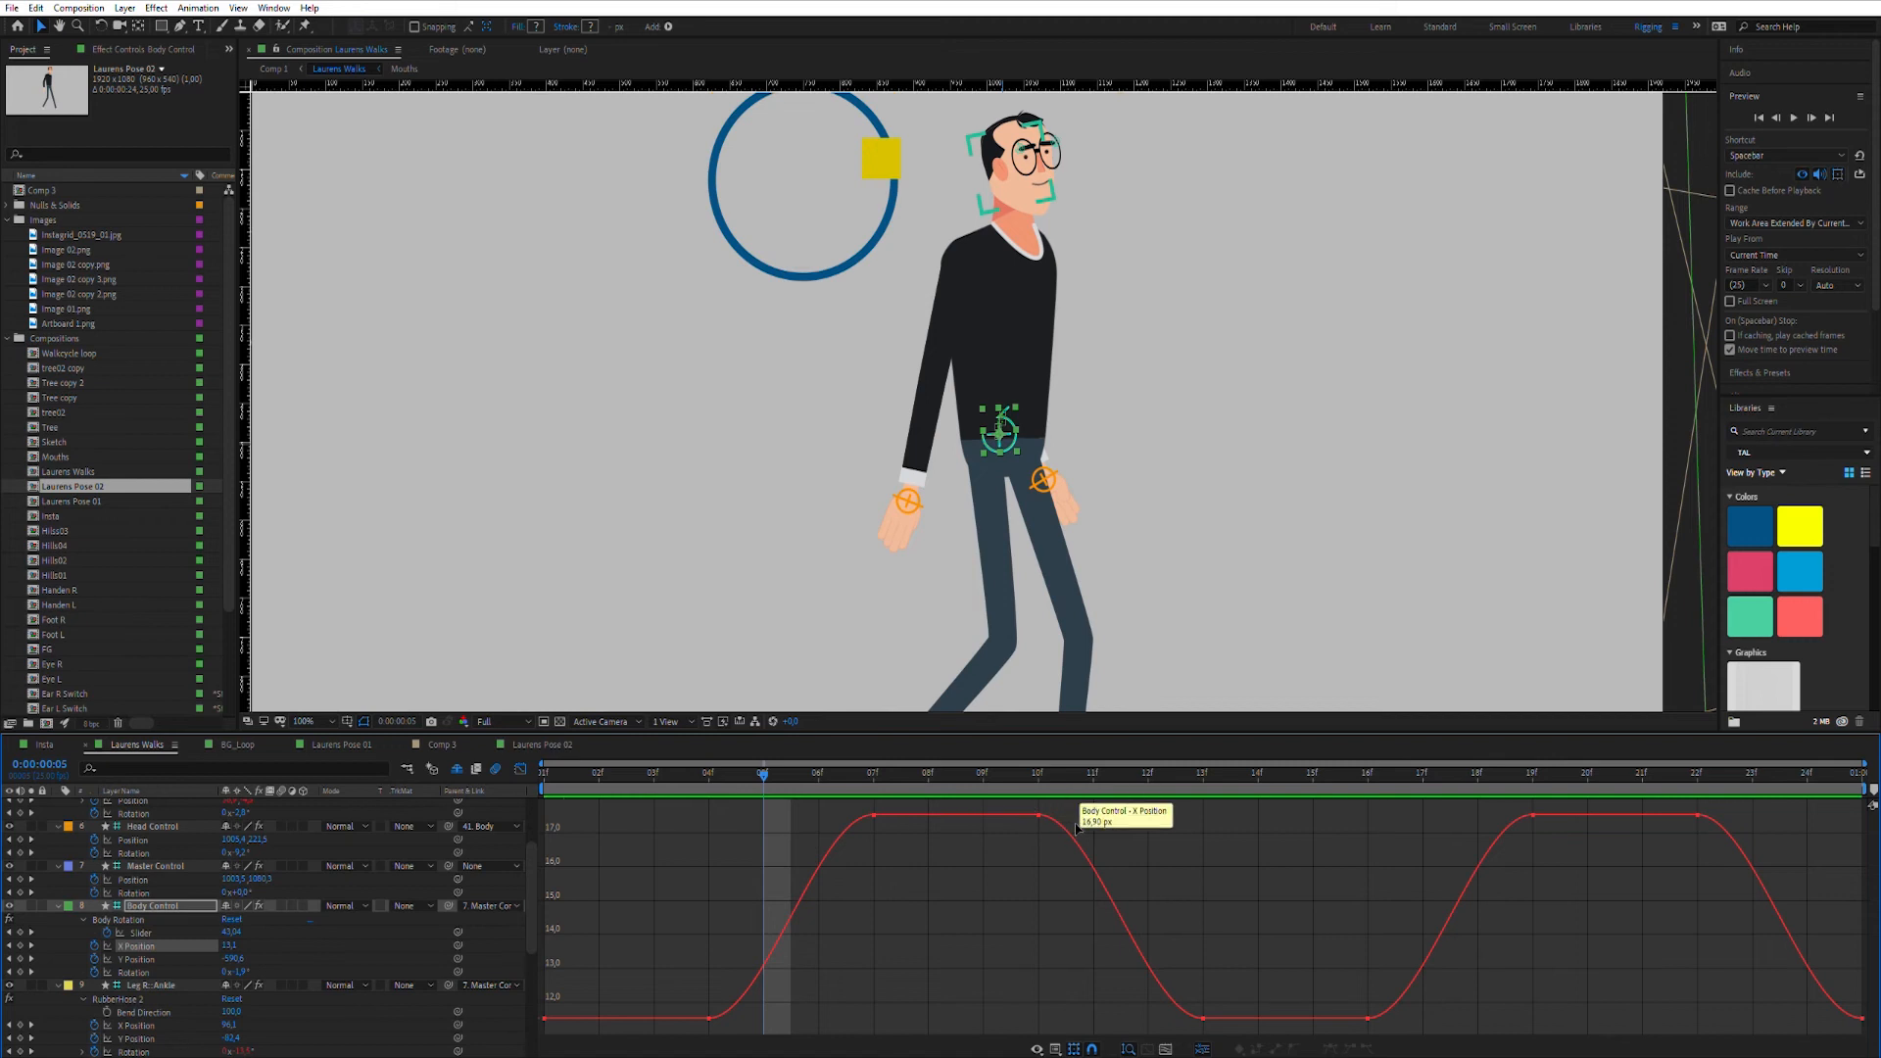
mouse_move(1378, 999)
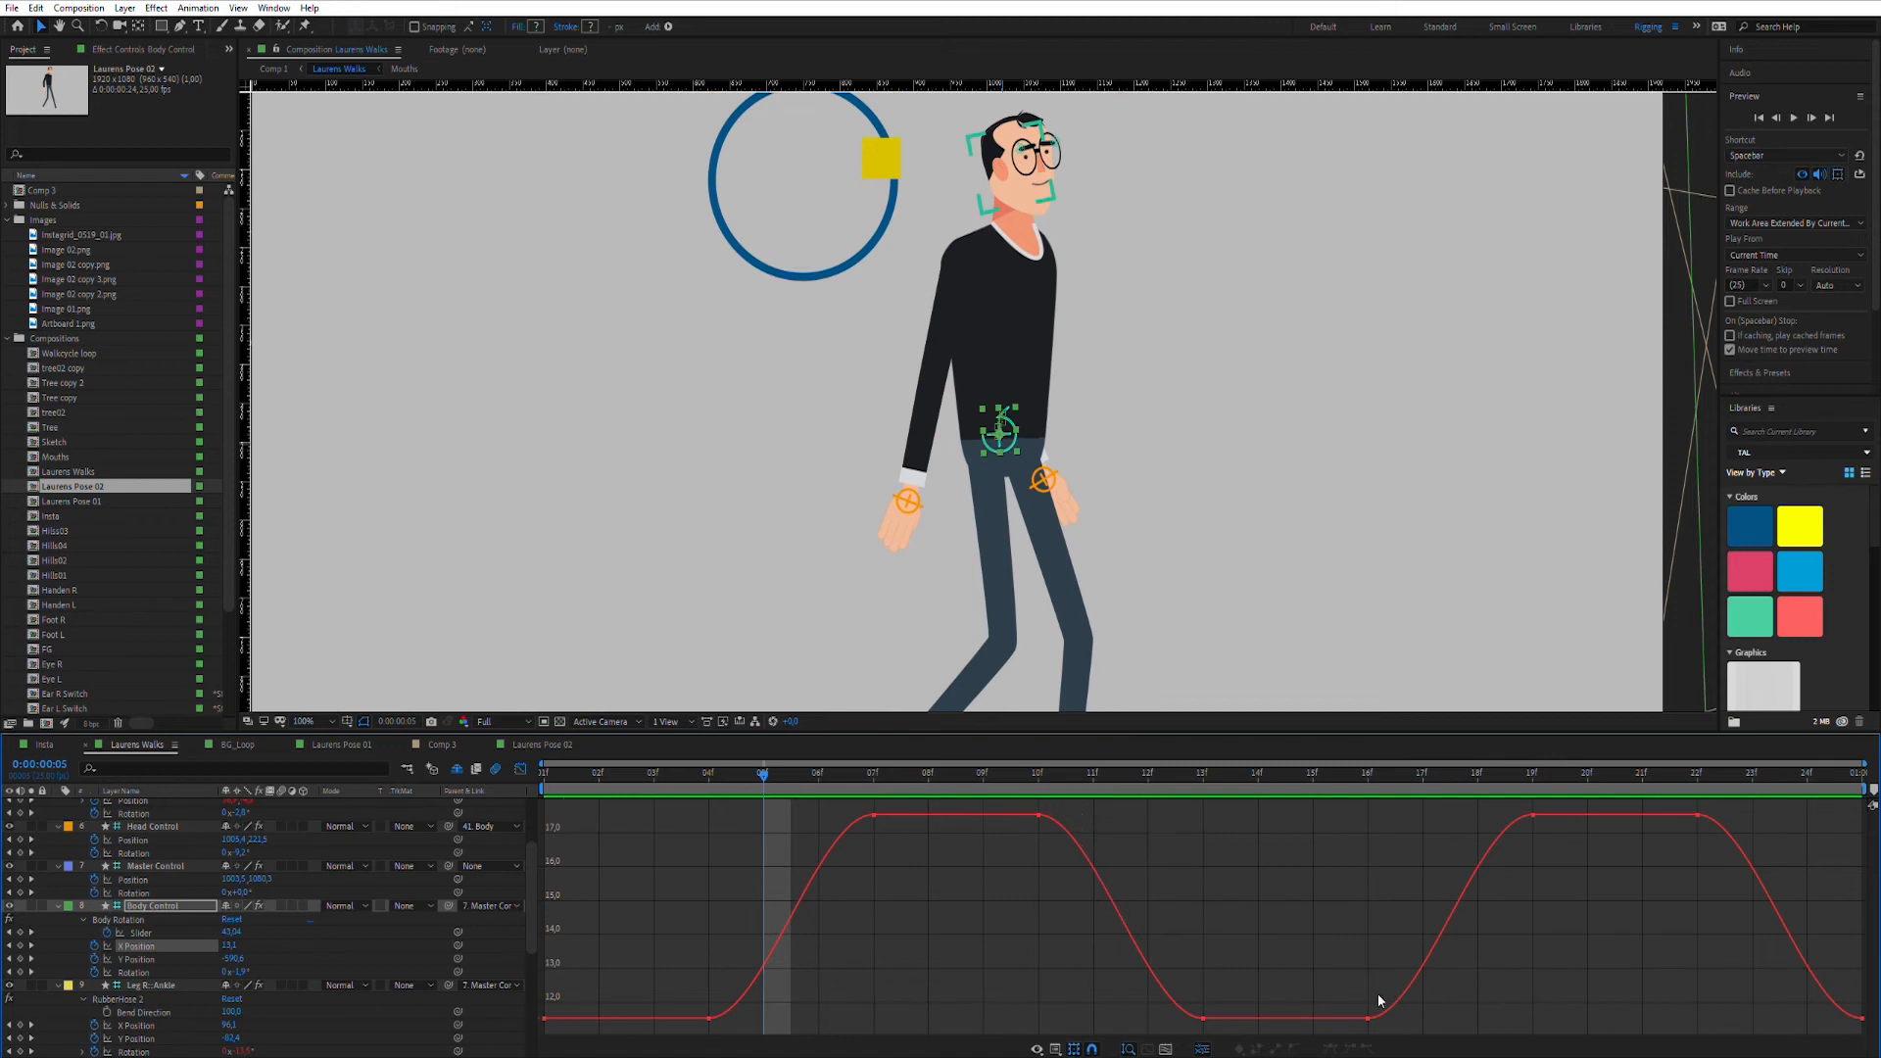
mouse_move(834, 829)
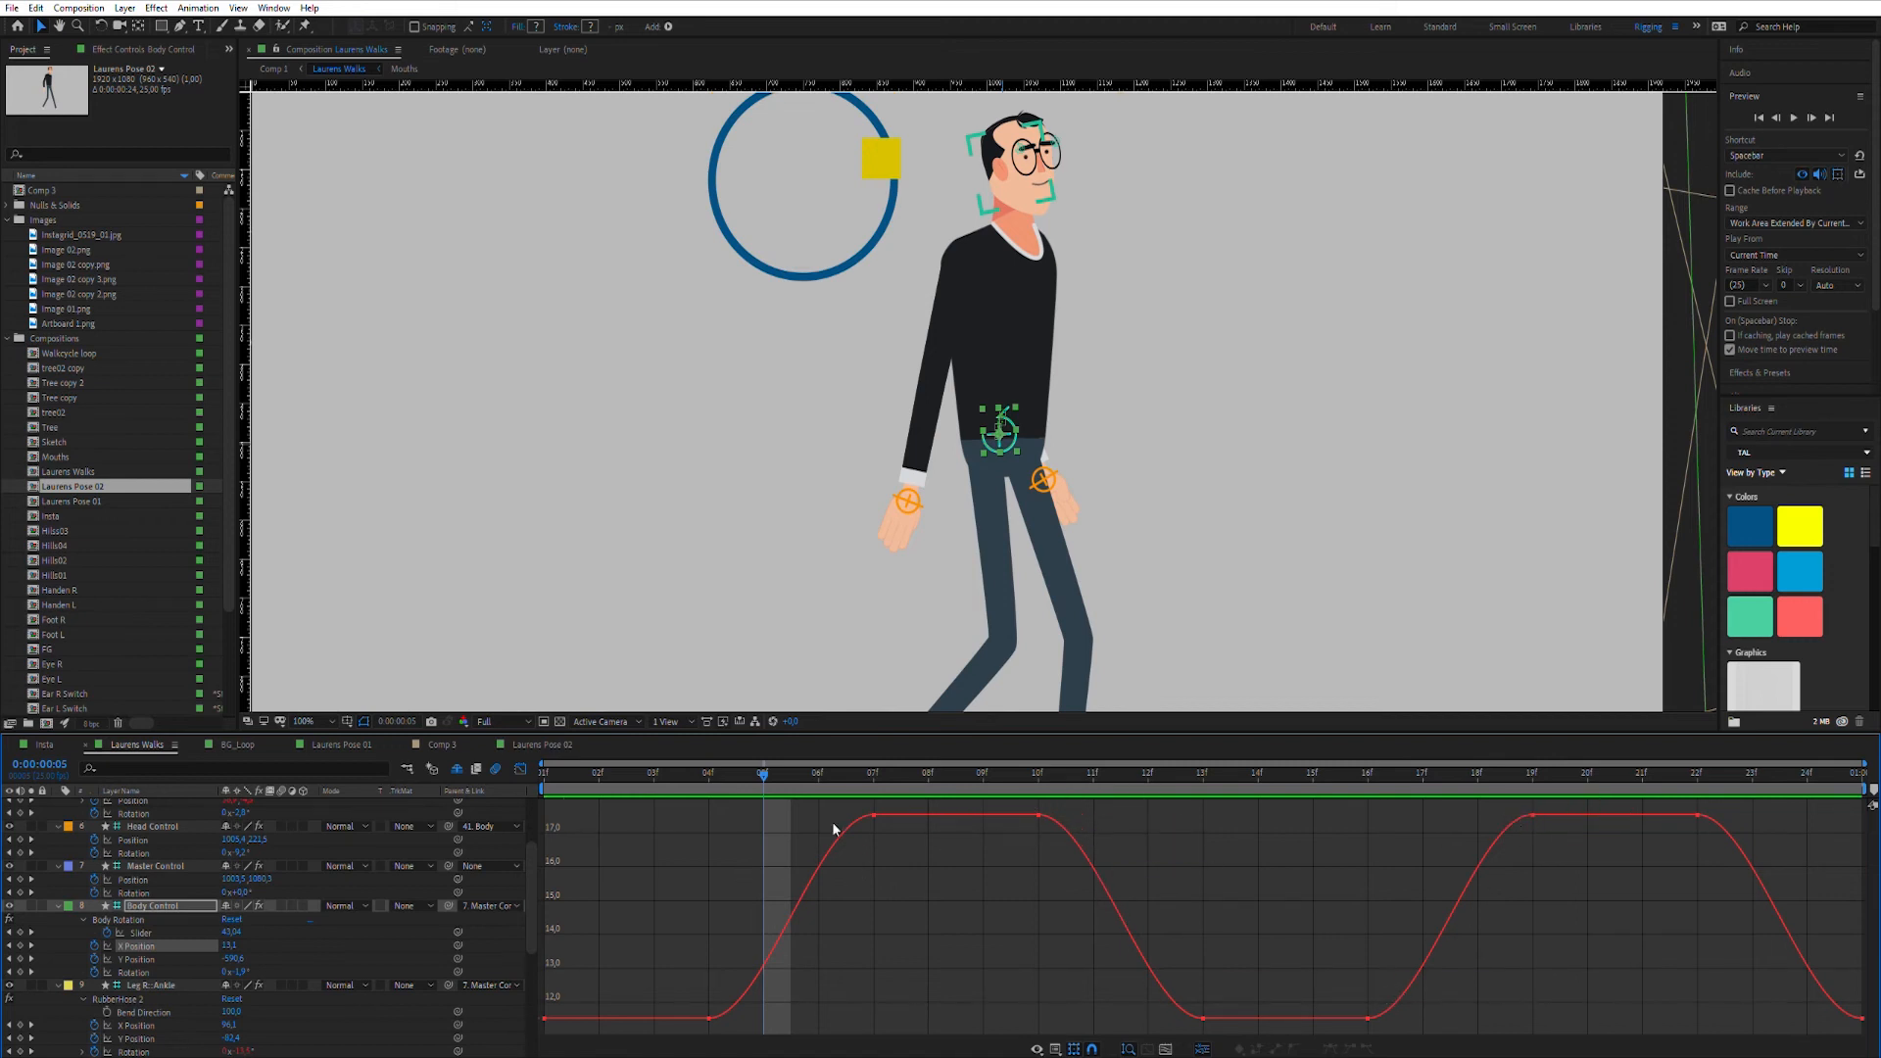
mouse_move(709, 784)
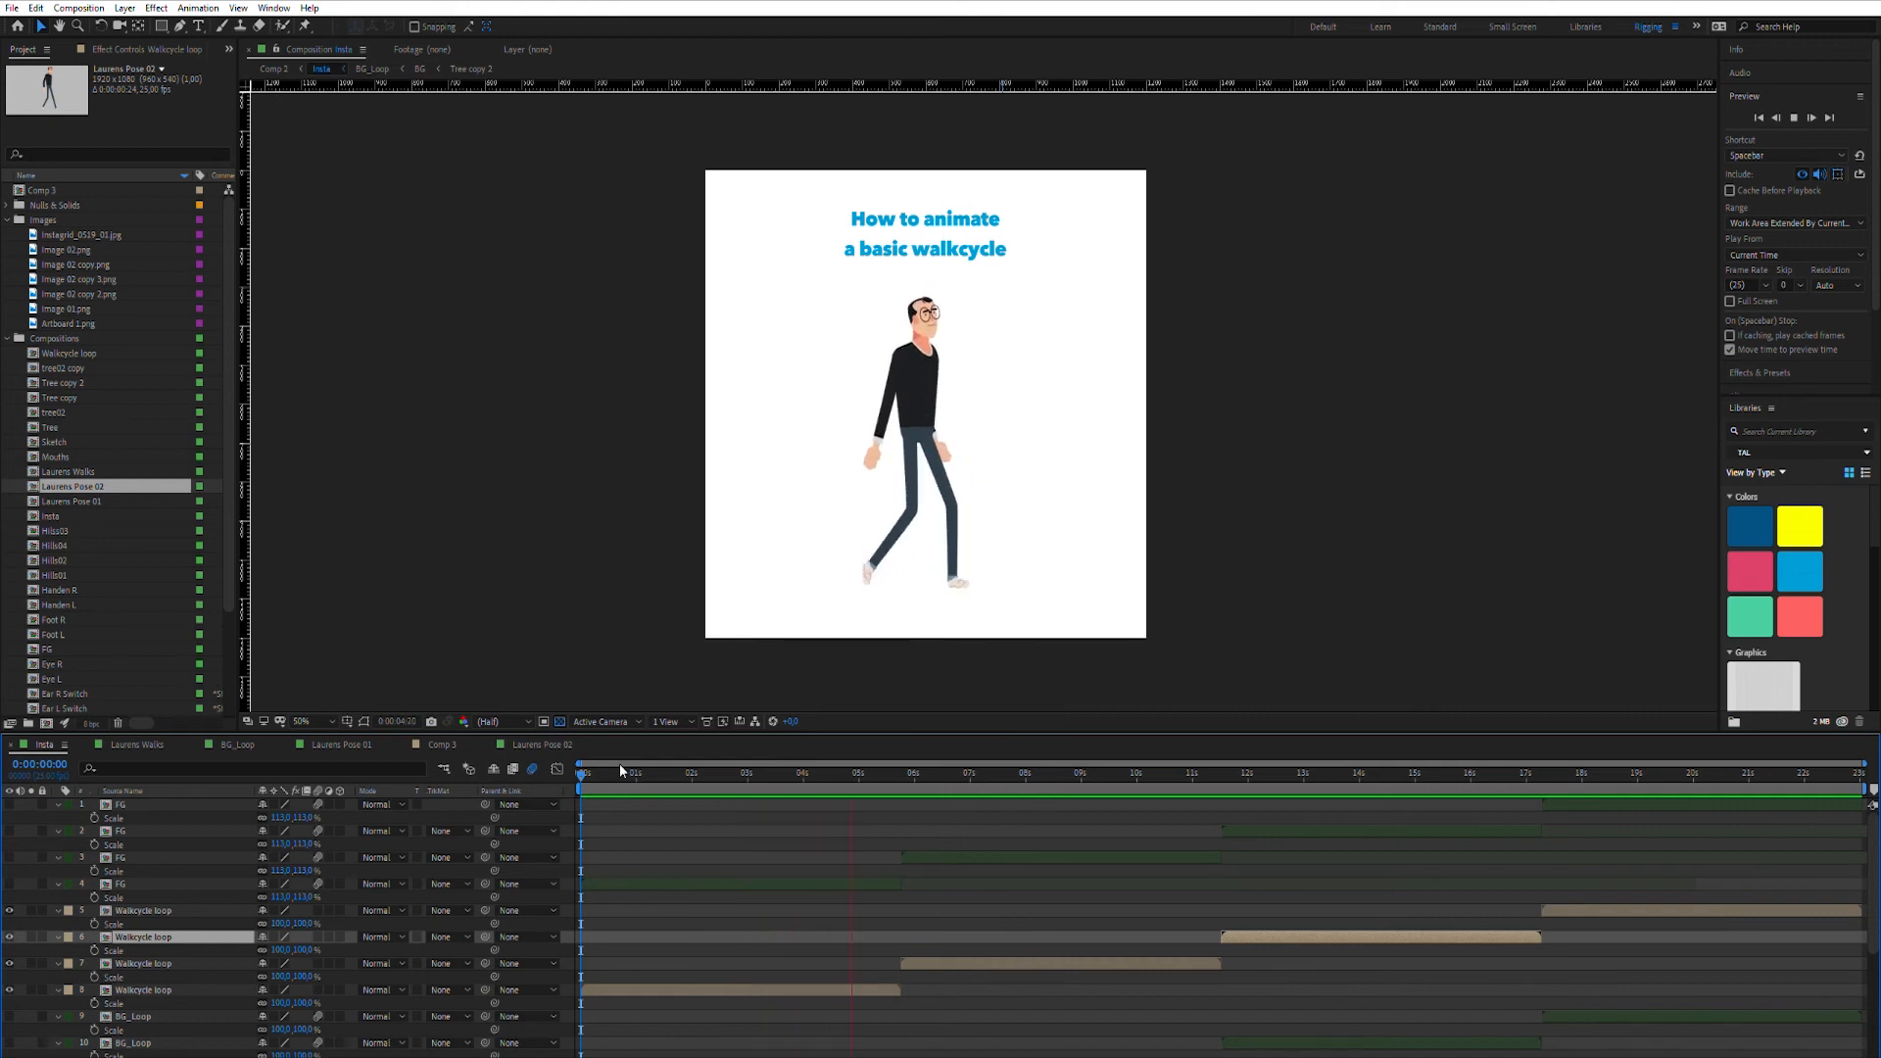
Step: Preview Laurens walking over the BG_Loop background, stopping and restarting playback
click(887, 773)
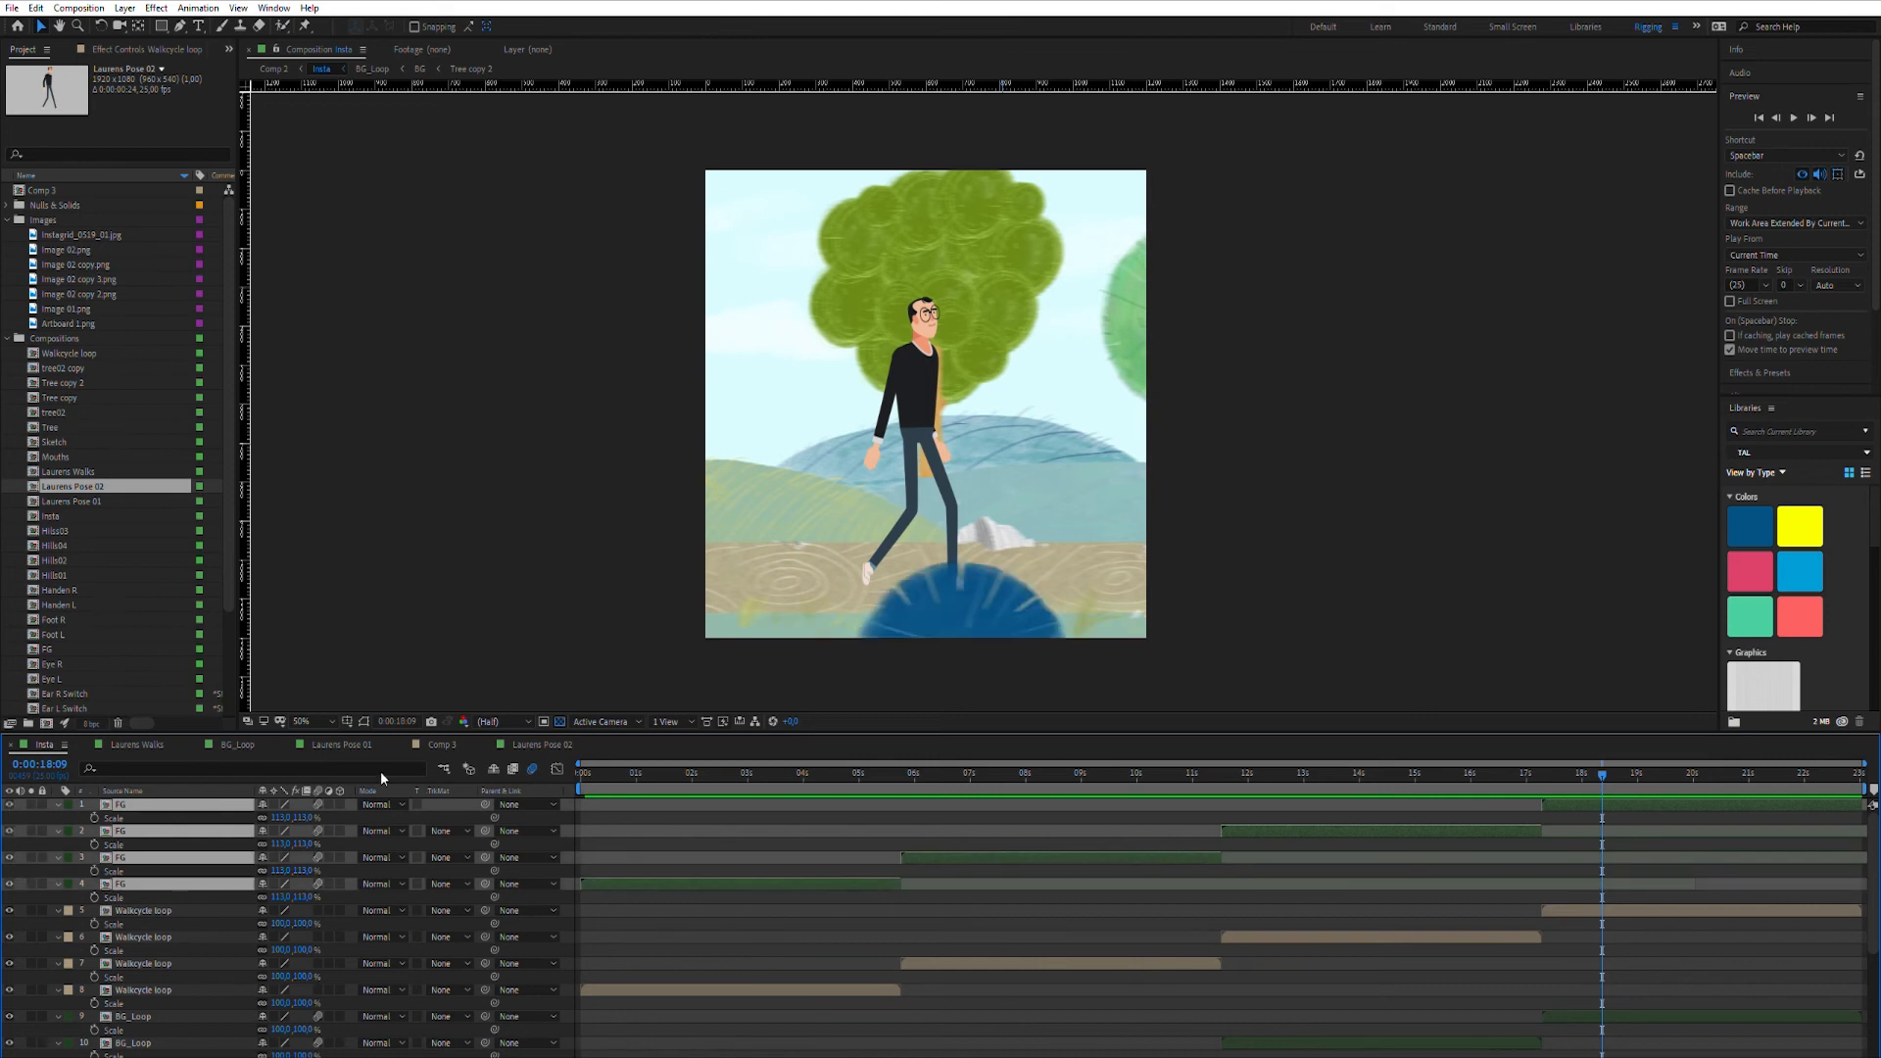
click(582, 773)
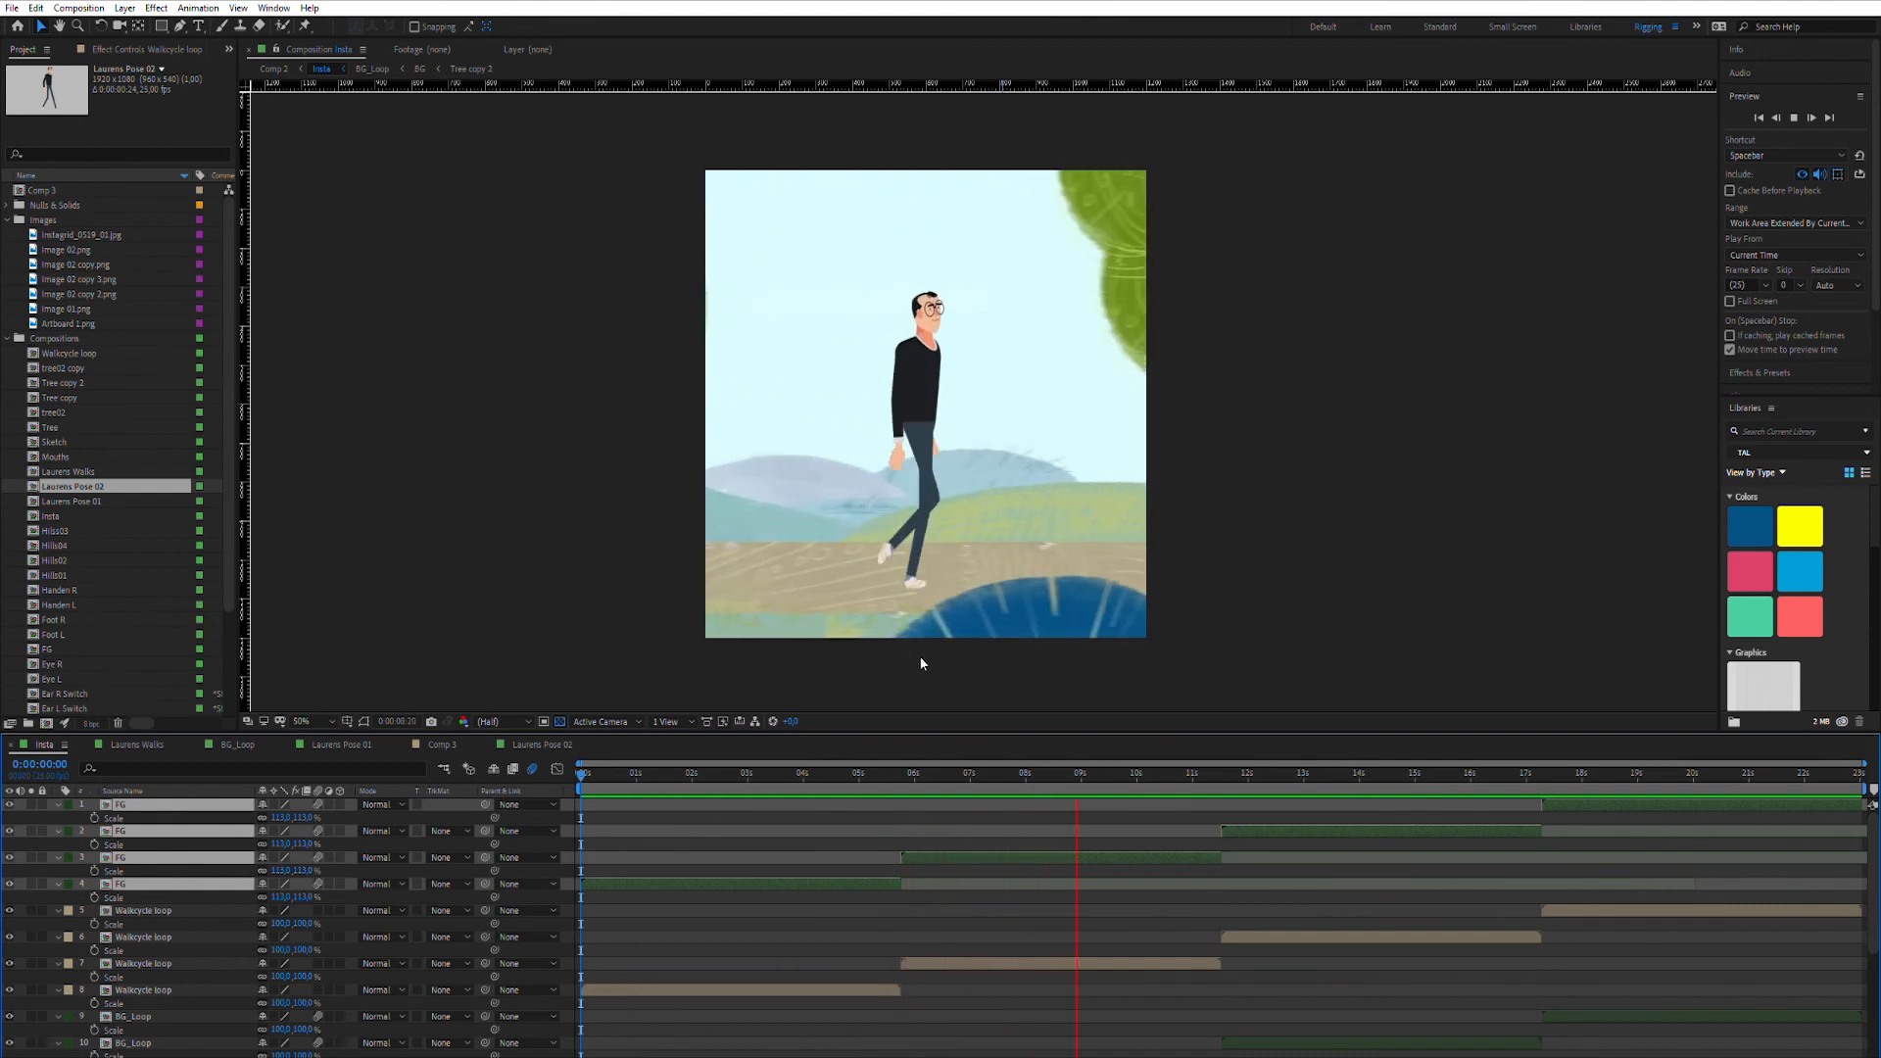
click(1188, 773)
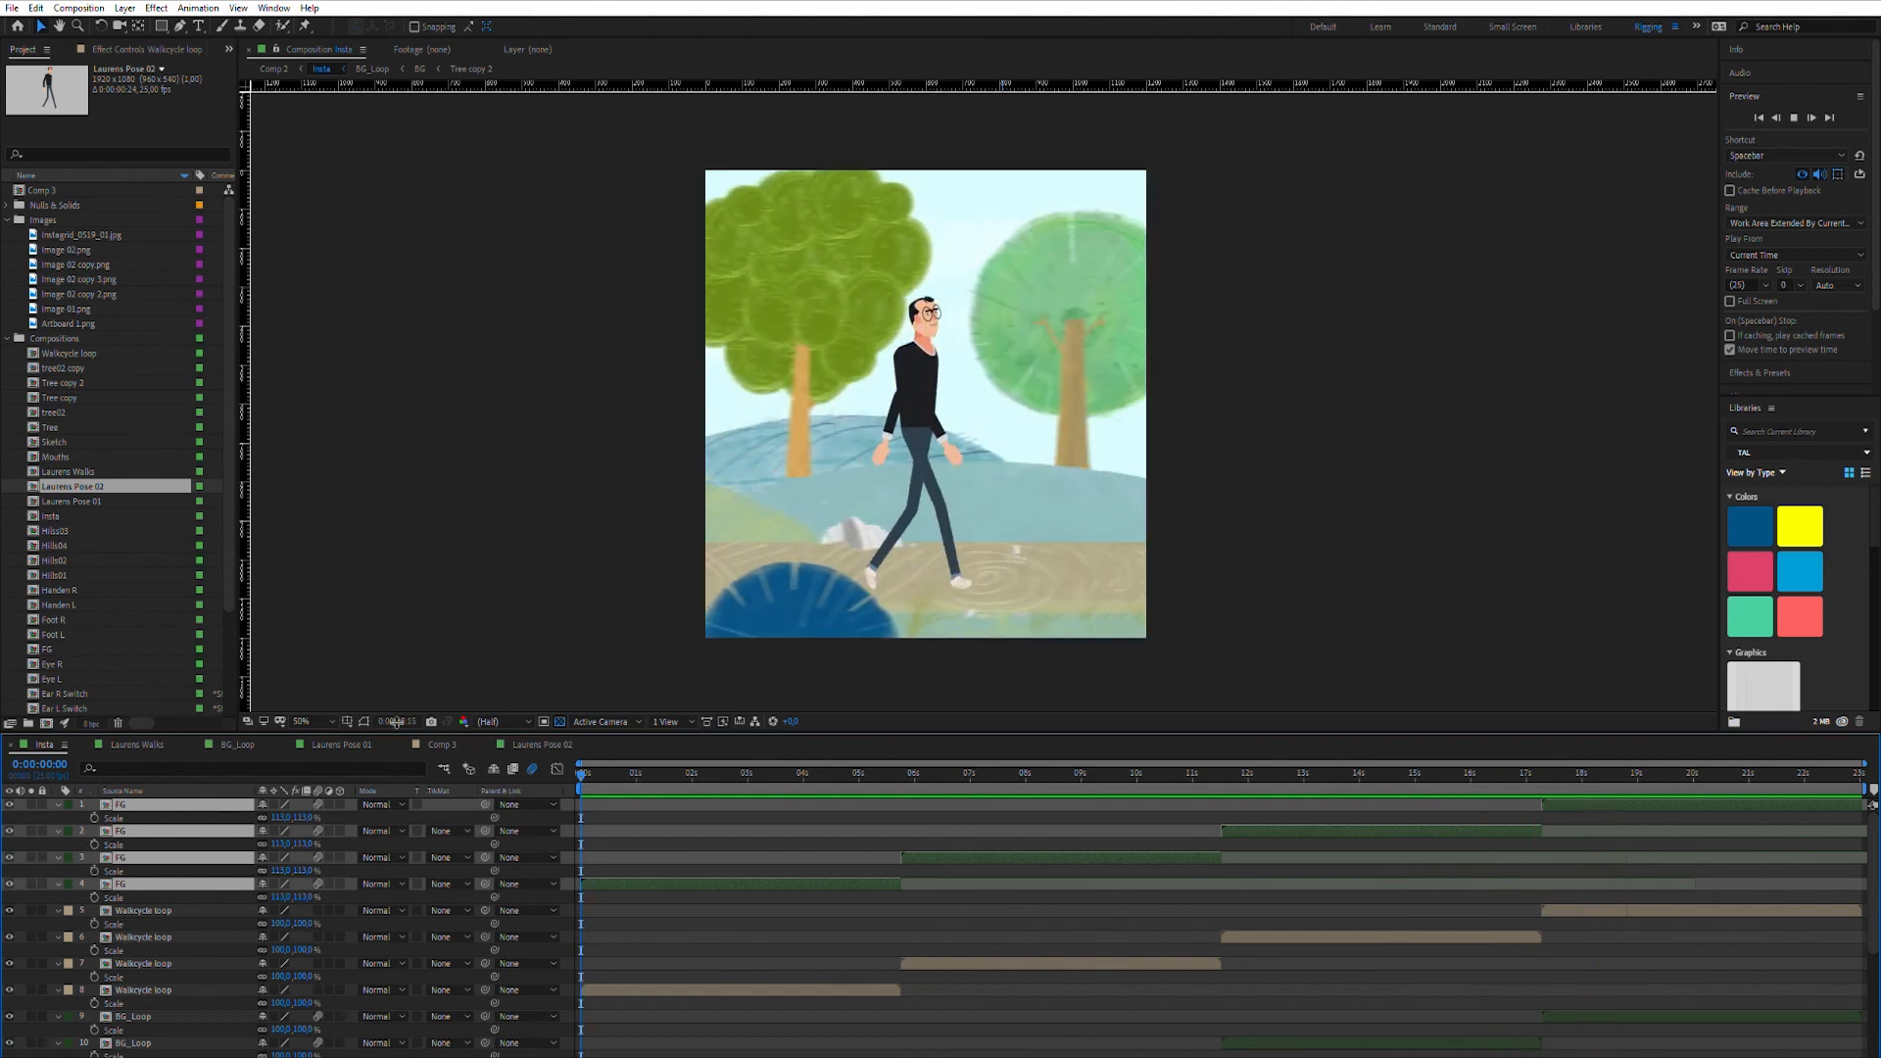
click(1635, 772)
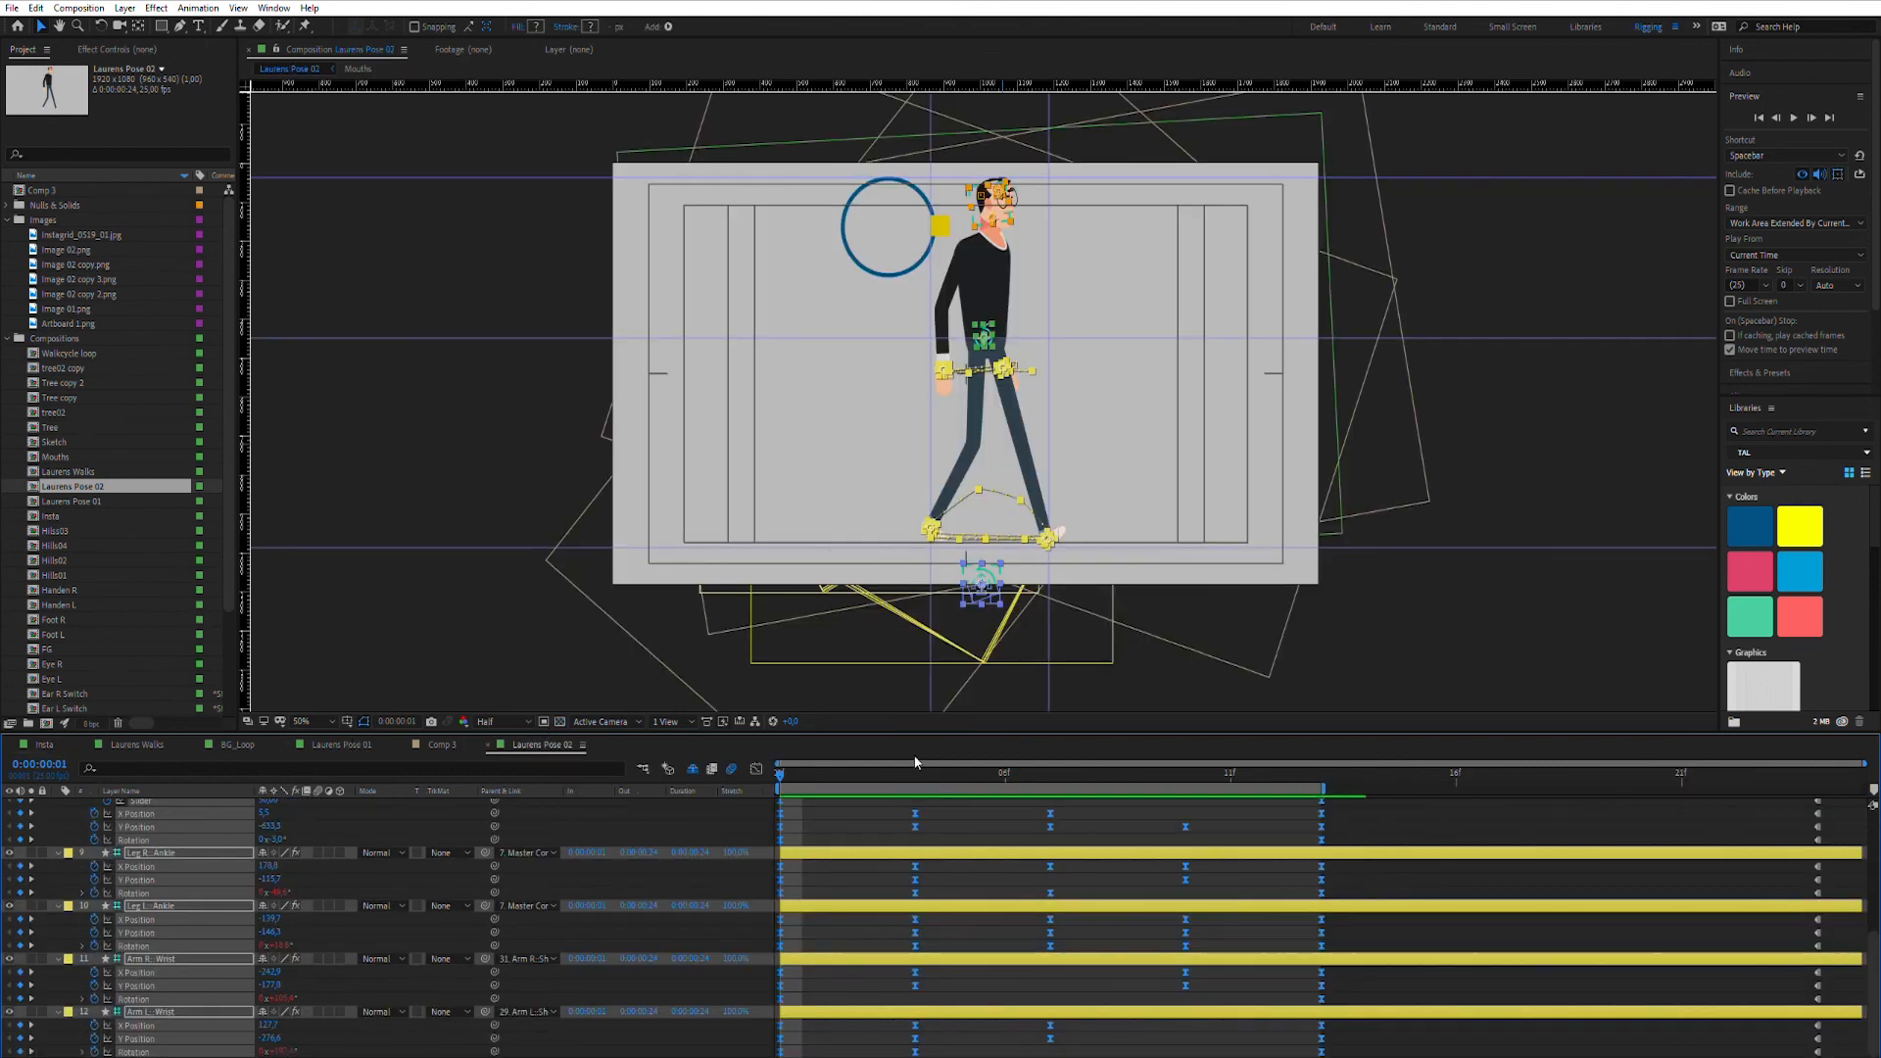
Step: Move Laurens Pose 02 to frame 4 to view the Echo onion skinning on the legs
click(914, 771)
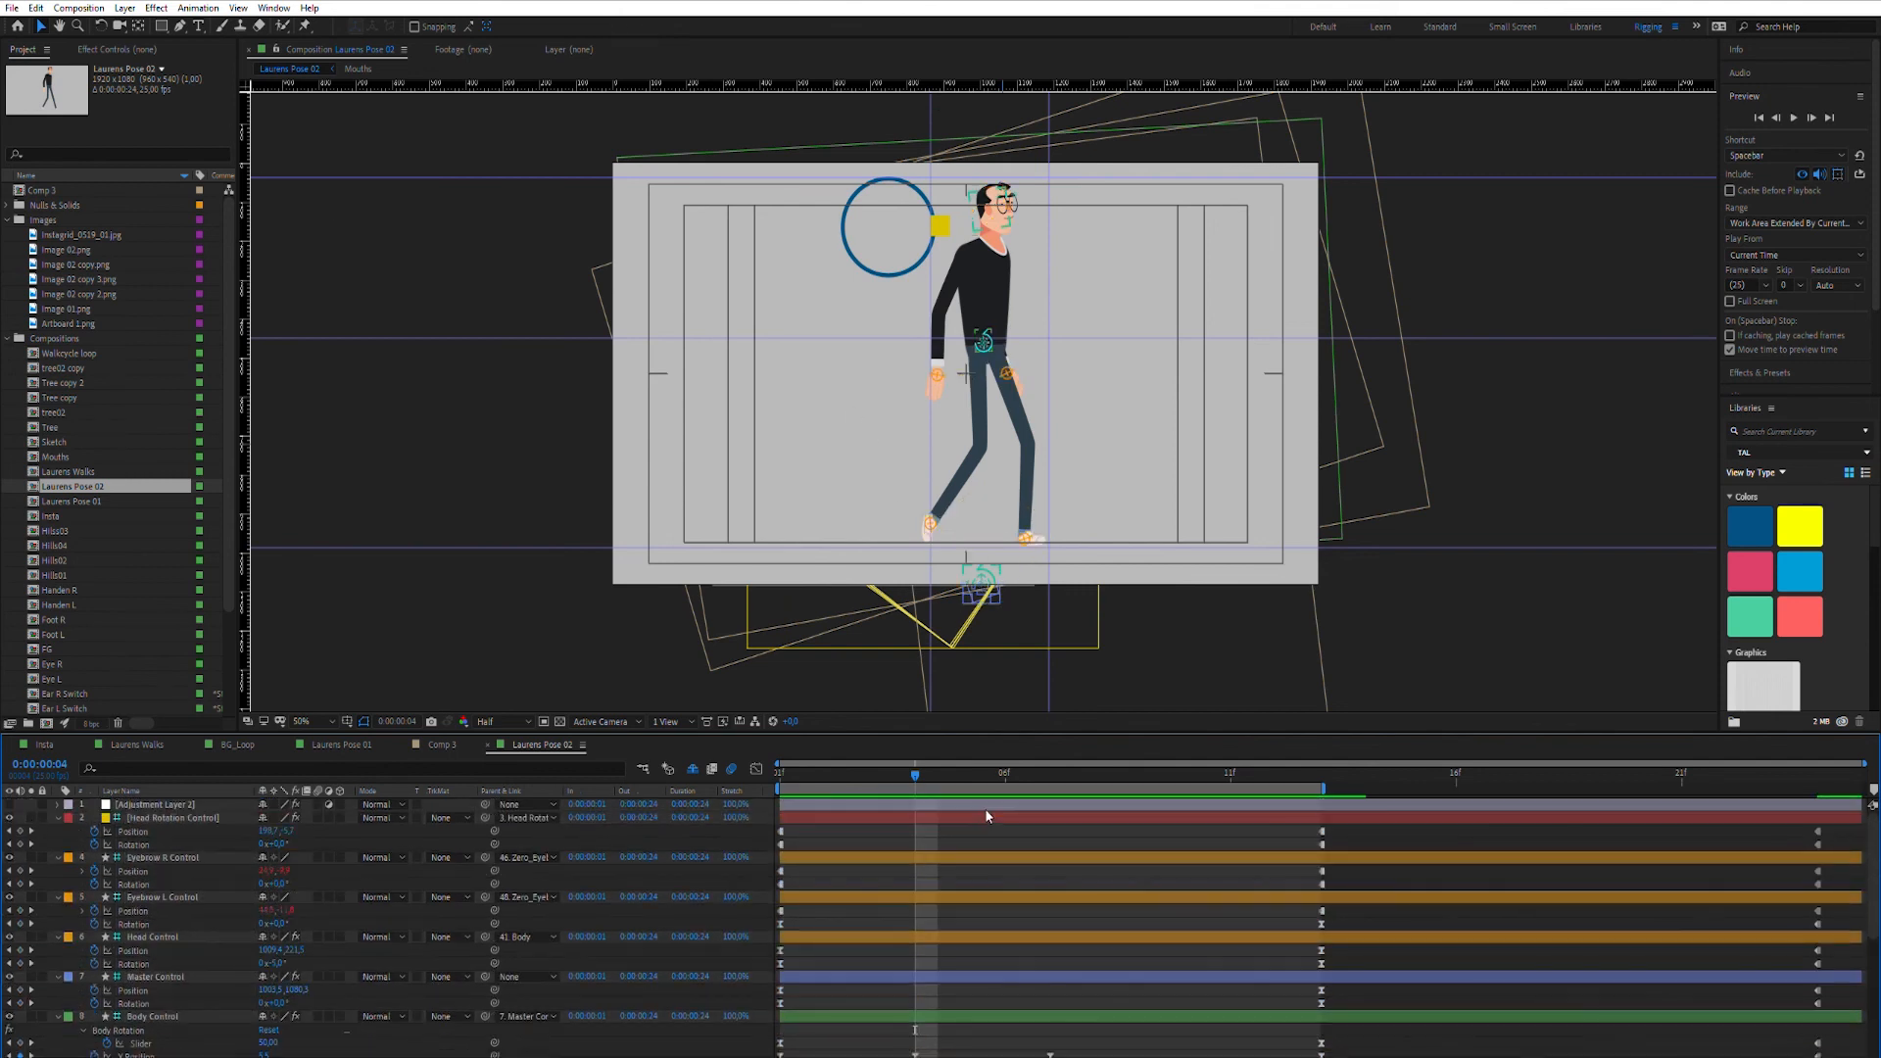
mouse_move(196, 799)
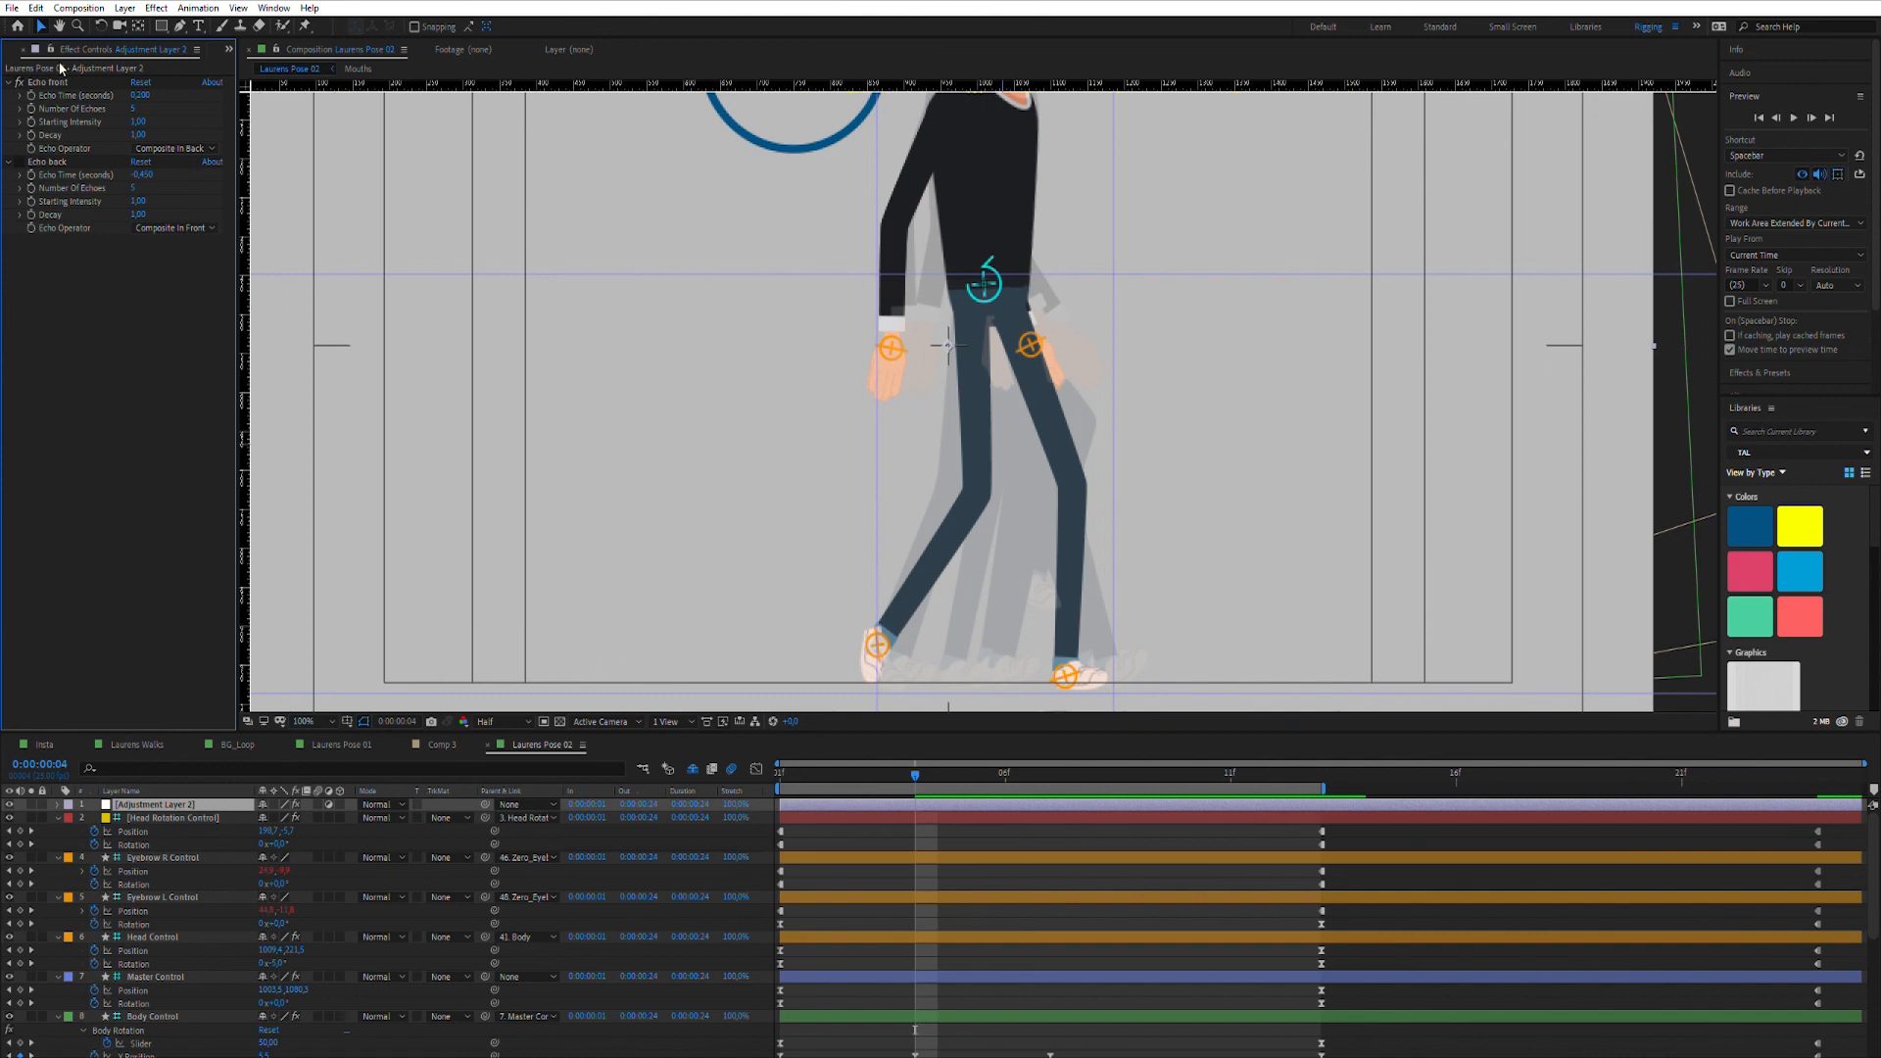
Step: Set the front Echo's Echo Operator to Add and check the ghosted legs in the viewer
click(142, 188)
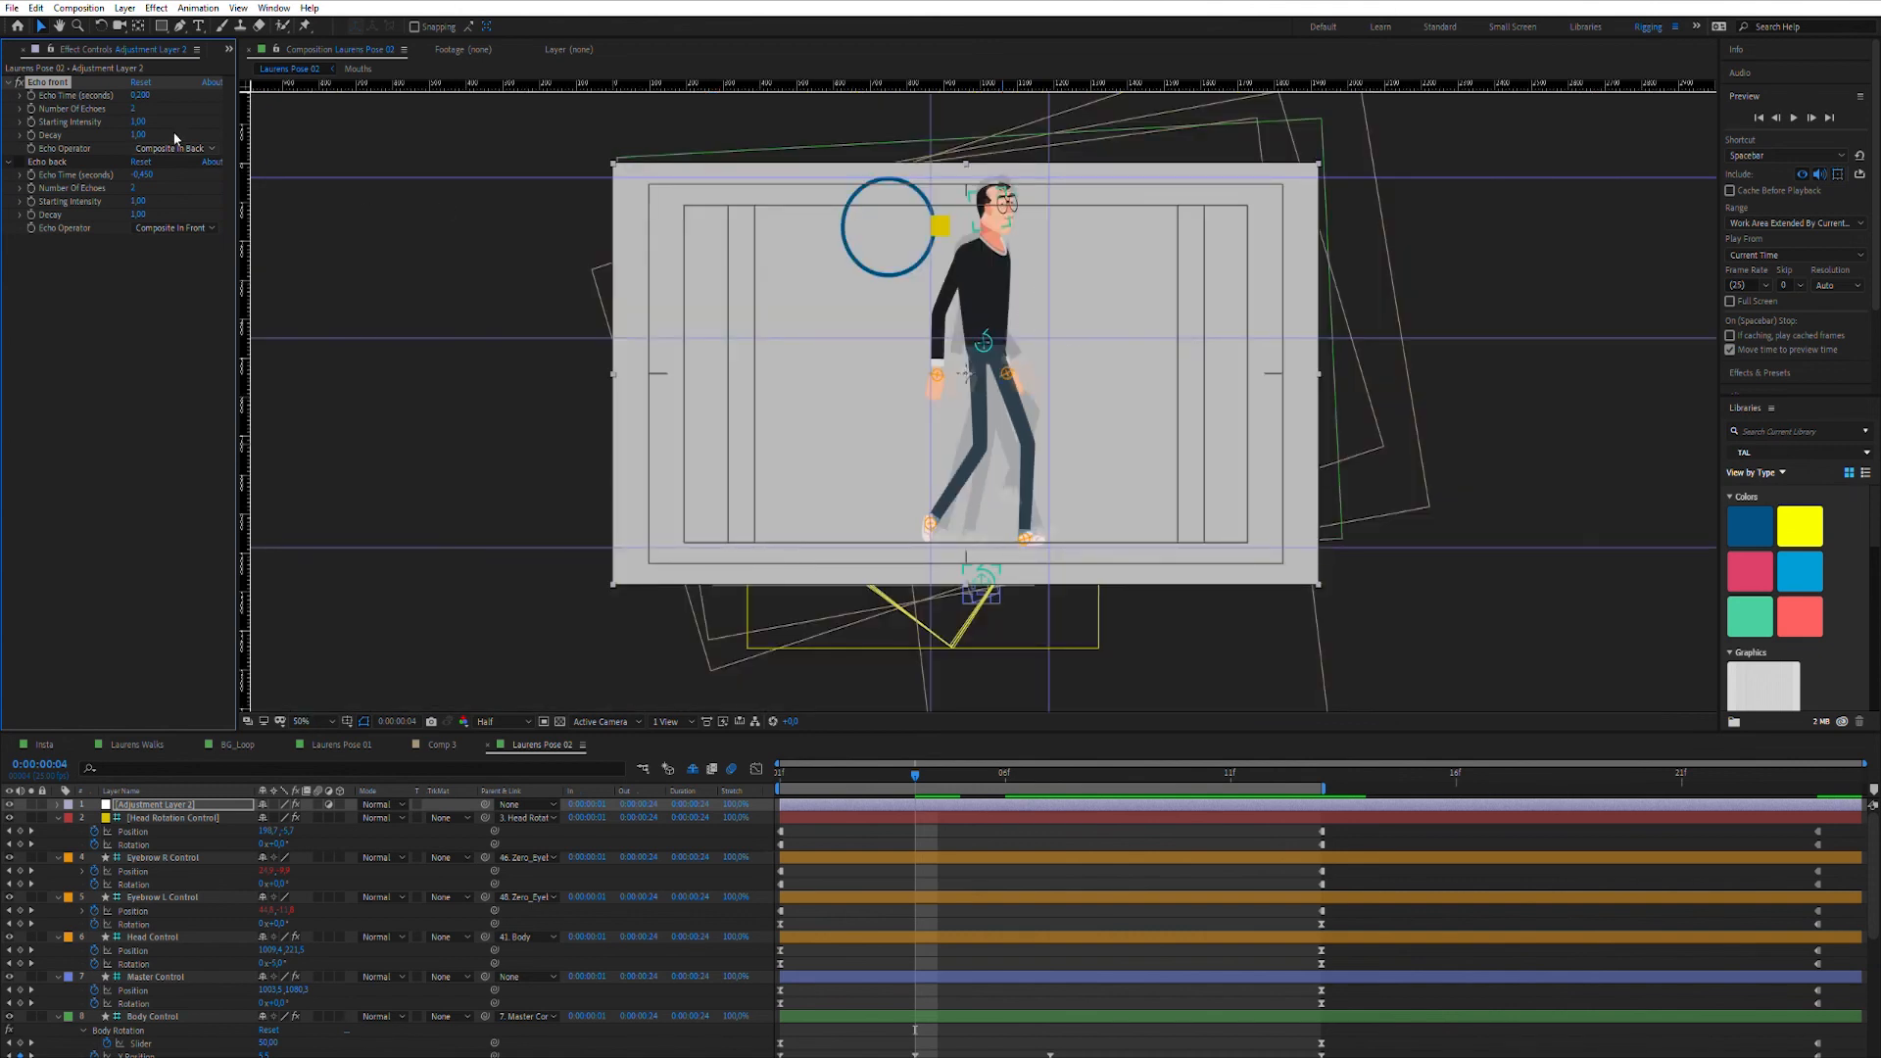
click(174, 148)
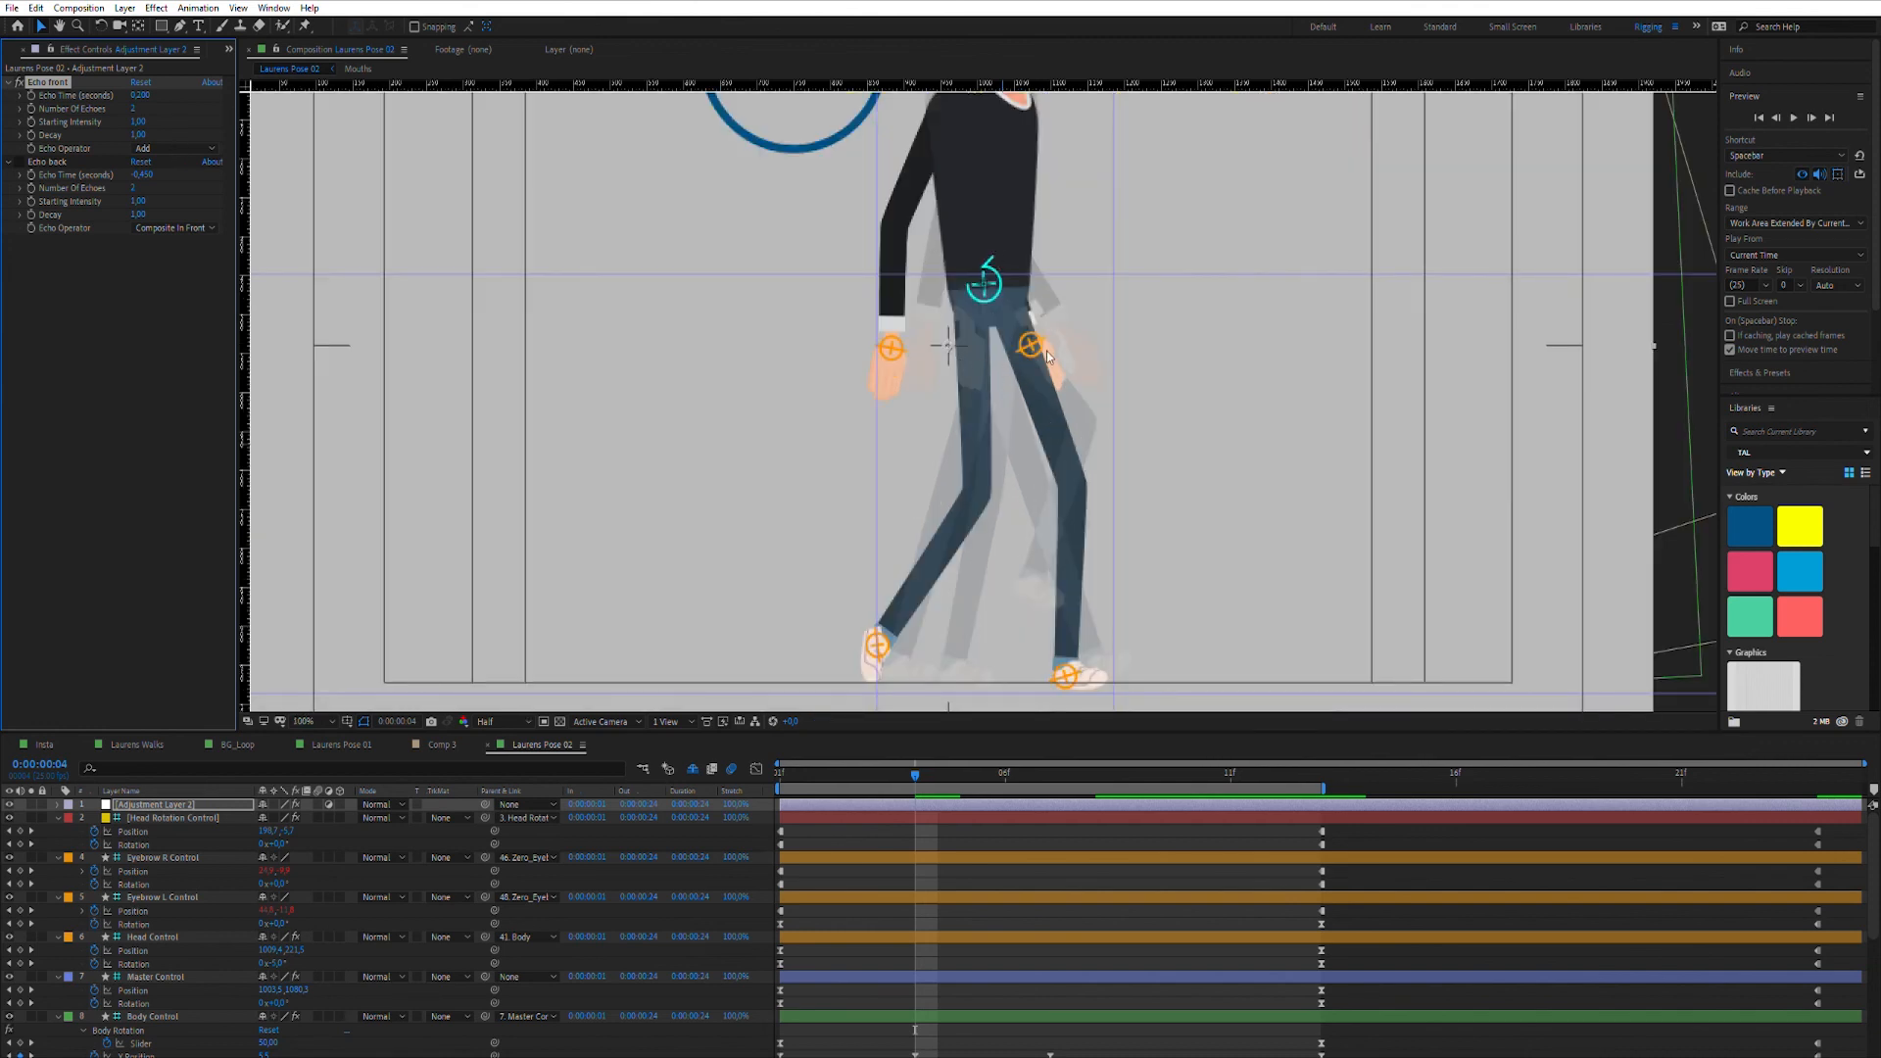
click(303, 721)
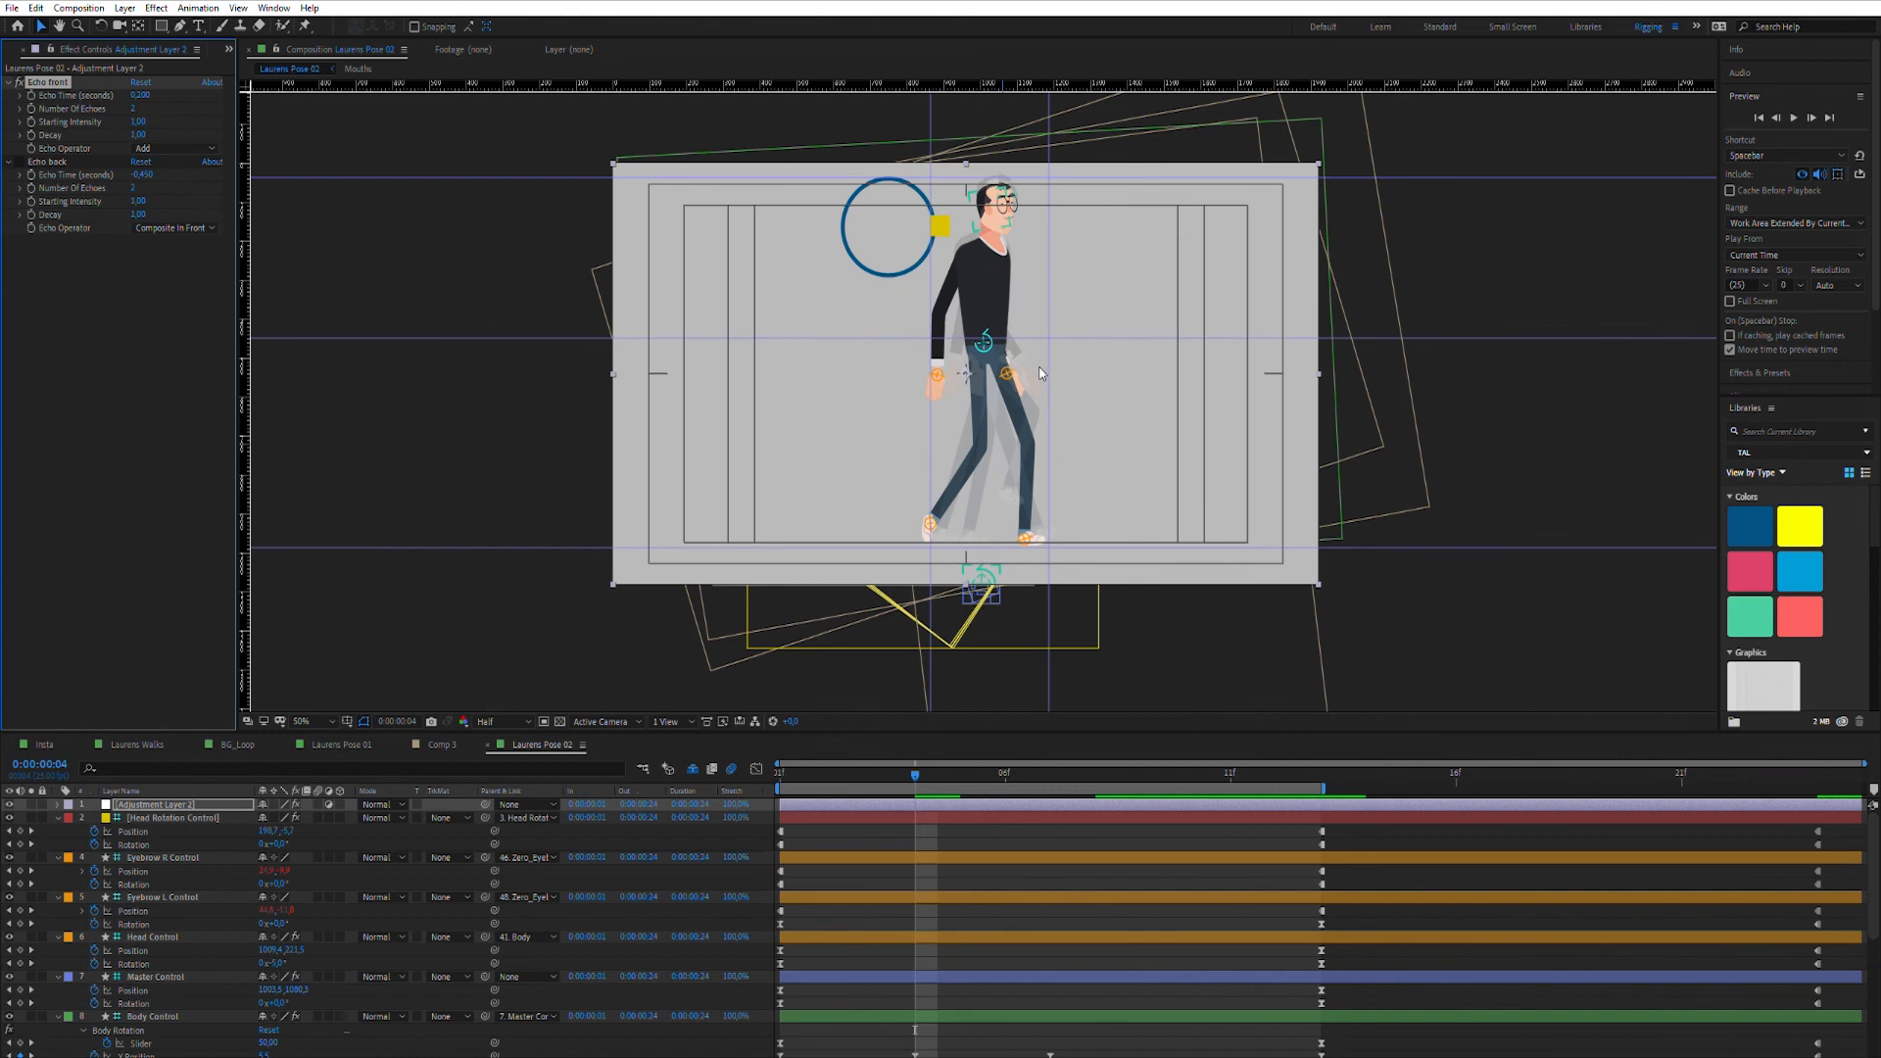